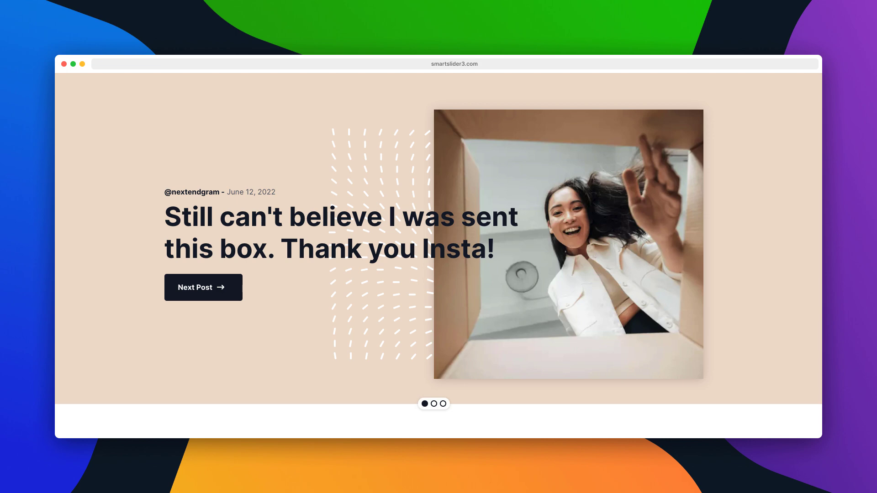
# - Start a new app of the Consumer type and continue to its details
pyautogui.scroll(-3)
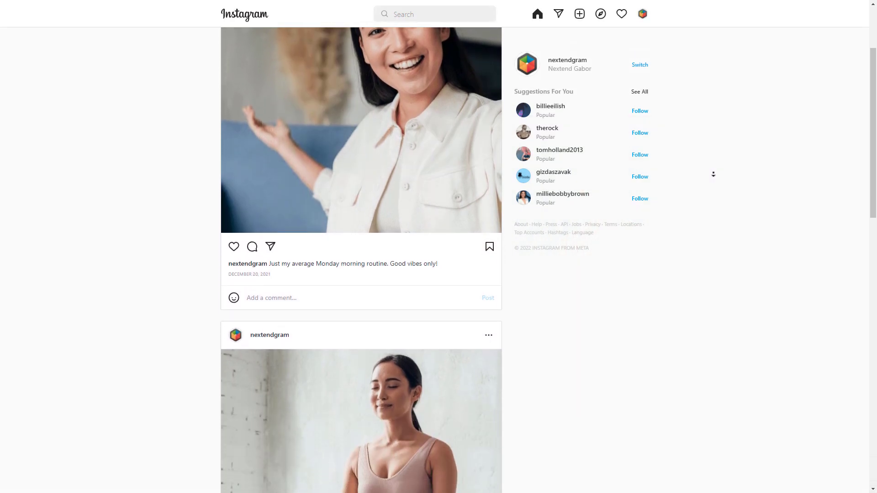
pyautogui.scroll(-3)
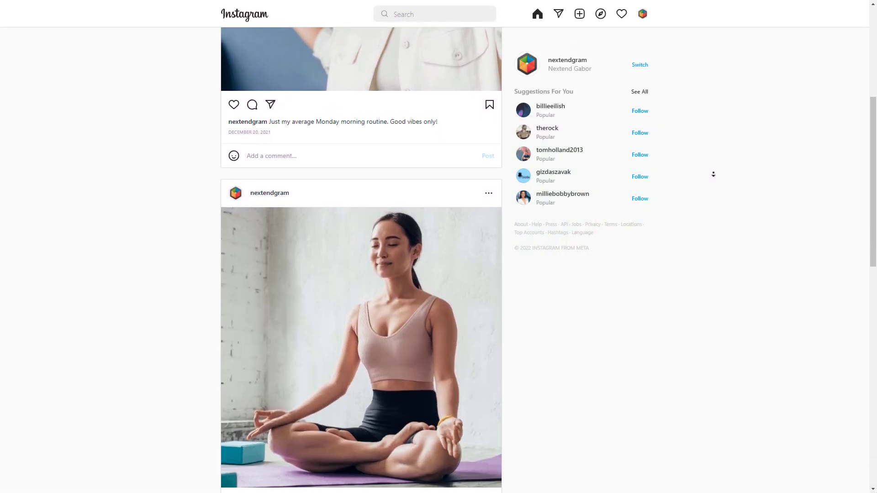
pyautogui.scroll(-3)
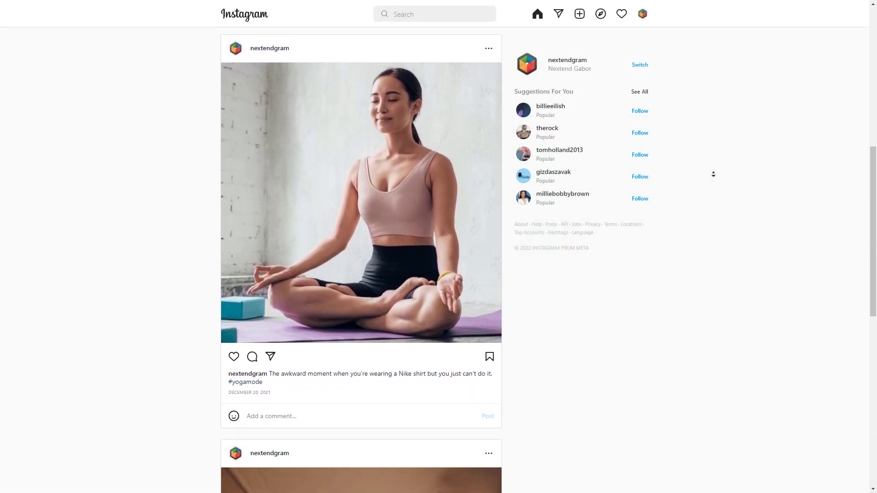
pyautogui.scroll(-3)
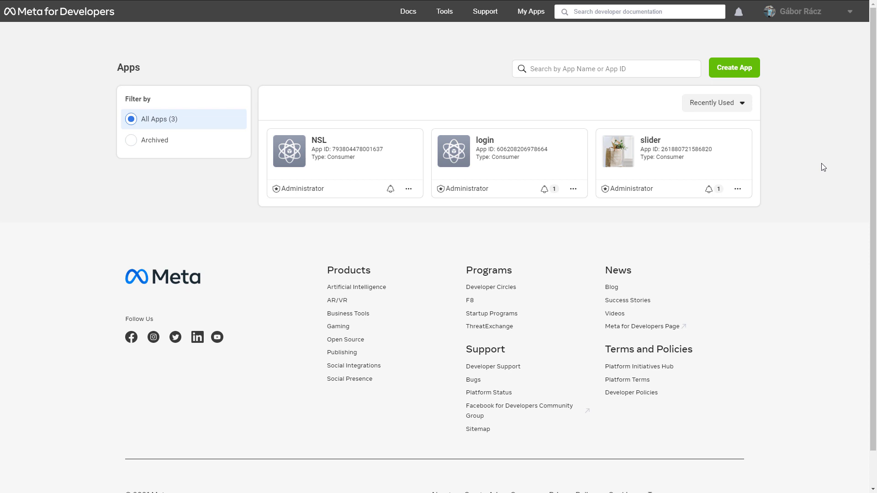
pyautogui.moveTo(735, 67)
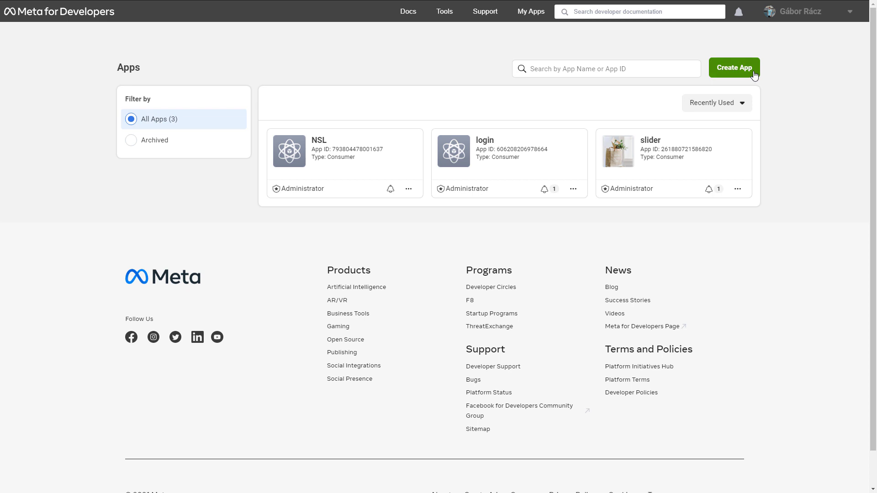
pyautogui.click(734, 68)
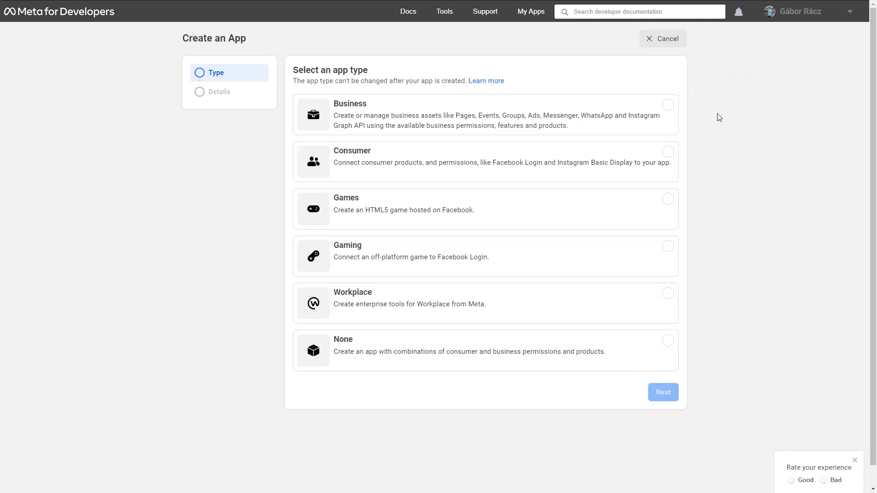
pyautogui.click(667, 155)
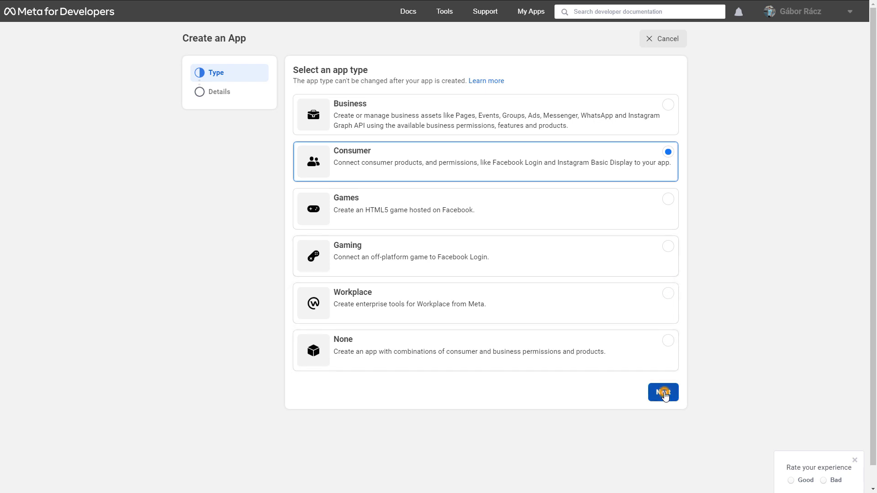
pyautogui.click(662, 392)
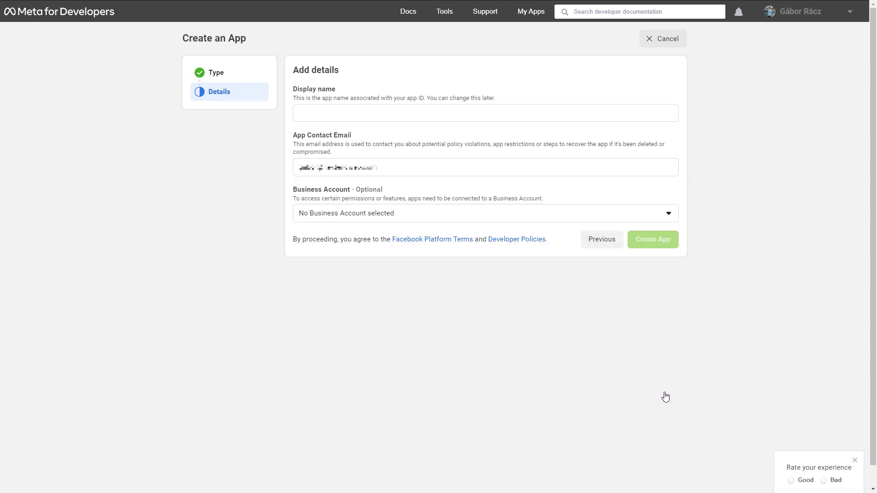
# - Name the app 'Smart Slider app', create it and confirm with the account password
pyautogui.click(485, 114)
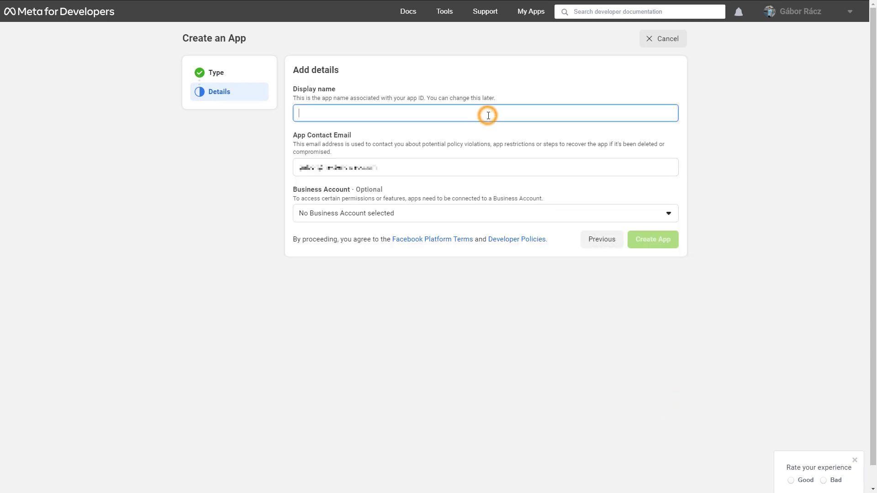
pyautogui.write('Smart Slider app')
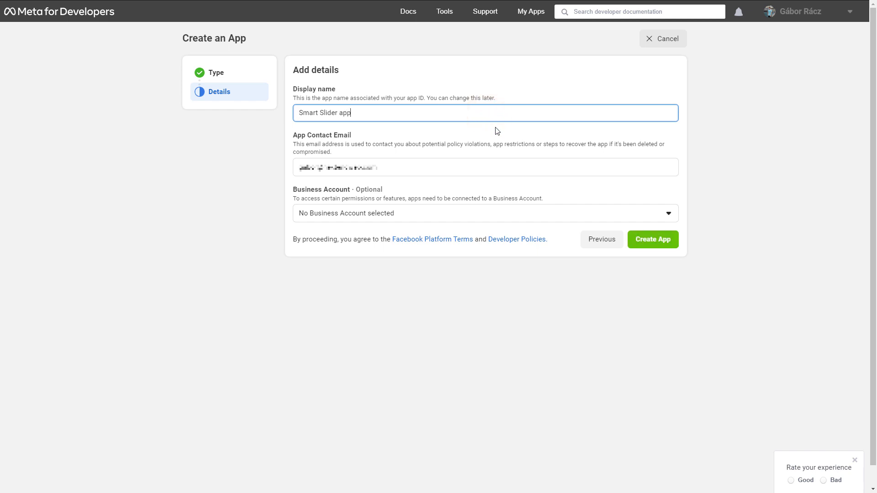
pyautogui.click(653, 239)
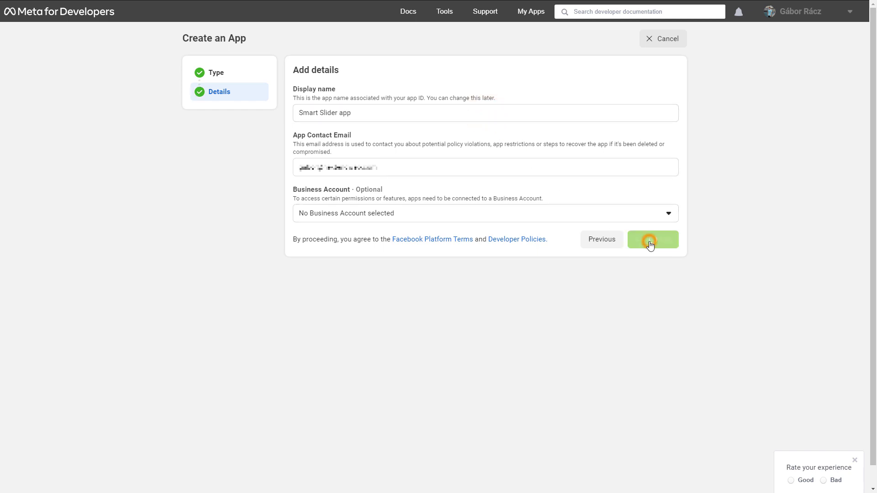
pyautogui.click(651, 239)
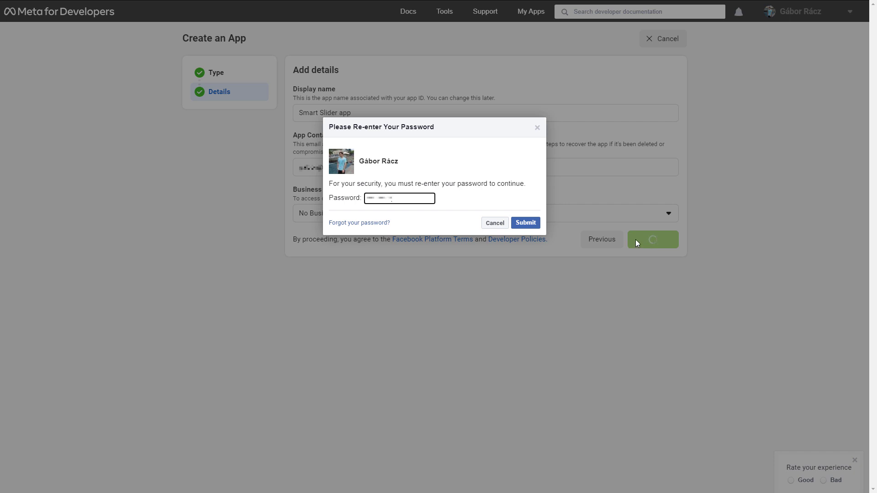
pyautogui.click(525, 223)
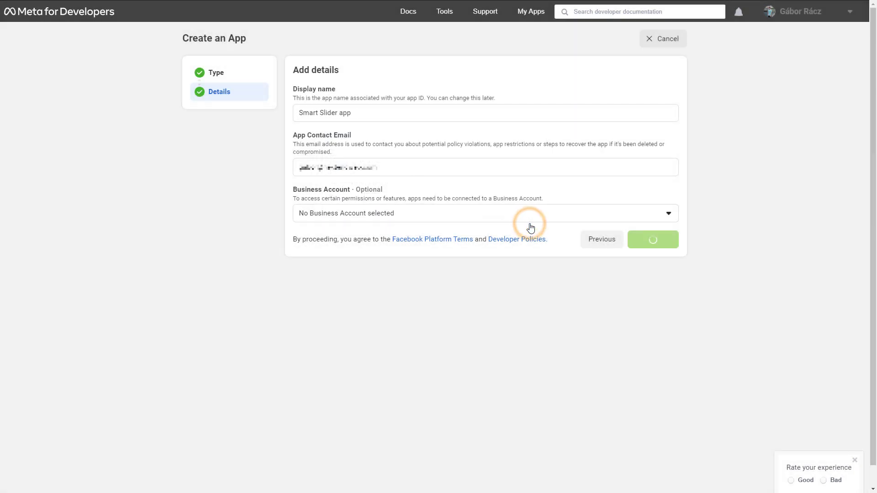
pyautogui.click(652, 240)
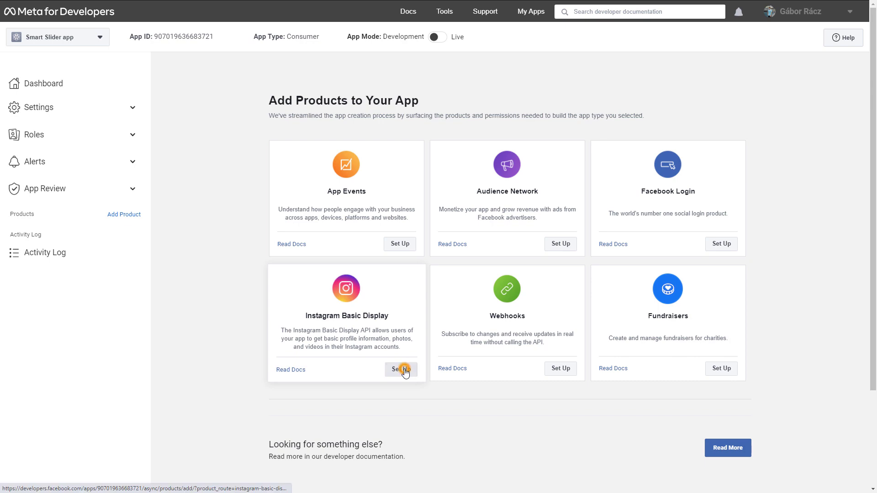
# - Set up the Instagram Basic Display product and expand the app's Settings section
pyautogui.click(399, 369)
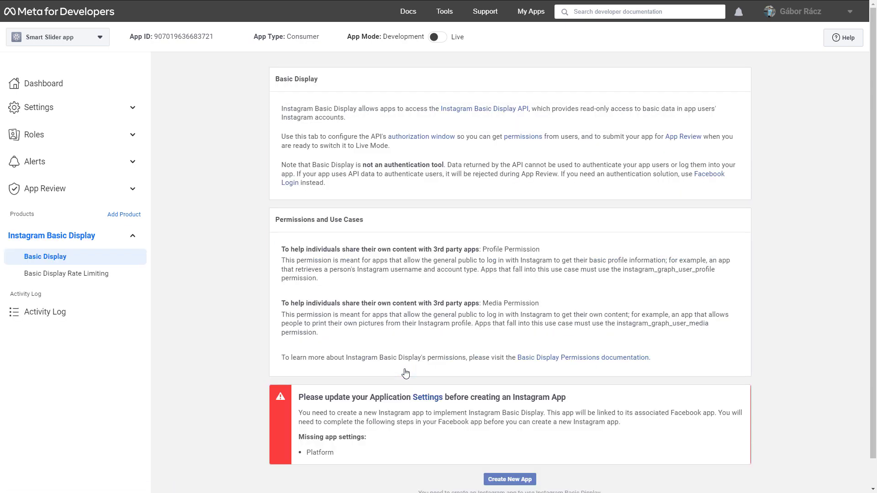
pyautogui.moveTo(268, 389)
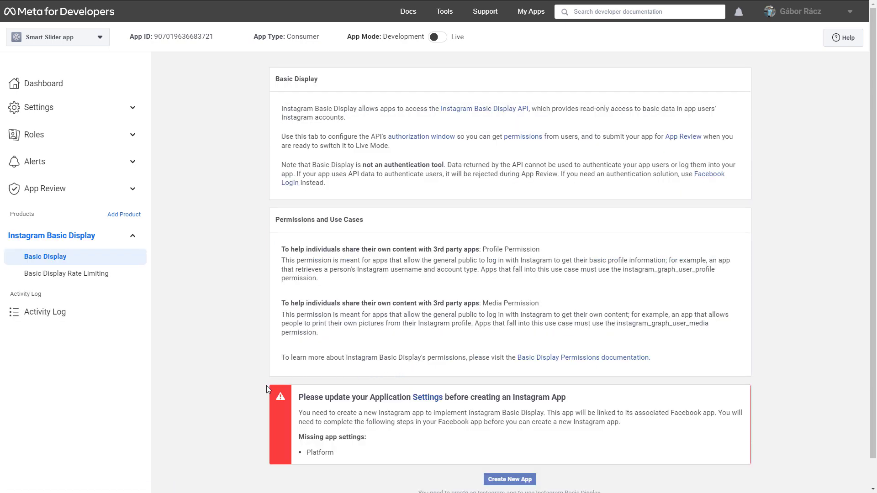
pyautogui.moveTo(527, 382)
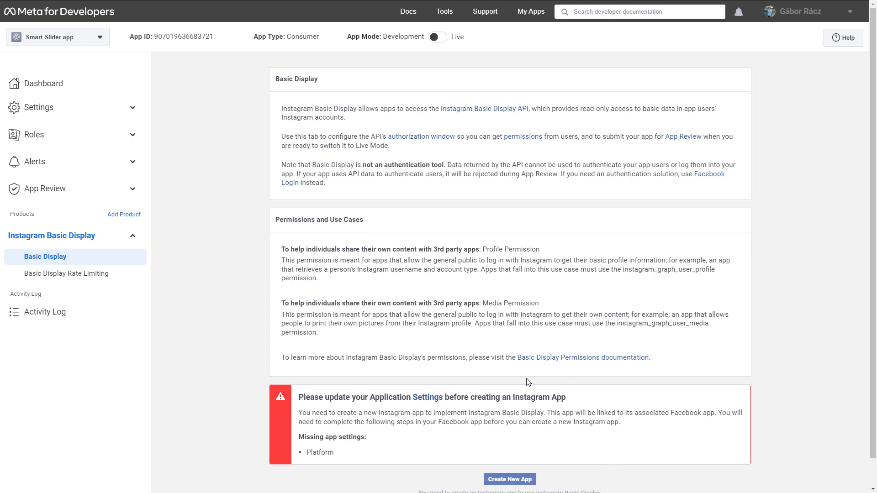
pyautogui.moveTo(239, 330)
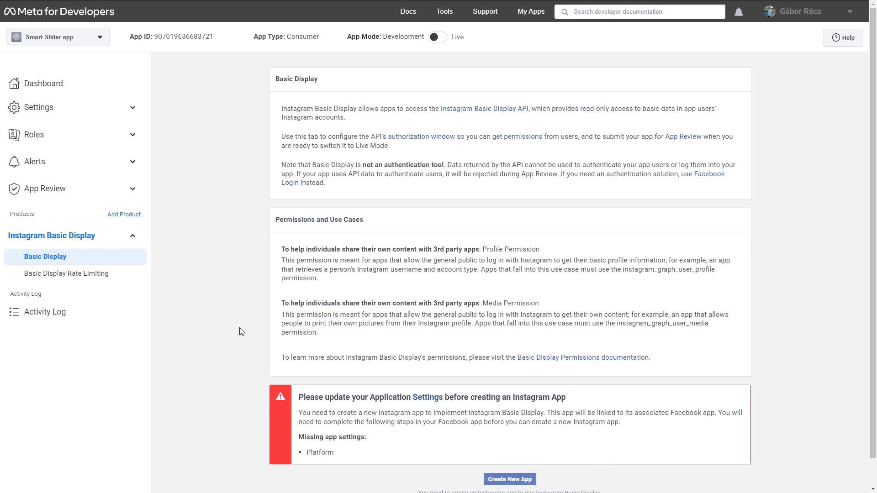
pyautogui.click(133, 108)
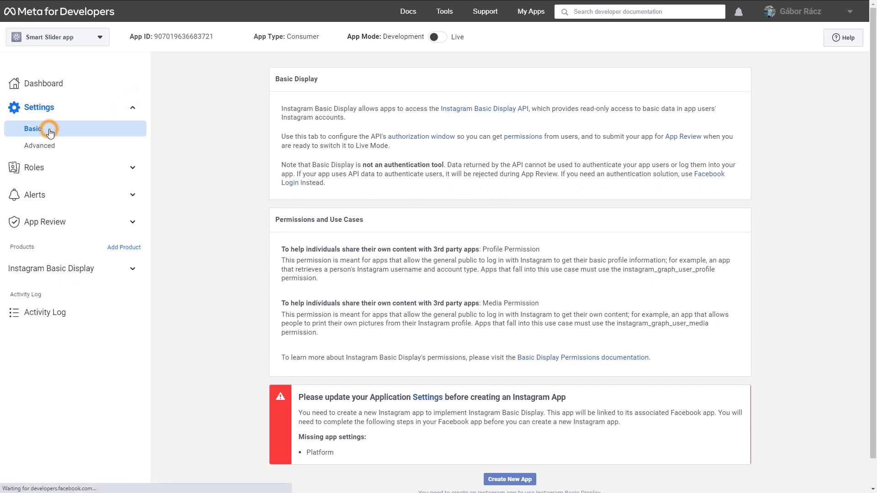
pyautogui.click(33, 129)
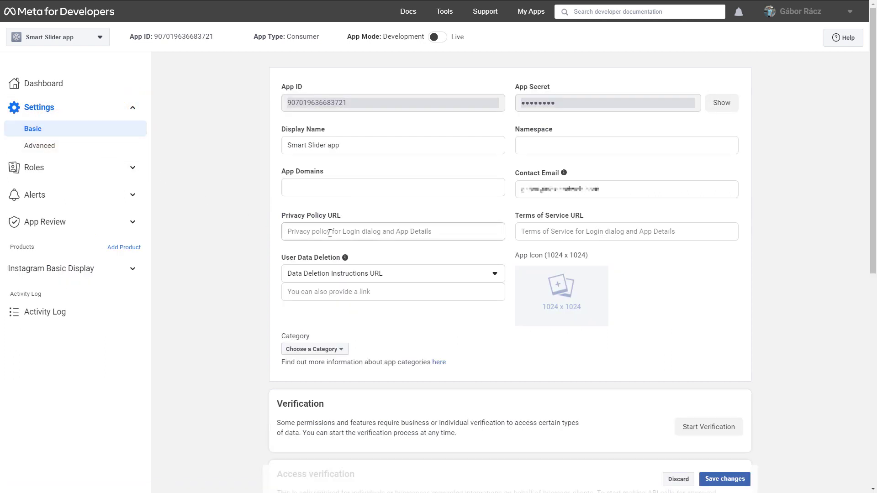
pyautogui.write('https://nextendweb.com/privacy-policy/')
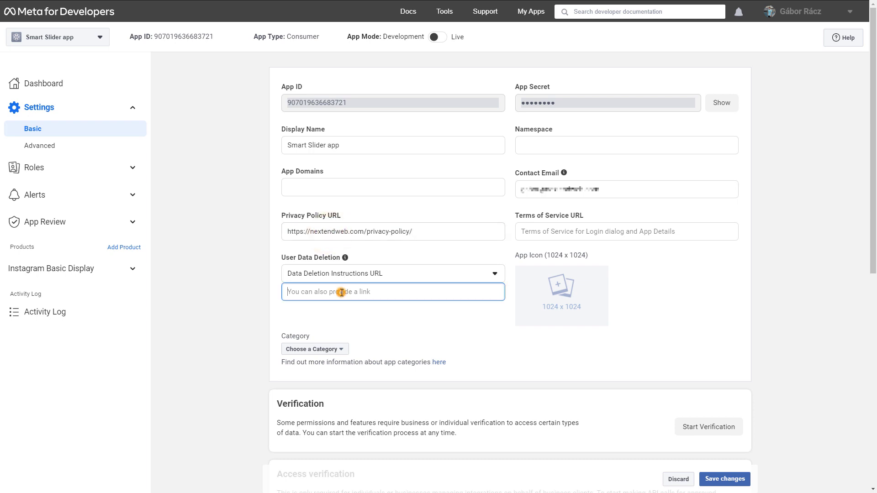
pyautogui.write('https://nextendweb.com/privacy-policy/')
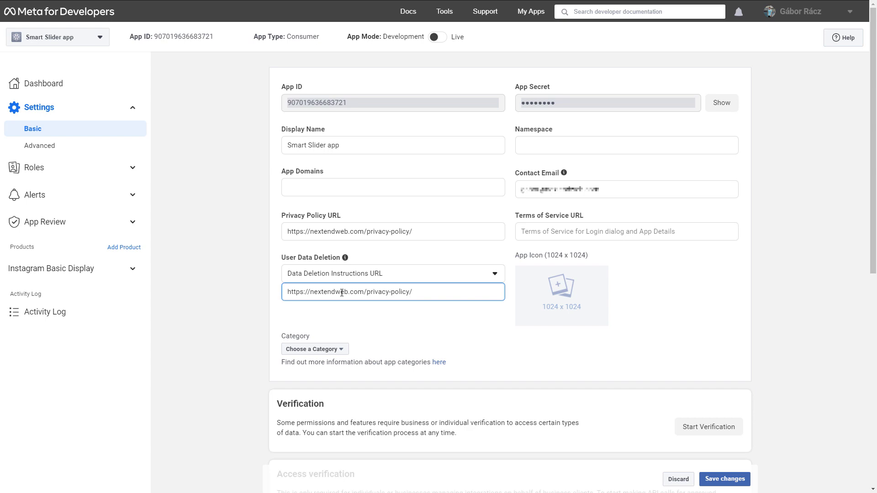
# - Add a Website platform to the app
pyautogui.scroll(-3)
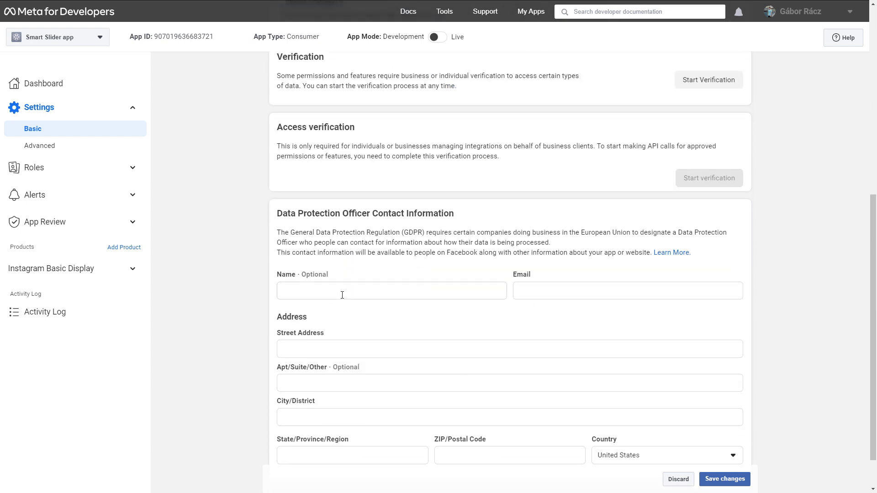
pyautogui.scroll(-3)
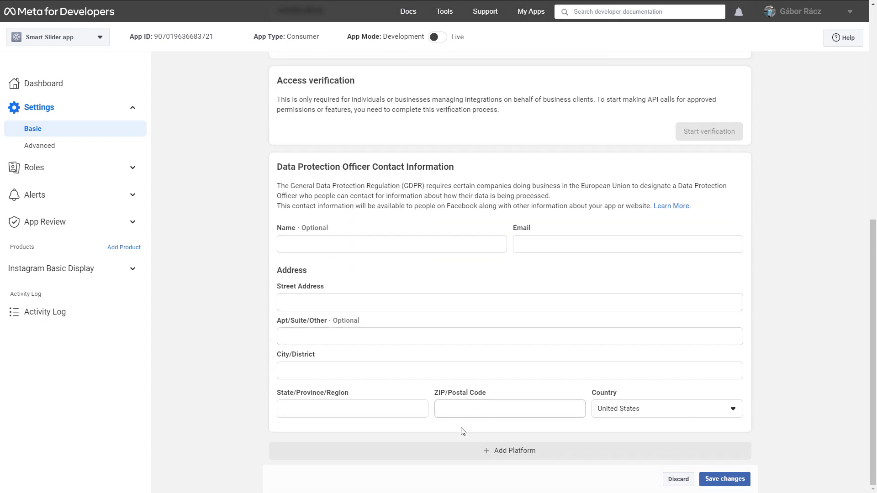
pyautogui.click(508, 450)
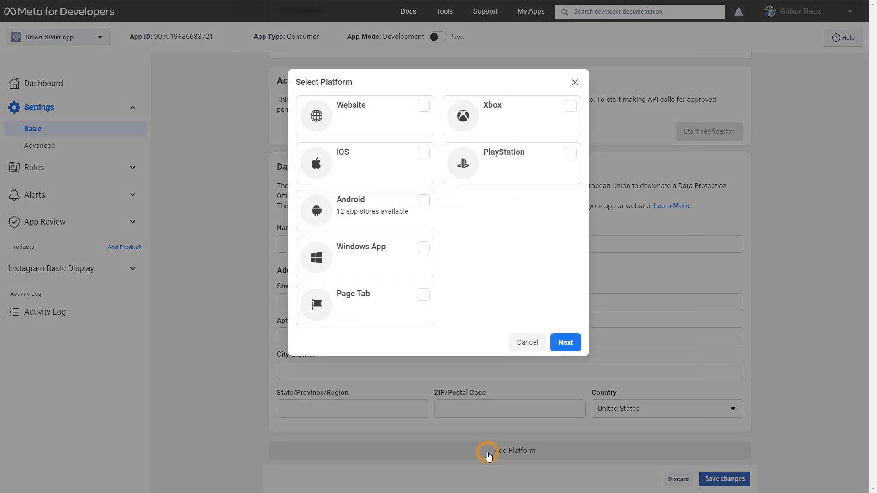
pyautogui.moveTo(425, 115)
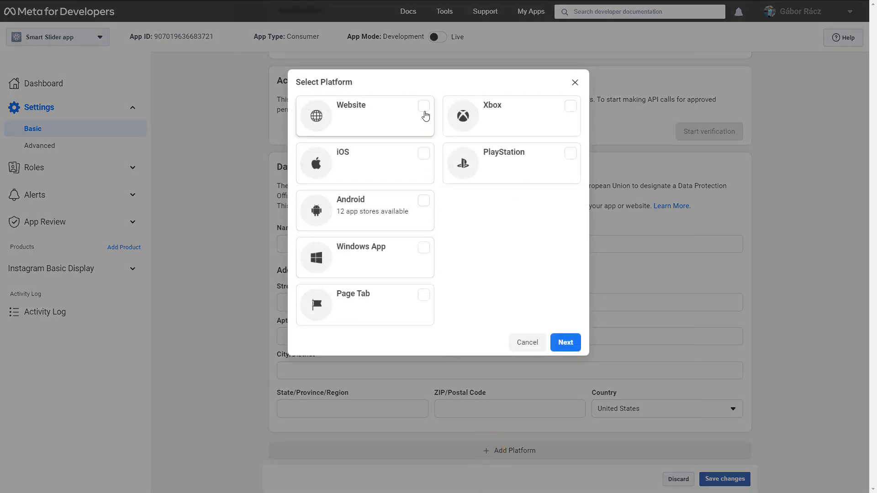
pyautogui.click(423, 106)
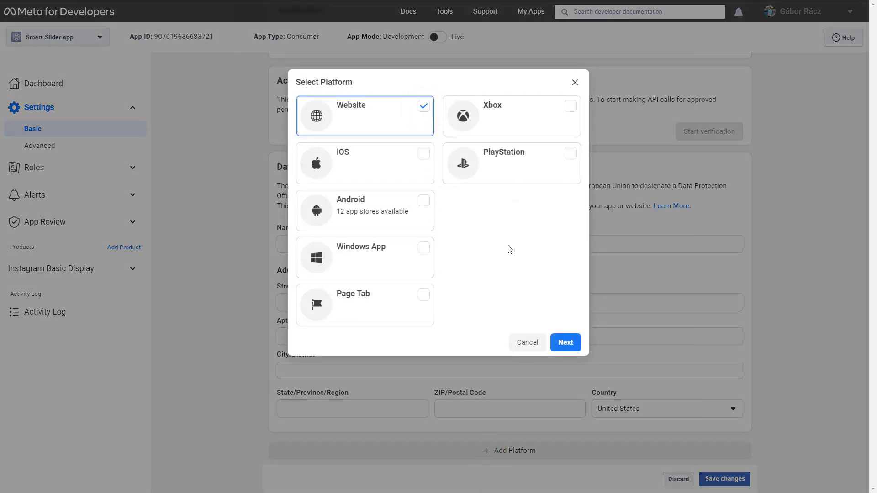
pyautogui.click(564, 342)
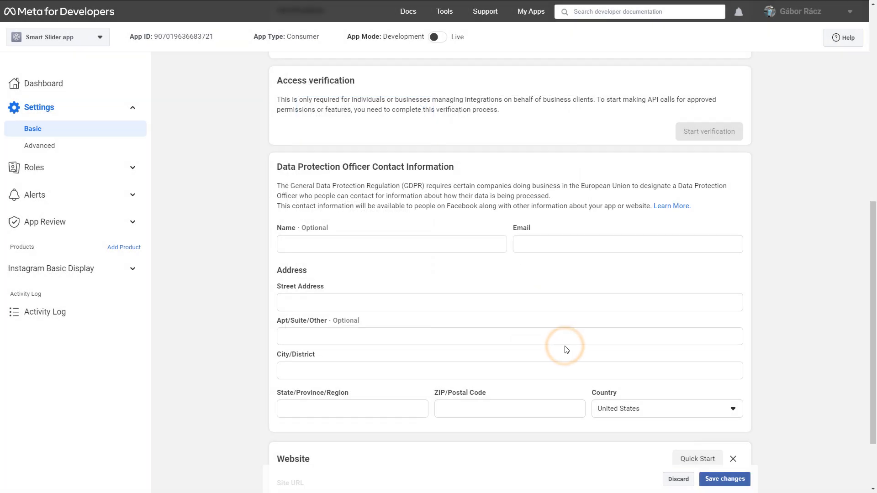
pyautogui.scroll(-3)
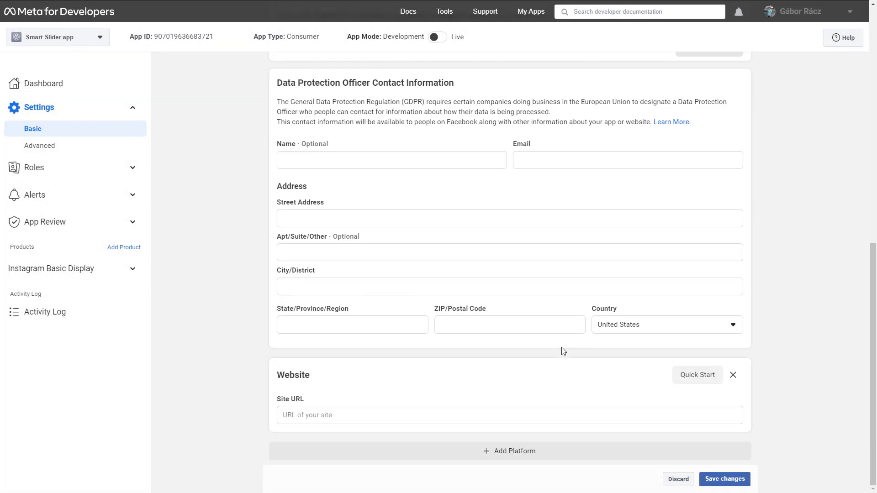
pyautogui.write('https://local.nextendweb.com/wordpress/')
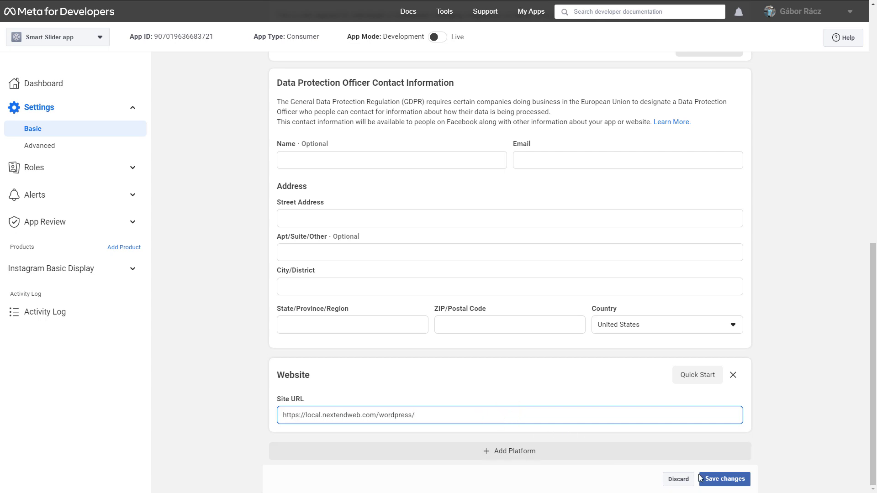
pyautogui.click(724, 478)
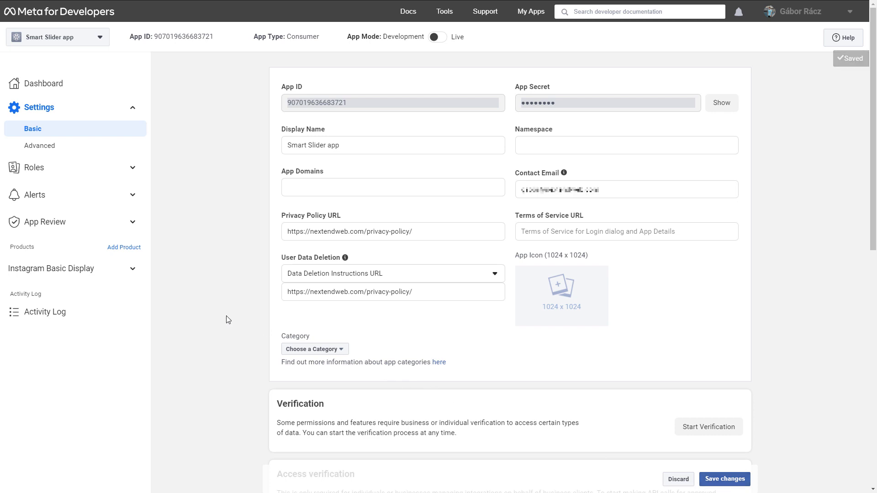
# - Create a new Instagram app under Basic Display, keeping the Smart Slider app name
pyautogui.click(51, 269)
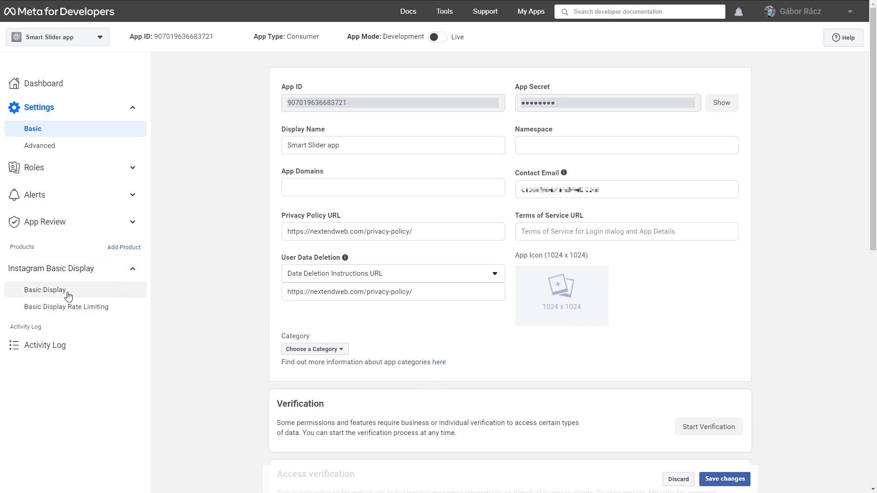
pyautogui.click(46, 290)
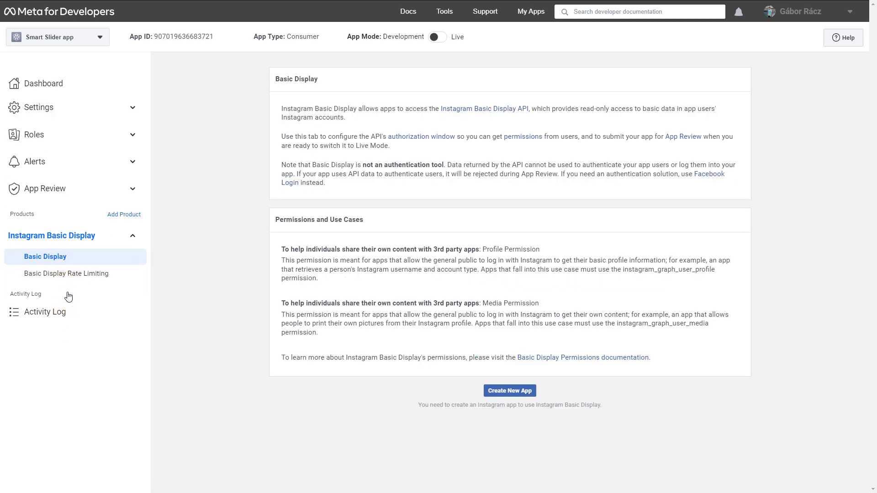
pyautogui.moveTo(394, 383)
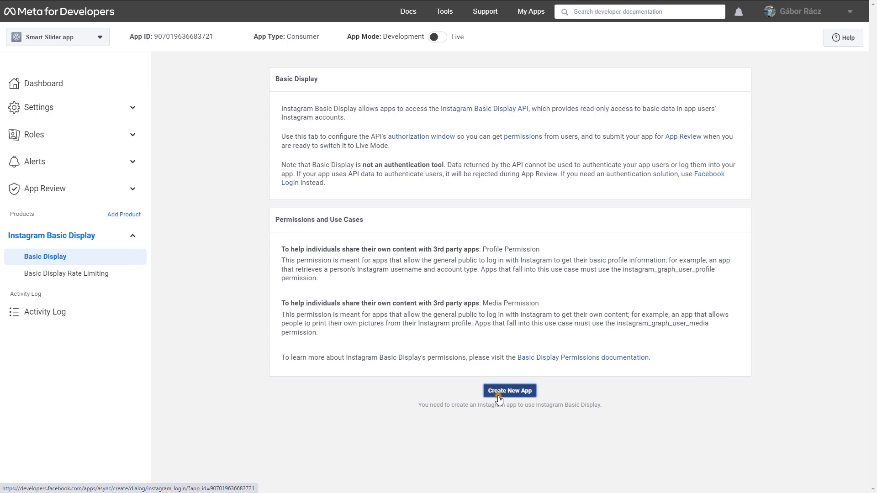
pyautogui.click(509, 390)
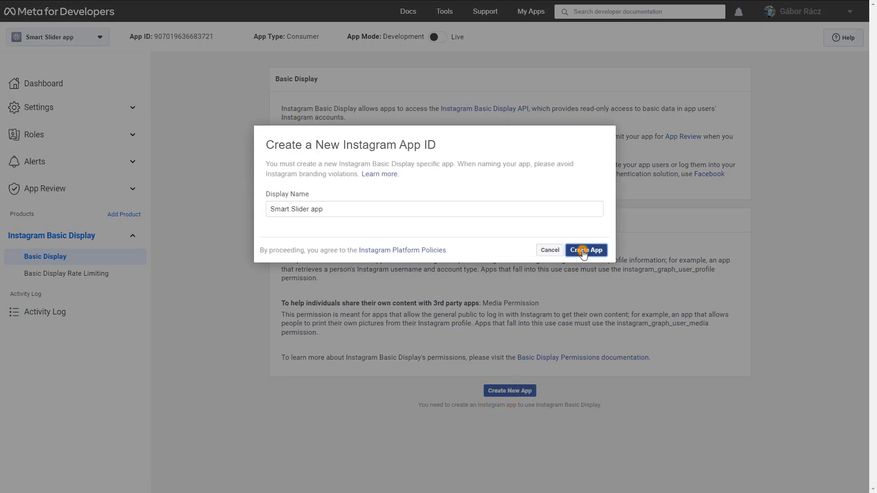
pyautogui.click(586, 250)
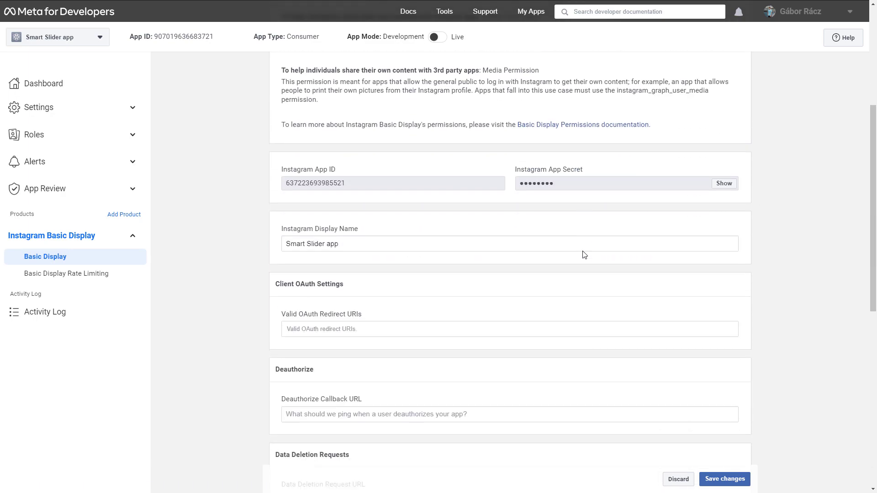
pyautogui.scroll(-3)
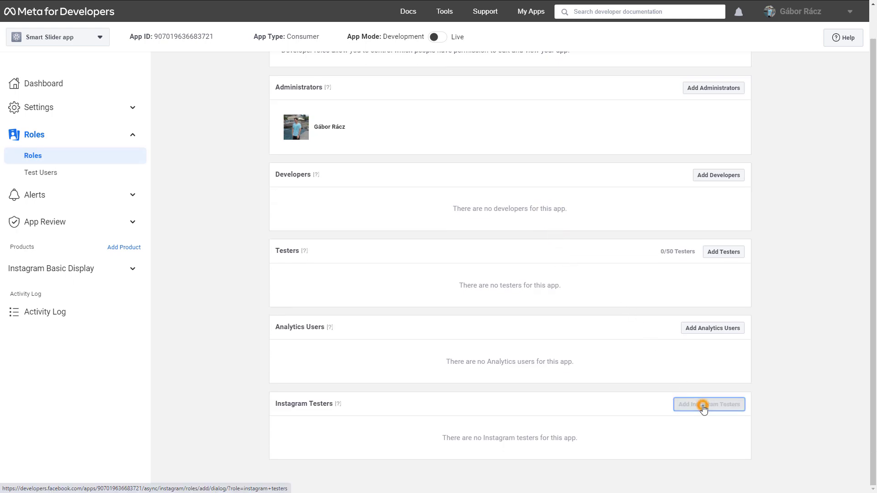
# - Invite the nextendgram Instagram account as an Instagram tester
pyautogui.click(708, 405)
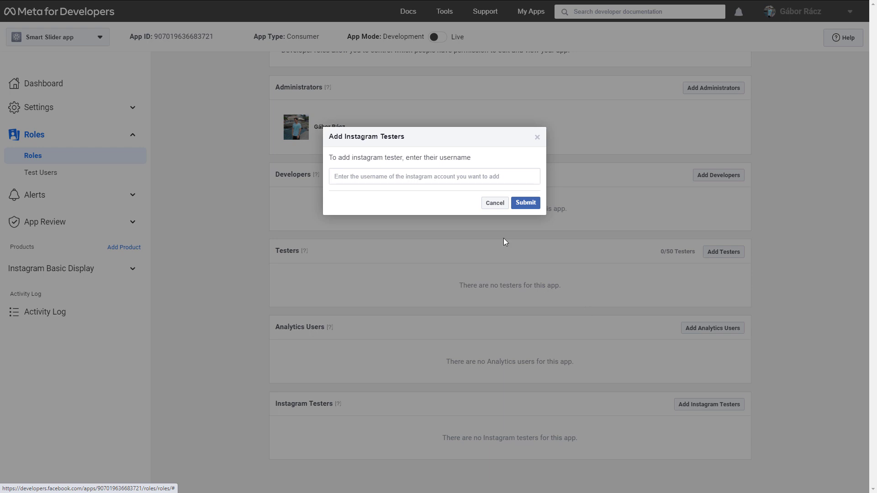
pyautogui.write('nextendgram')
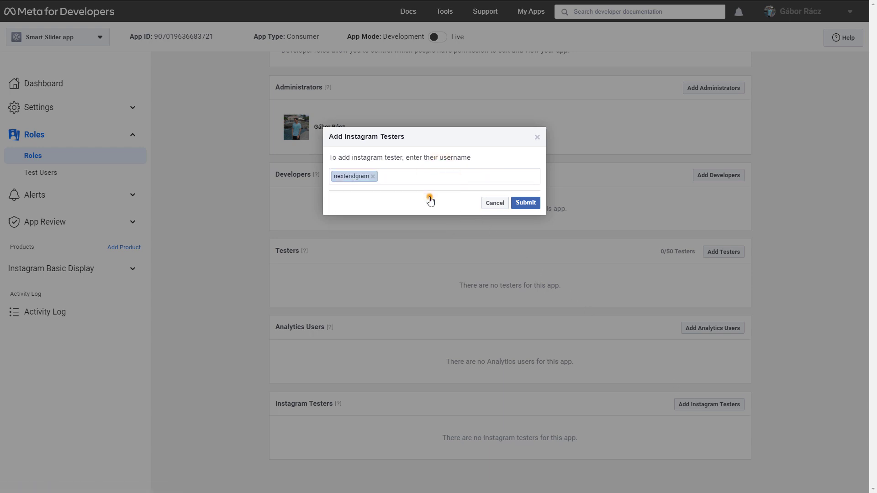
pyautogui.moveTo(480, 206)
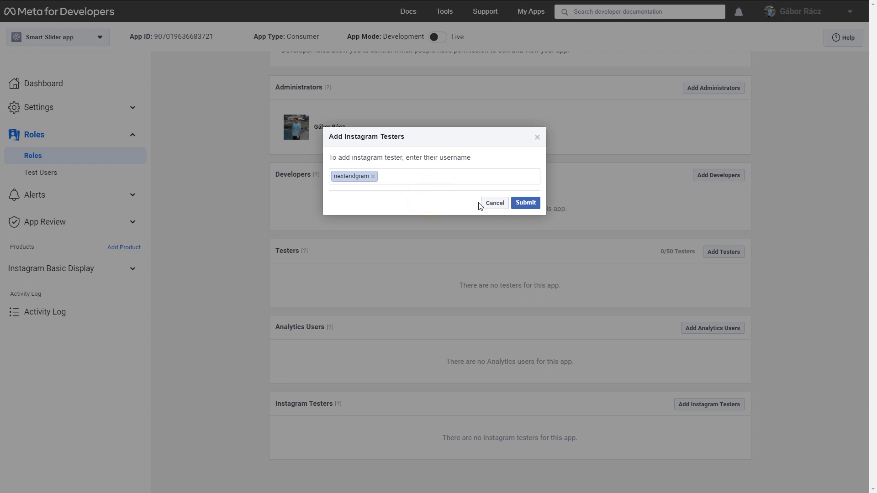
pyautogui.click(524, 203)
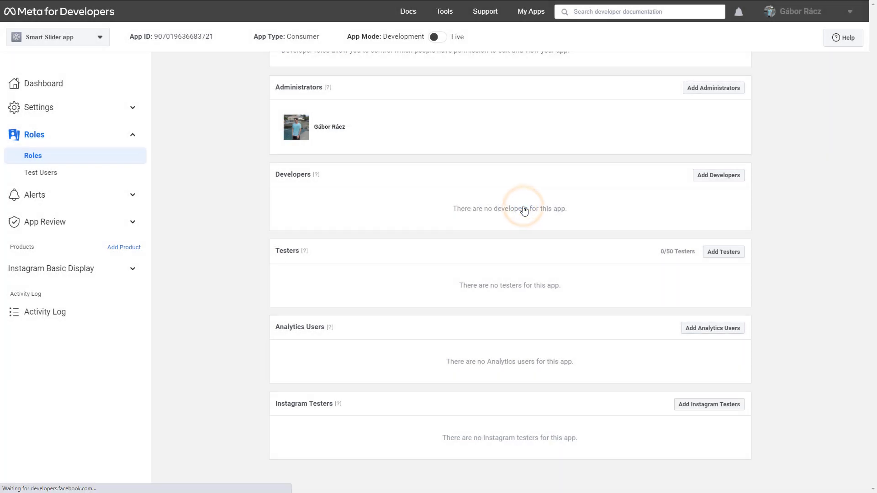
pyautogui.scroll(3)
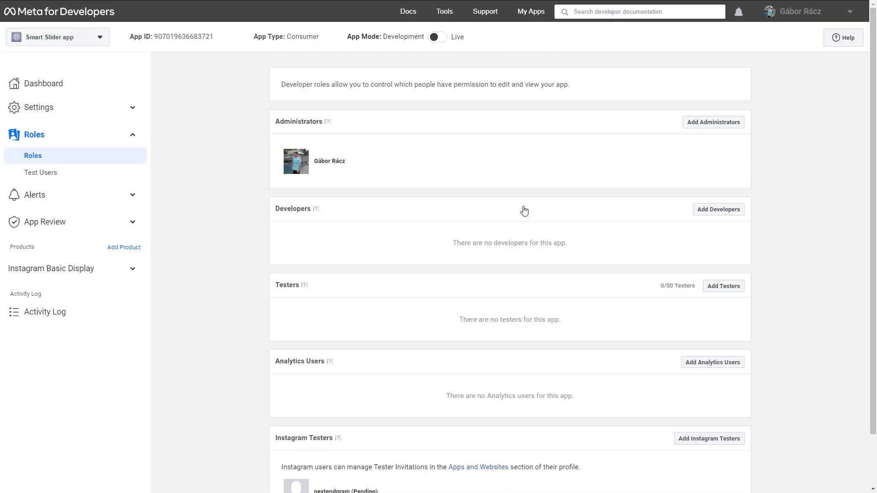
# - Accept the Smart Slider app invite under Instagram's Apps and Websites tester invites
pyautogui.click(477, 467)
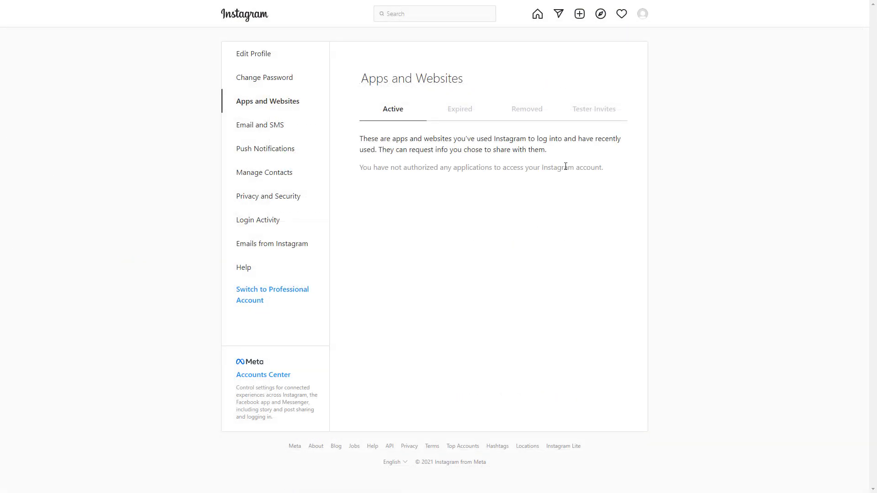
pyautogui.click(594, 109)
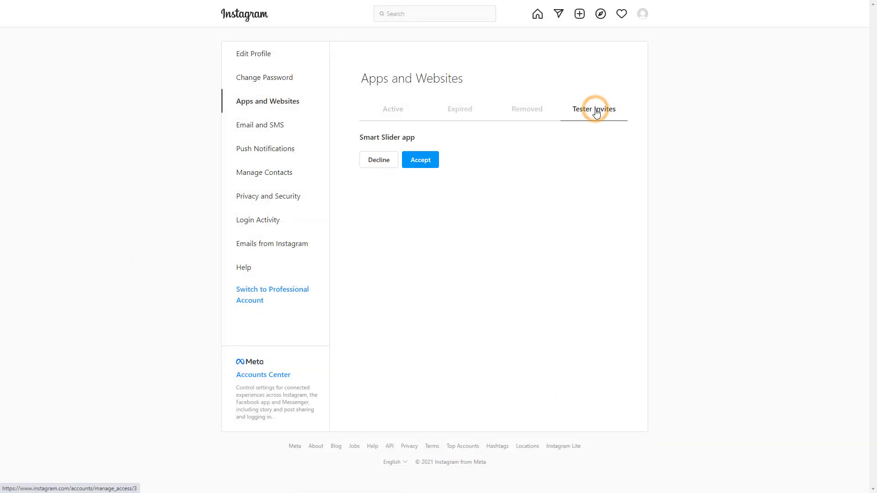
pyautogui.moveTo(548, 130)
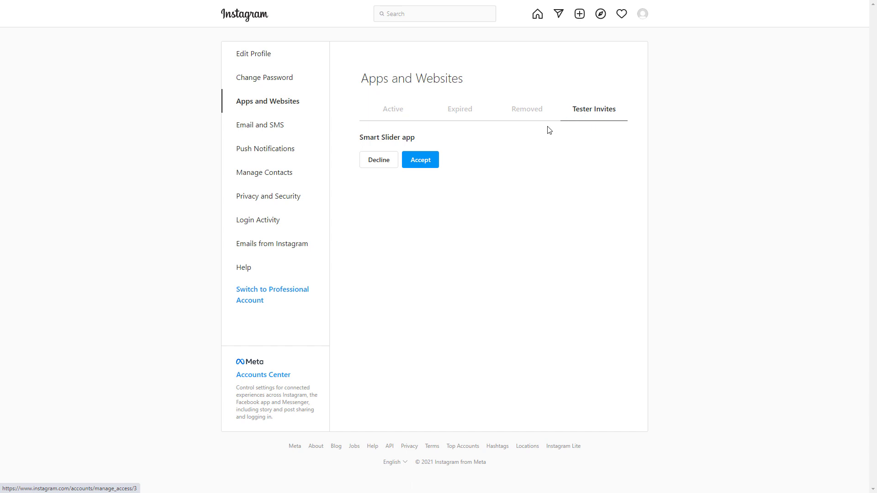
pyautogui.moveTo(421, 159)
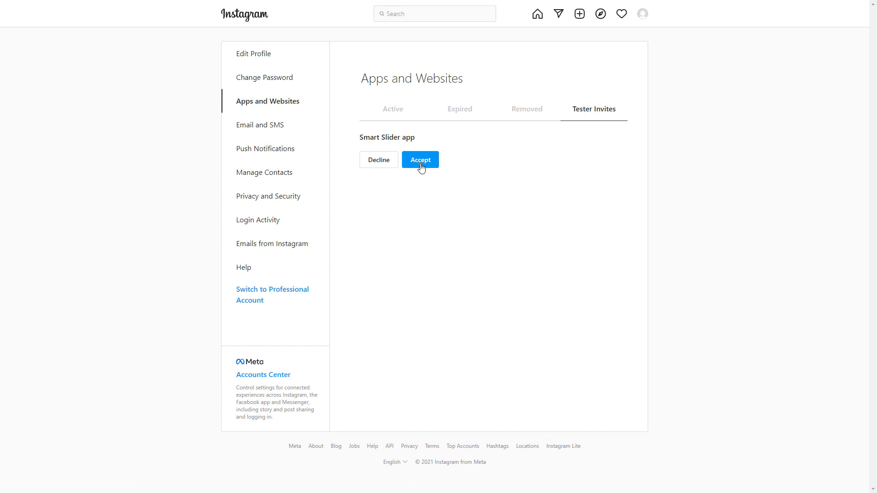
pyautogui.click(420, 159)
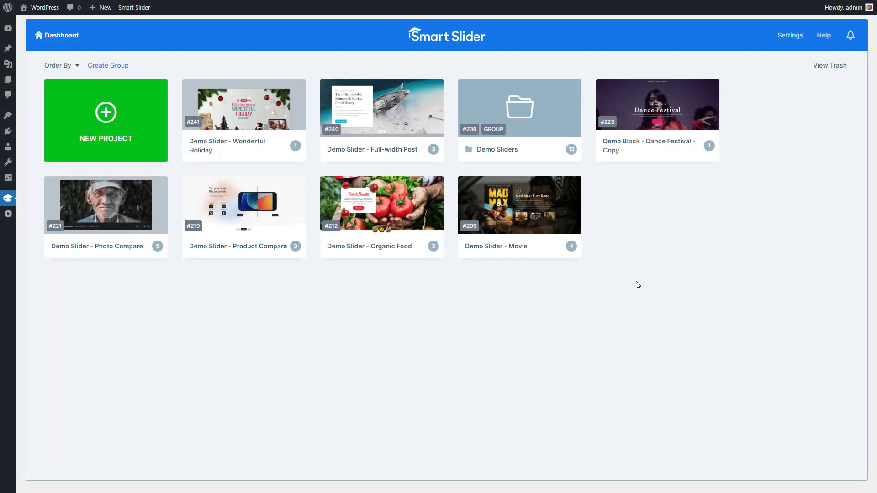
pyautogui.moveTo(789, 42)
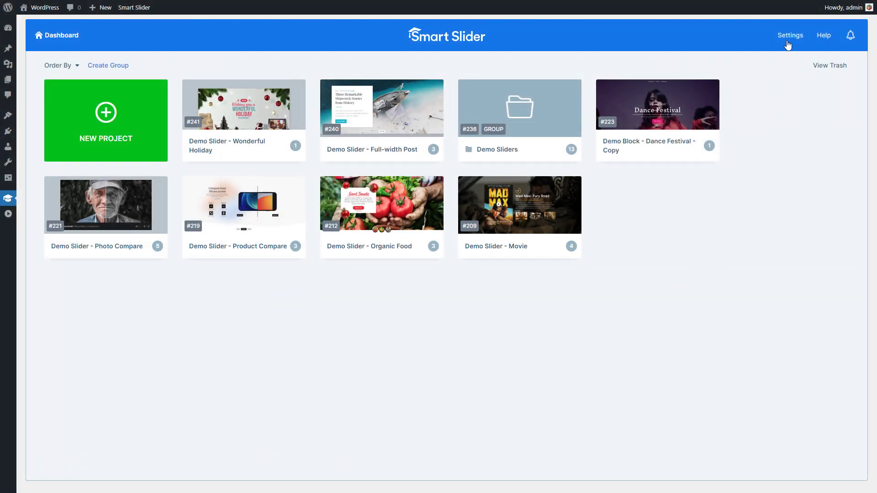
# - Copy the callback URL from Smart Slider's Instagram generator settings
pyautogui.click(791, 35)
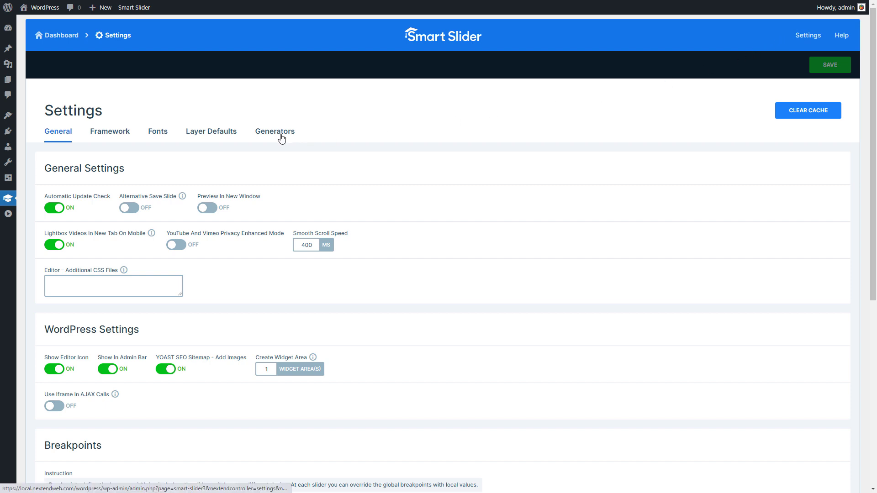
pyautogui.click(275, 132)
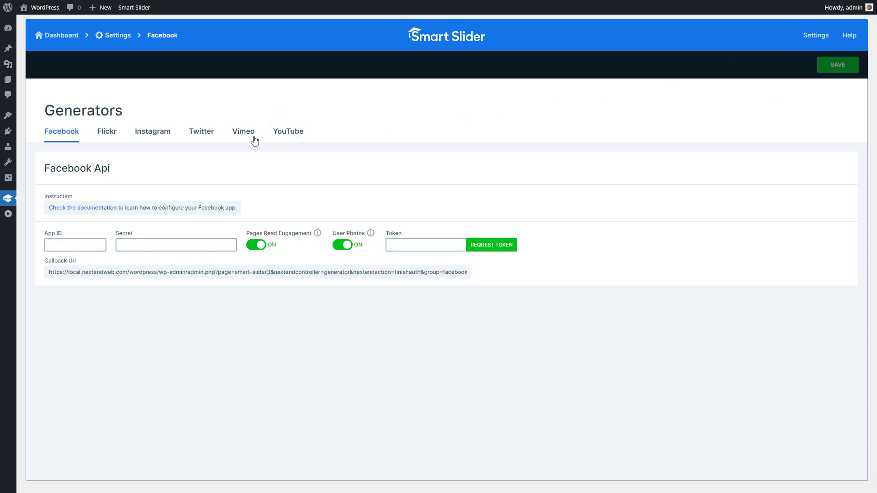
pyautogui.click(153, 132)
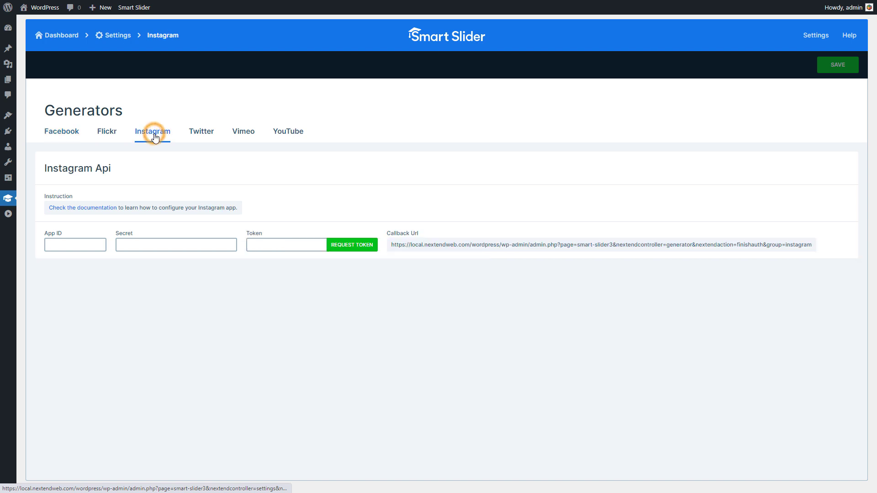
pyautogui.moveTo(206, 155)
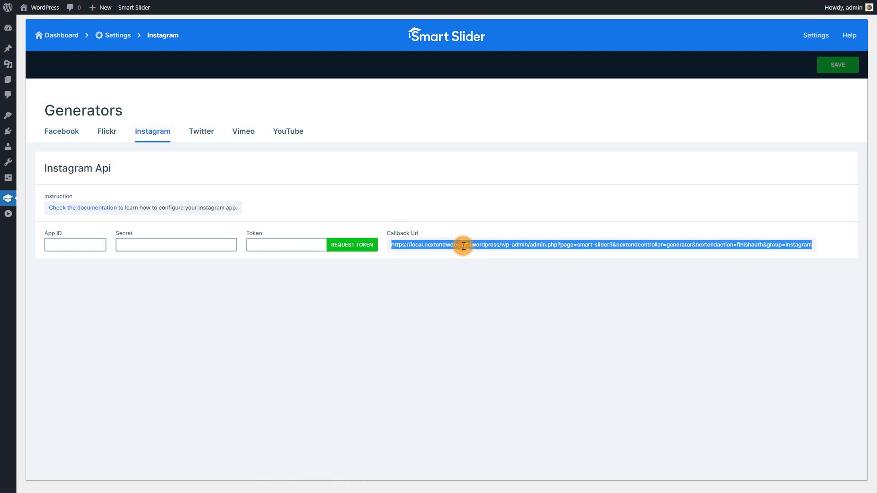
pyautogui.rightClick(462, 244)
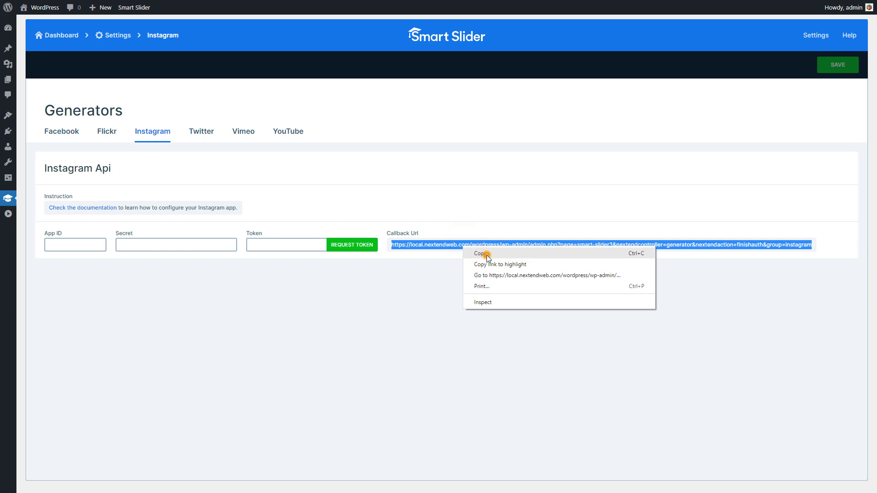
pyautogui.click(479, 253)
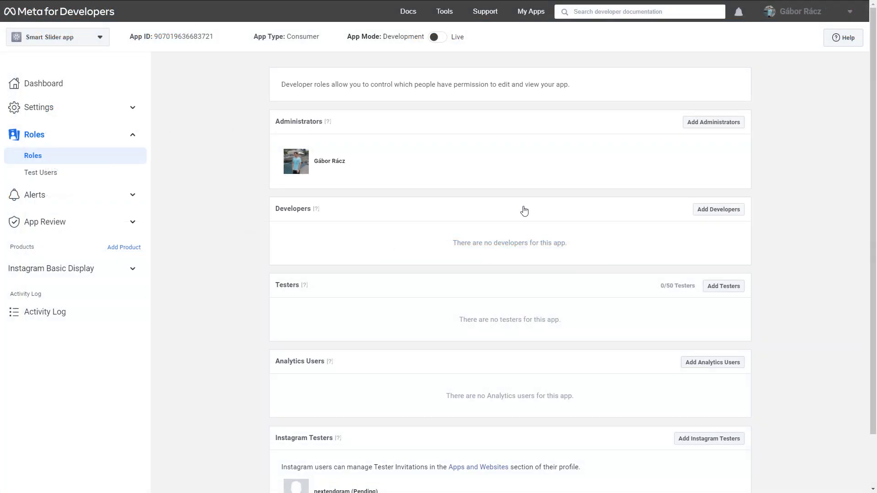
pyautogui.moveTo(198, 265)
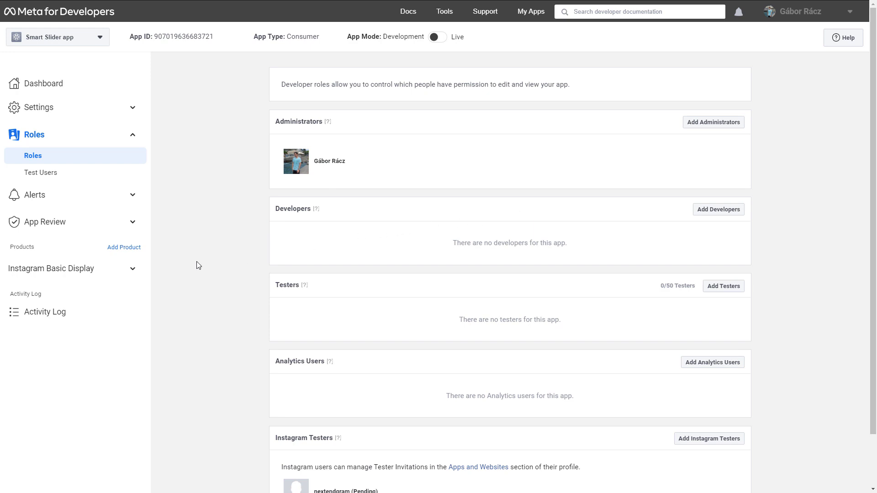
# - Enter the Smart Slider callback URL as OAuth redirect, deauthorize and data deletion URLs
pyautogui.click(51, 269)
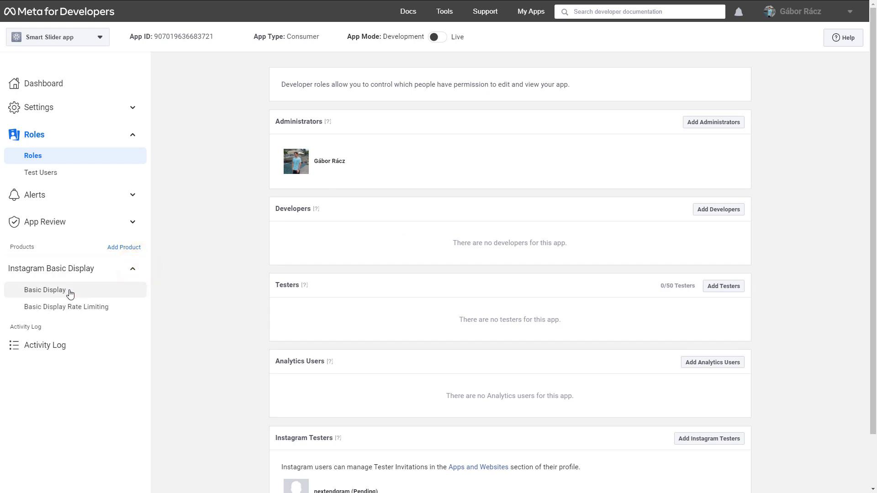
pyautogui.click(46, 289)
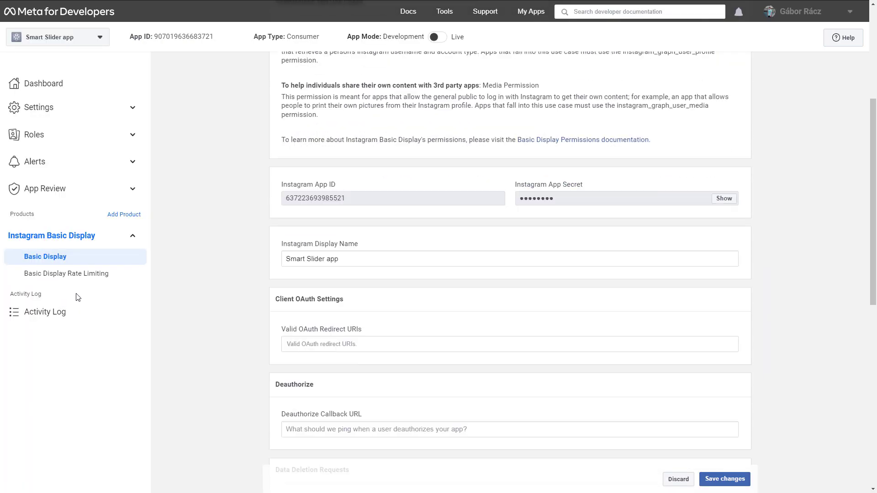
pyautogui.scroll(-3)
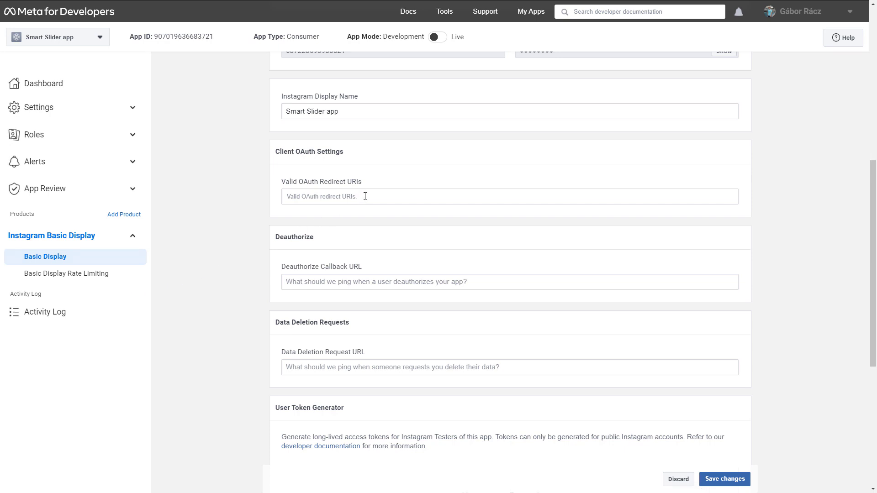
pyautogui.write('https://local.nextendweb.com/wordpress/wp-admin/admin.php?page=smart-slider3&nextendcontroller=generator&nextendaction=finishauth&group=instagram')
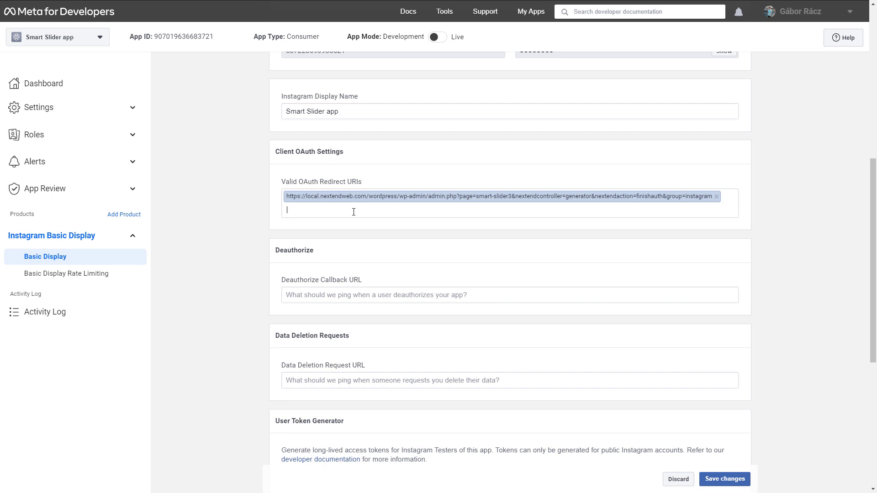
pyautogui.moveTo(352, 211)
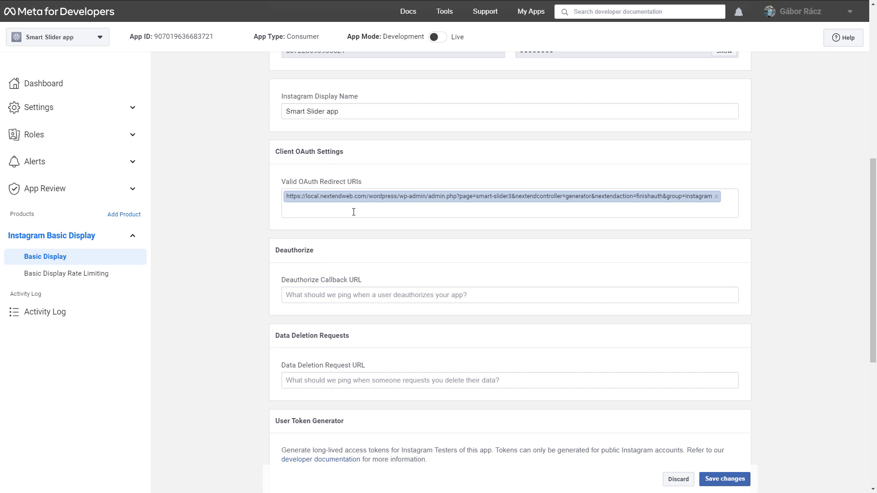
pyautogui.click(335, 210)
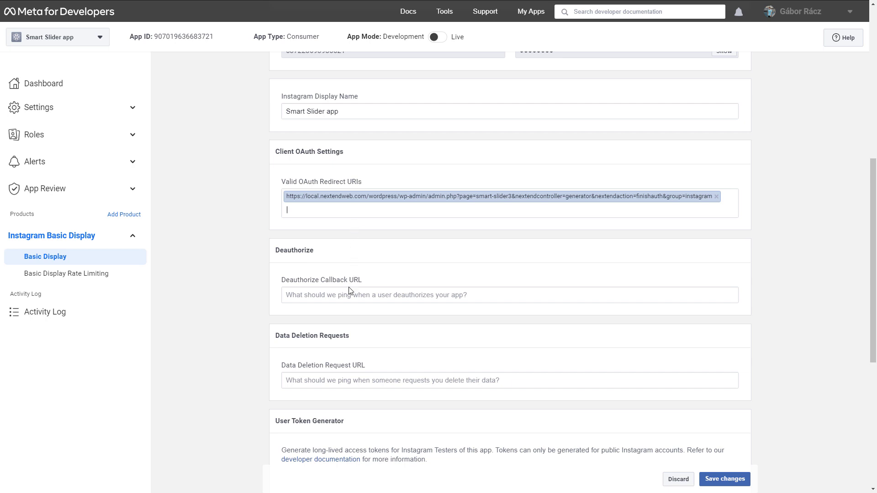
pyautogui.click(348, 295)
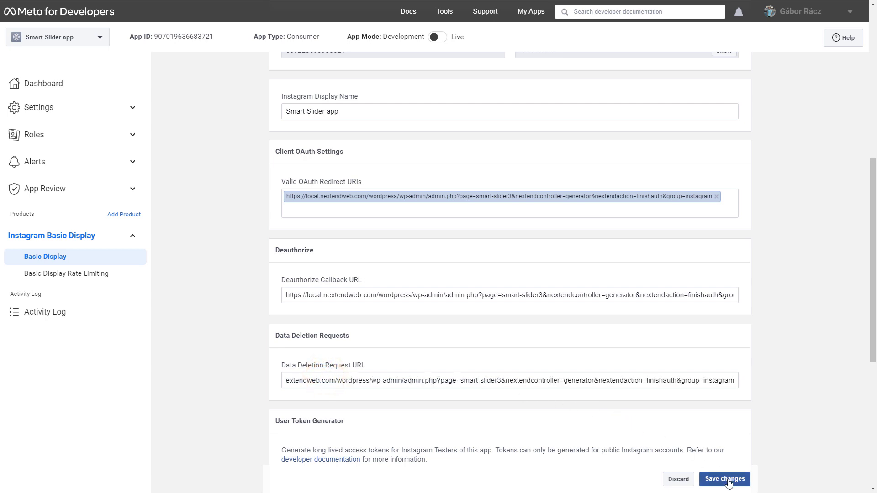
# - Save the Basic Display settings
pyautogui.click(723, 479)
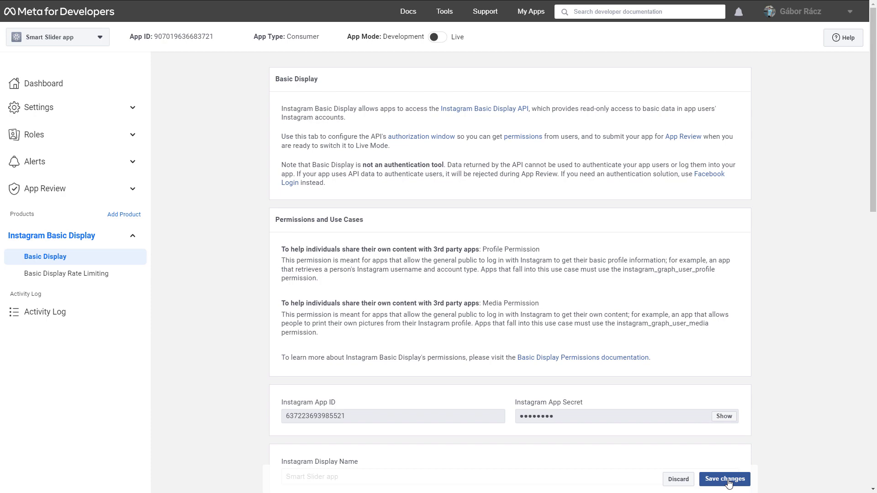
pyautogui.click(723, 417)
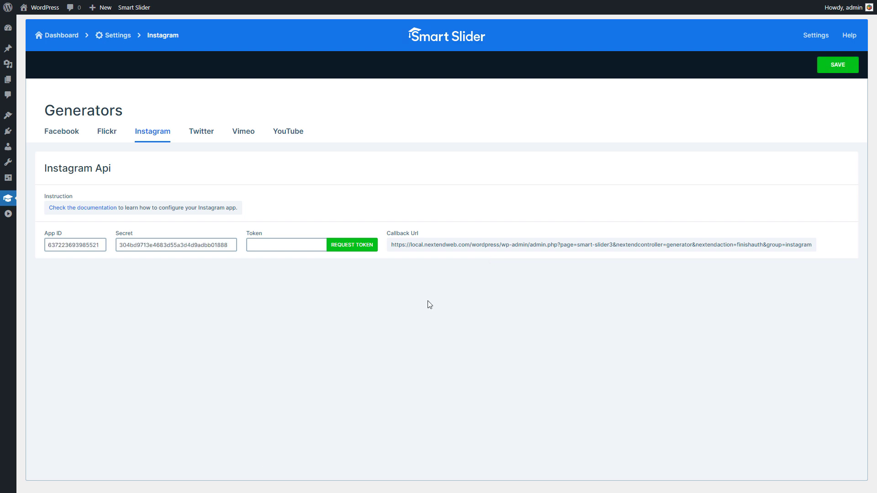
pyautogui.moveTo(352, 253)
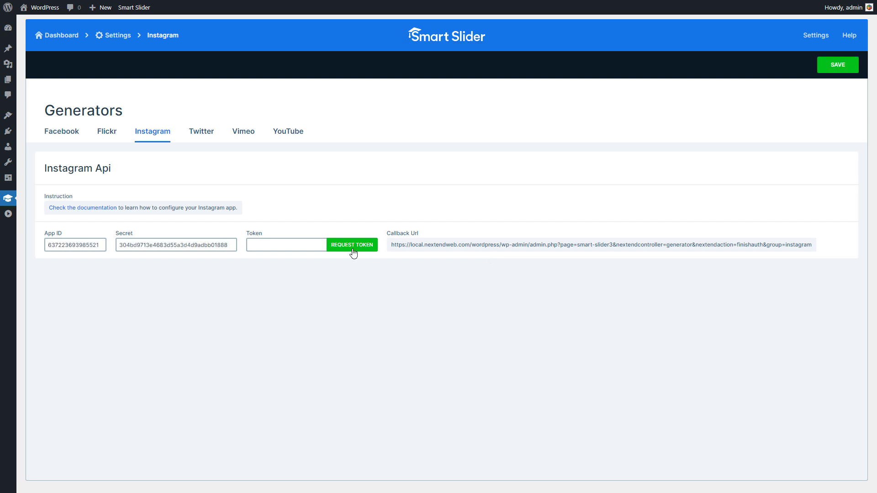
# - Request a token and allow the app access to the Instagram account
pyautogui.click(351, 245)
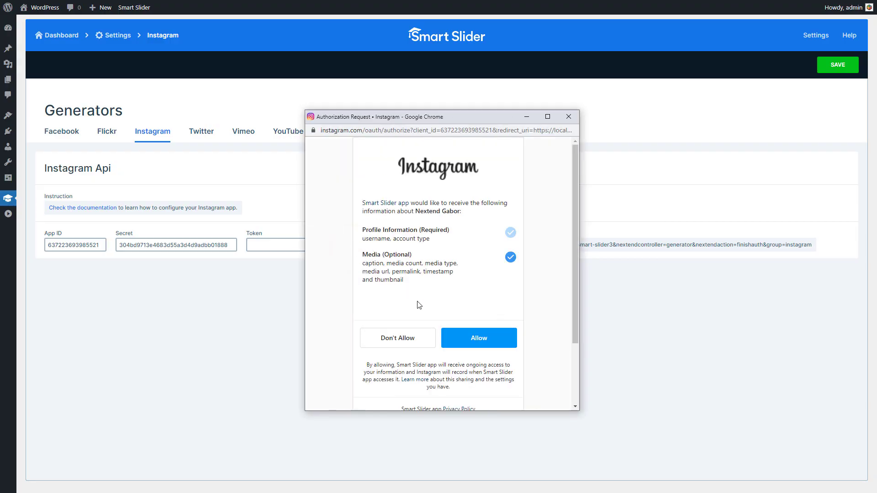
pyautogui.click(478, 338)
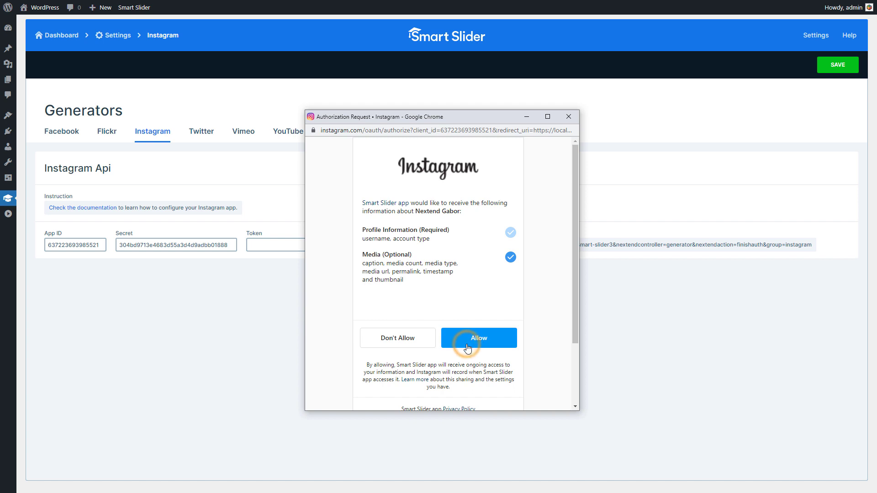
pyautogui.click(478, 338)
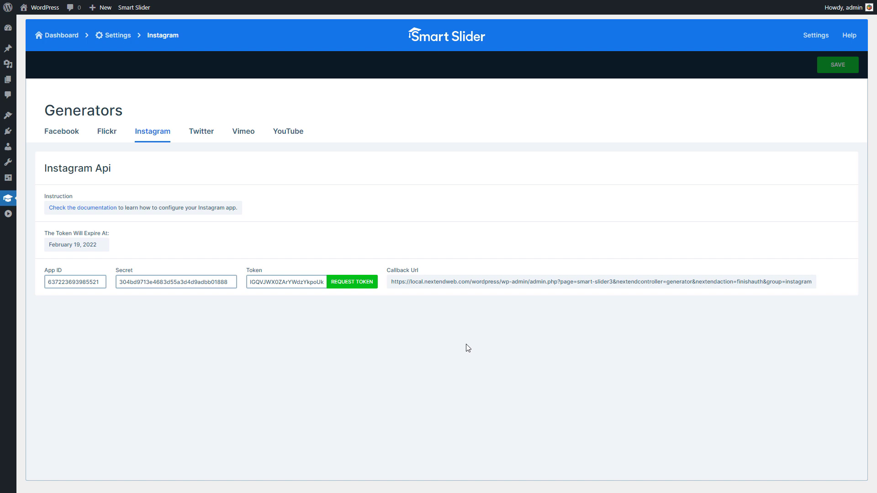
pyautogui.moveTo(88, 59)
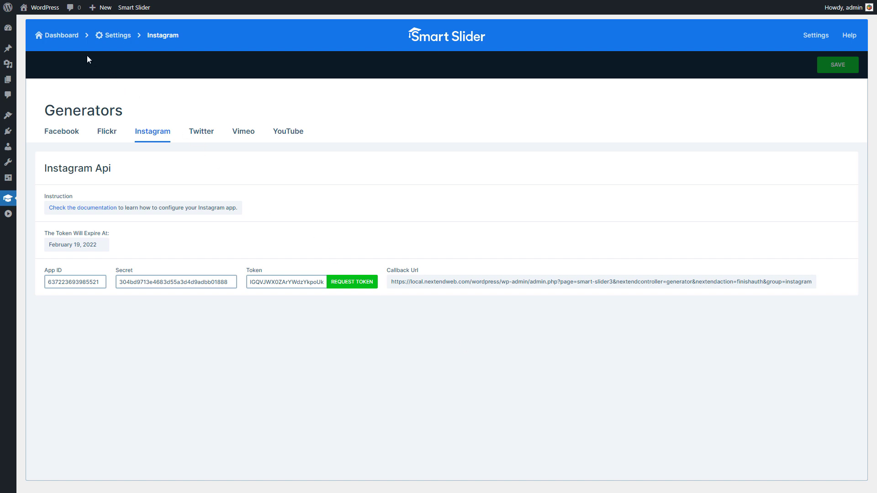
# - Create a new Simple slider project named 'My project' from the dashboard with adjusted height
pyautogui.click(60, 35)
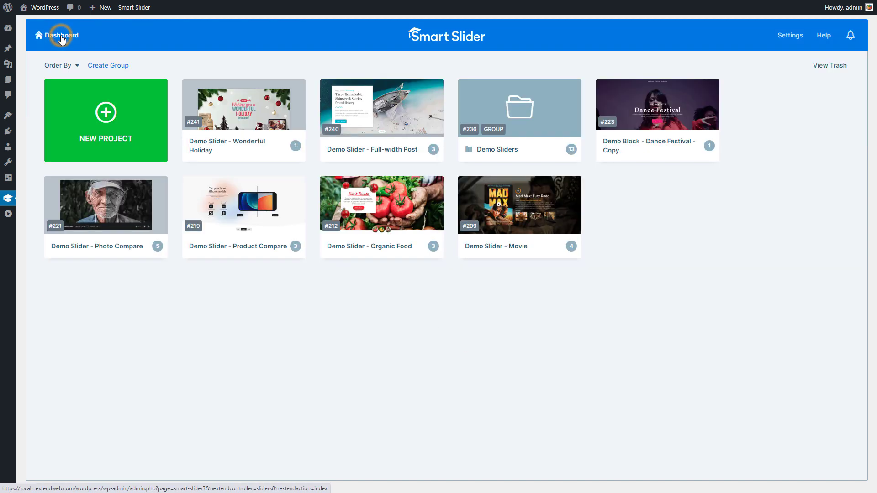
pyautogui.moveTo(106, 121)
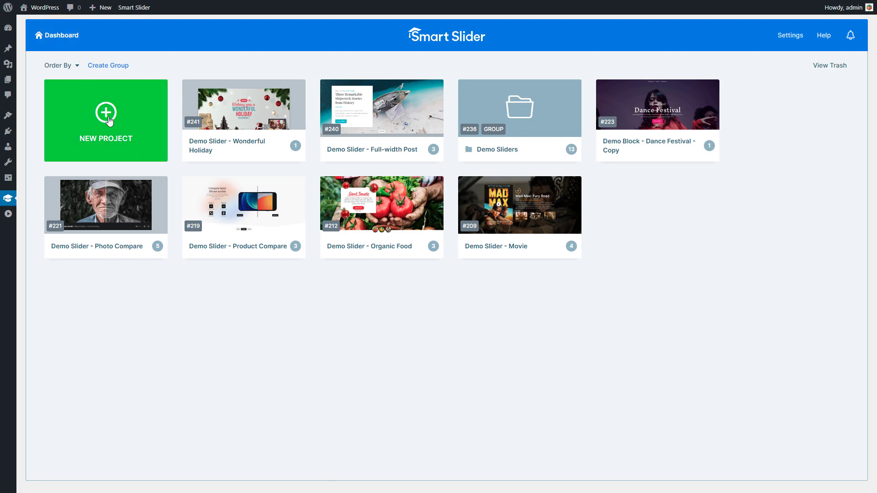
pyautogui.click(106, 120)
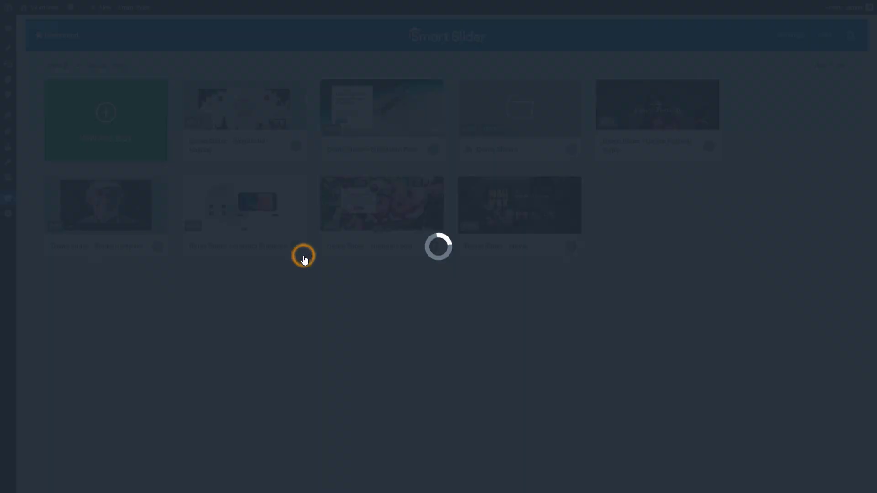
pyautogui.click(105, 121)
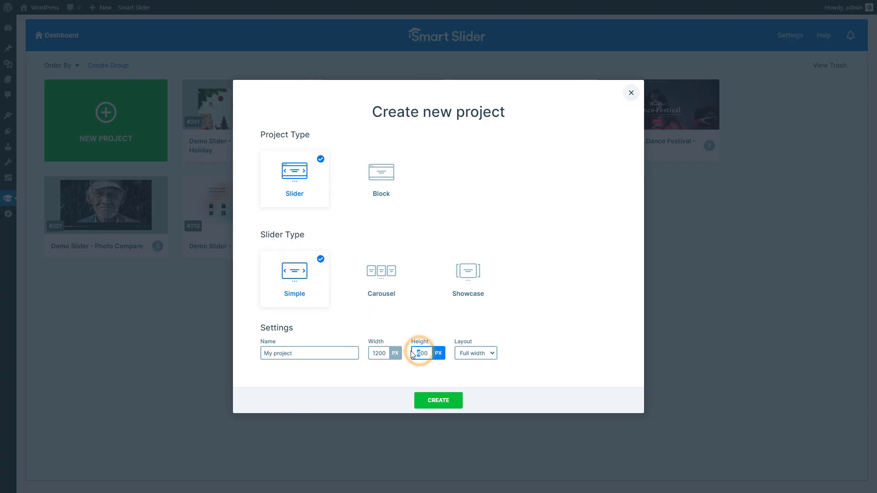
pyautogui.click(438, 400)
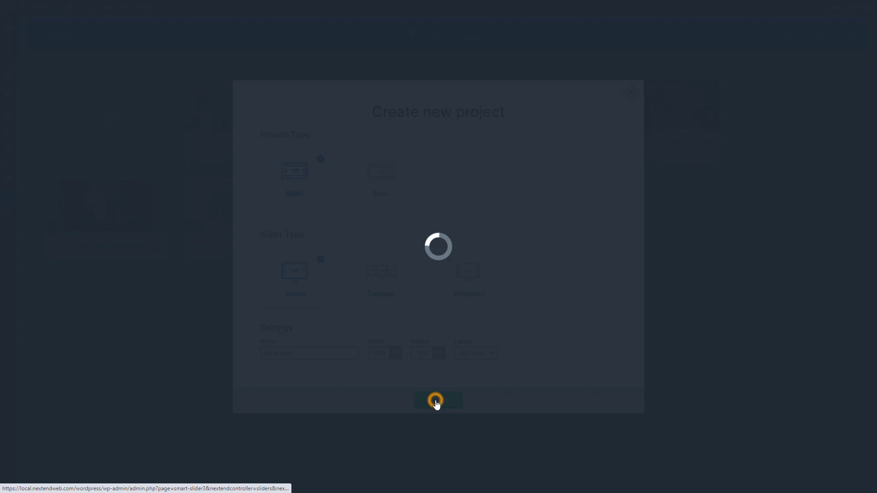
pyautogui.click(438, 400)
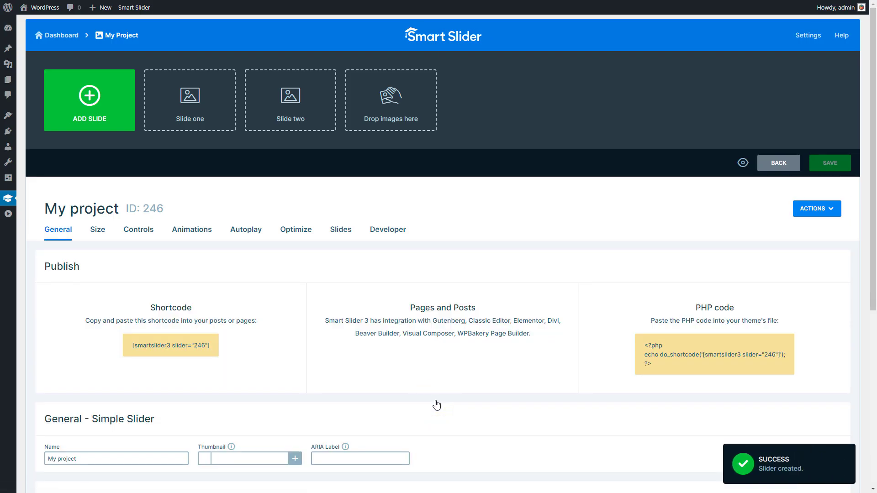
pyautogui.moveTo(295, 328)
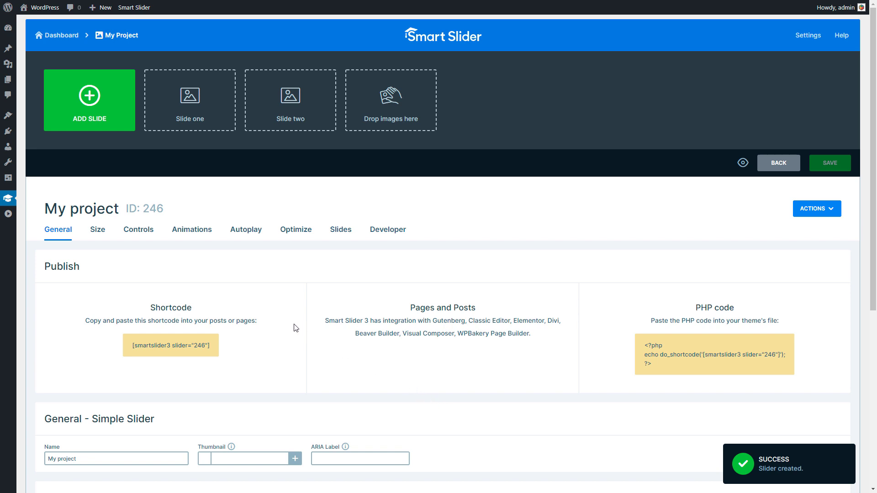
# - In the Controls settings, turn the navigation arrows off and bullets on
pyautogui.click(138, 229)
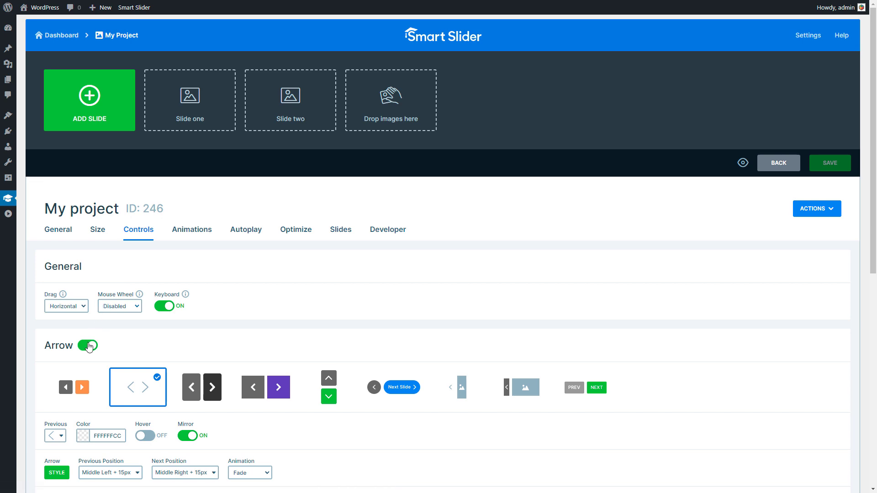
pyautogui.click(87, 345)
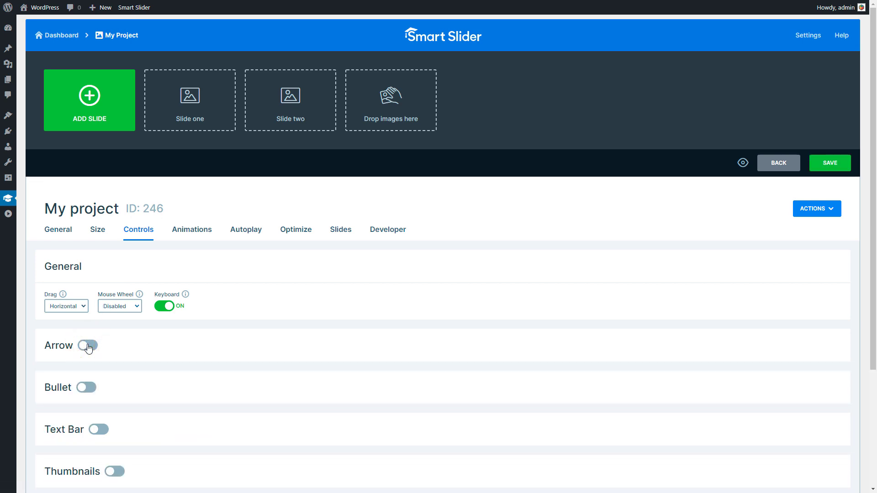
pyautogui.click(86, 387)
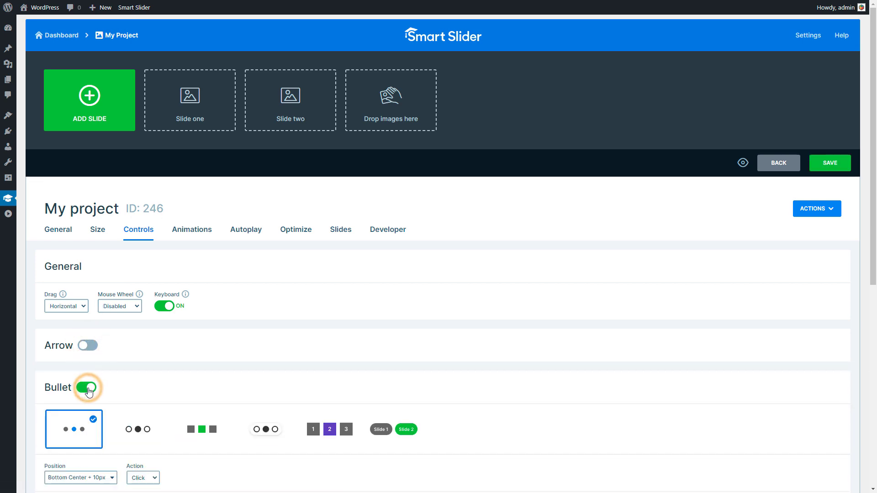
pyautogui.scroll(-3)
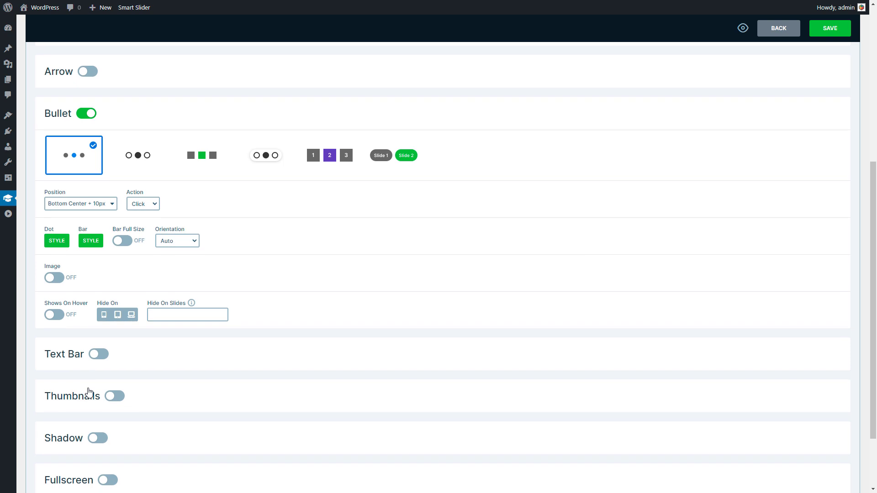
pyautogui.moveTo(266, 155)
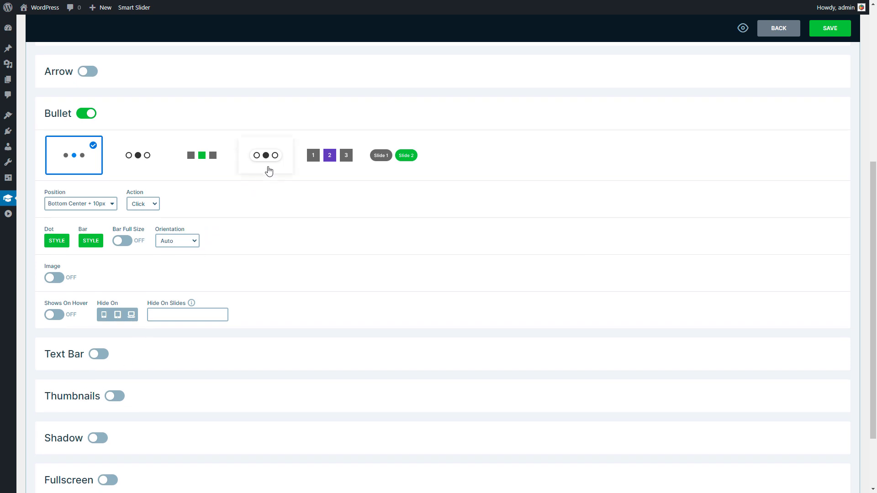
# - Use the pill bullet style positioned Outer Bottom with a -14px offset
pyautogui.click(265, 155)
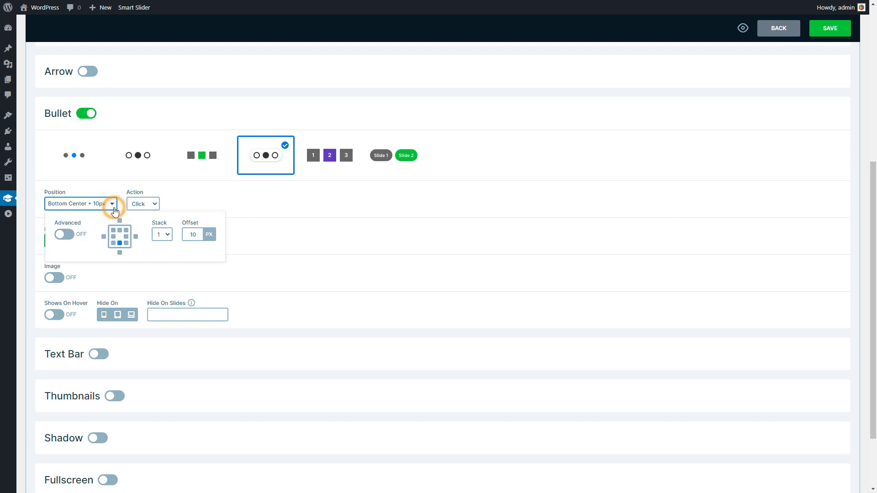
pyautogui.click(119, 250)
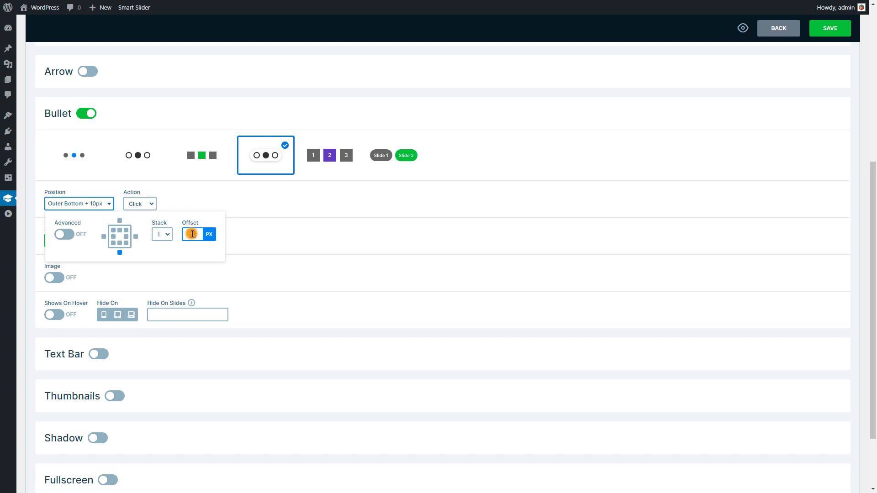
pyautogui.write('-14')
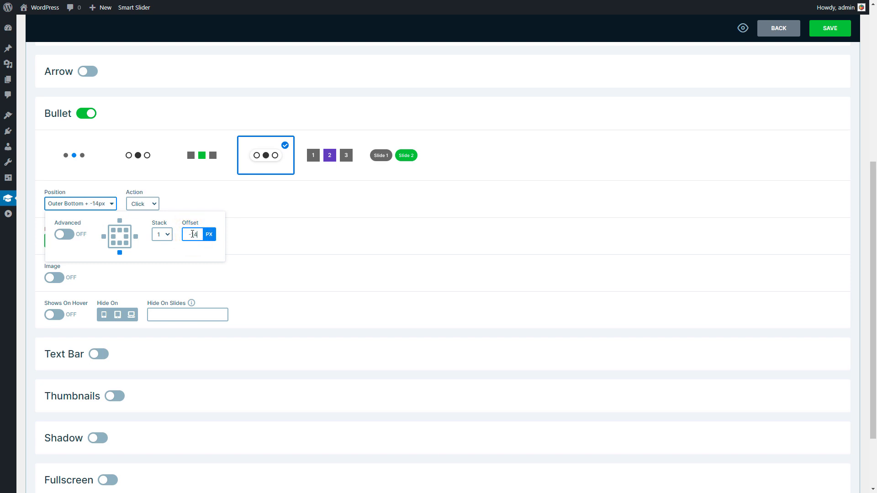
pyautogui.click(231, 274)
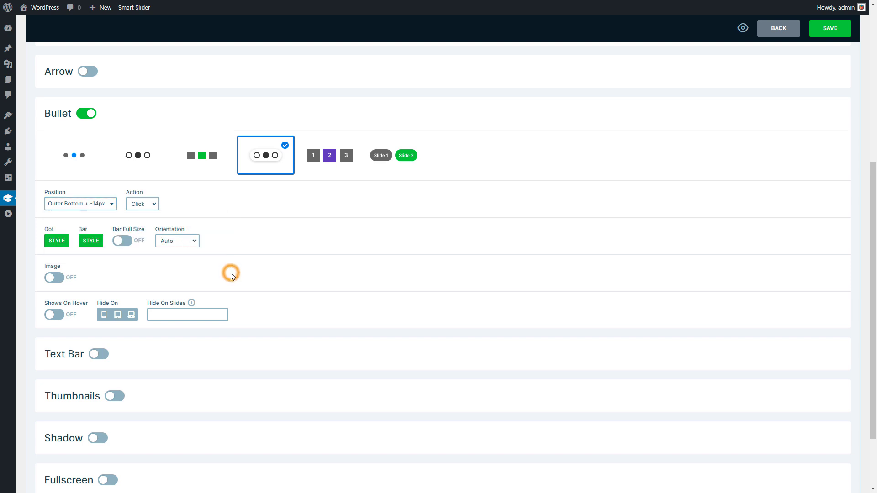
pyautogui.moveTo(132, 267)
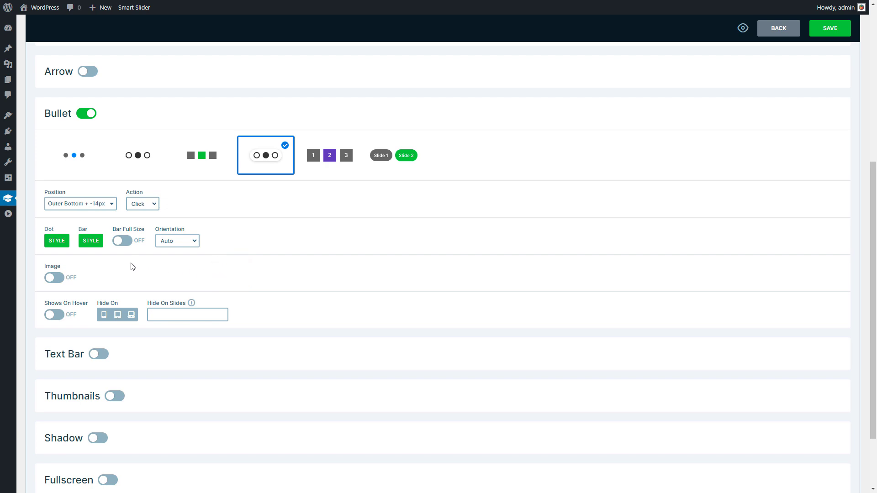
# - Restyle the bullet dots, including the active dot, in the Style Manager
pyautogui.click(57, 241)
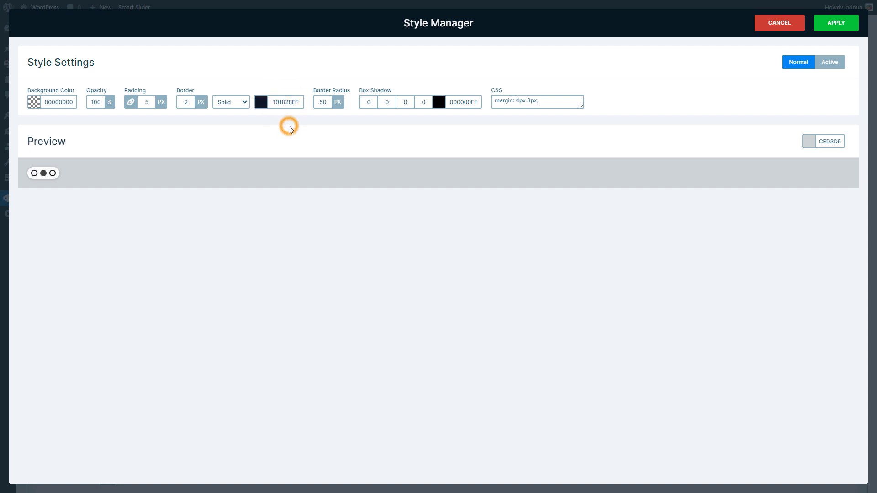
pyautogui.click(831, 61)
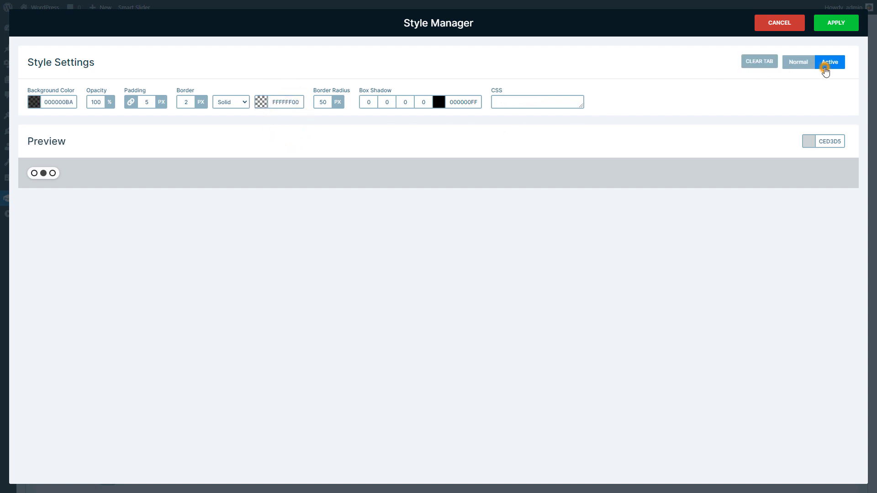
pyautogui.moveTo(170, 141)
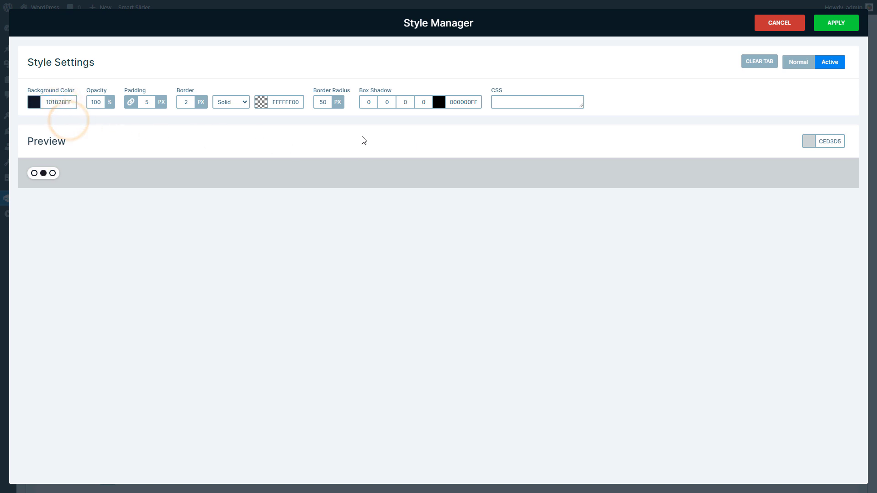
pyautogui.moveTo(837, 23)
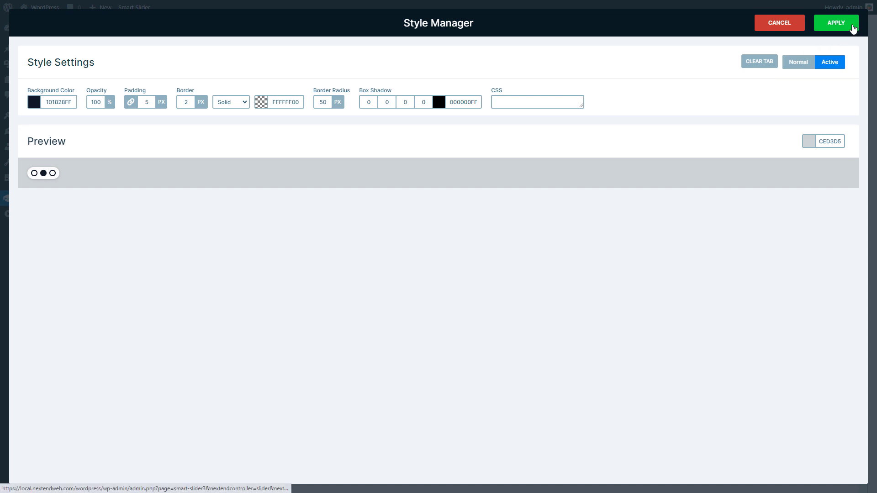
pyautogui.click(835, 23)
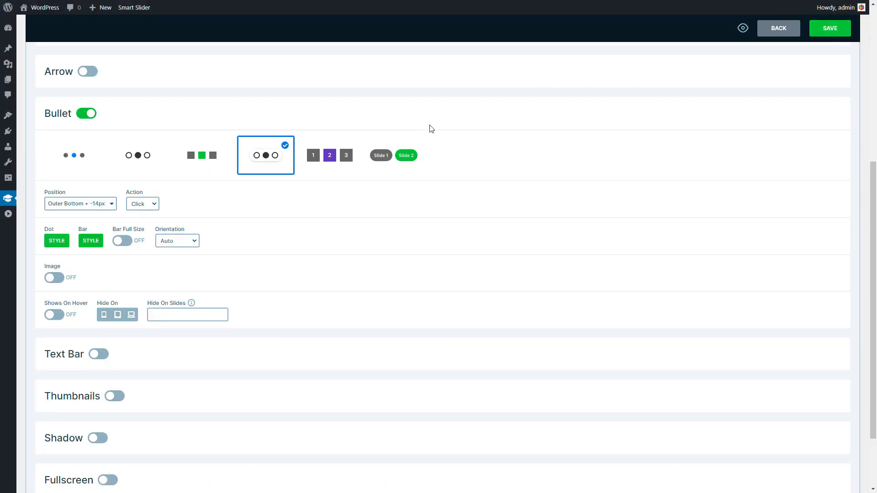
# - Adjust the bullet bar's background, padding and shadow, then save the slider
pyautogui.click(90, 241)
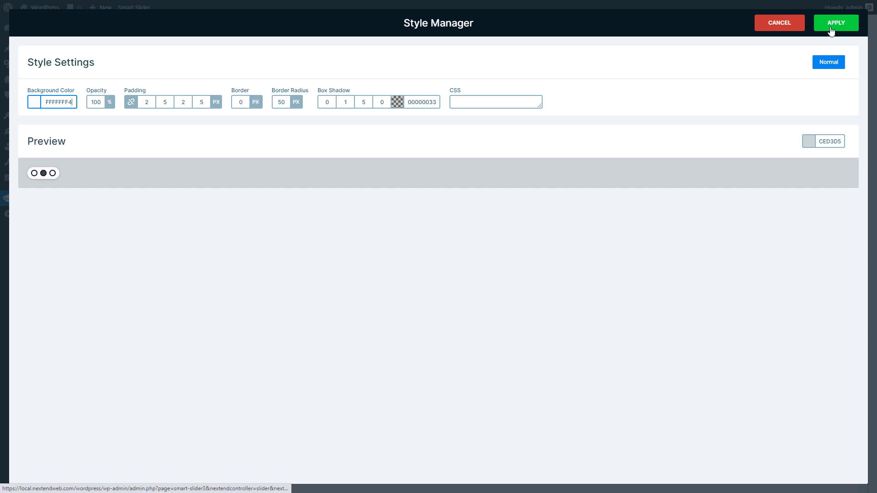
pyautogui.click(835, 22)
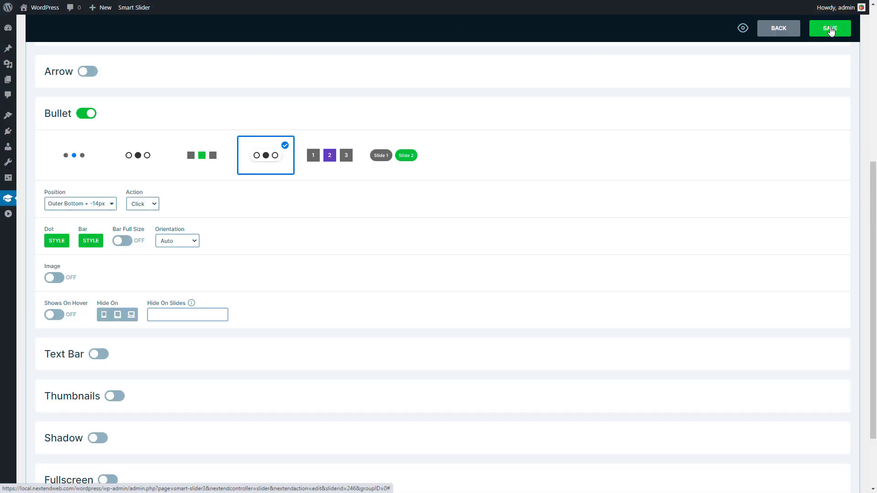
pyautogui.click(828, 28)
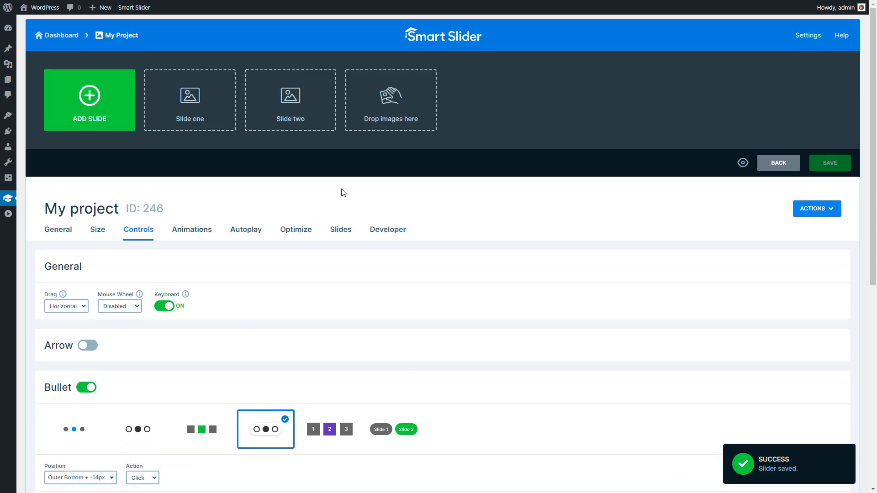
pyautogui.moveTo(111, 132)
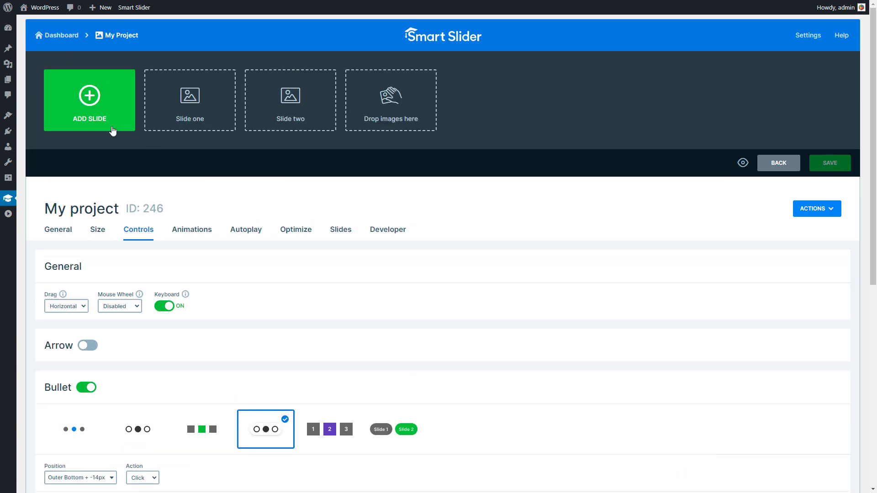
# - Add dynamic slides sourced from Instagram Images
pyautogui.click(89, 100)
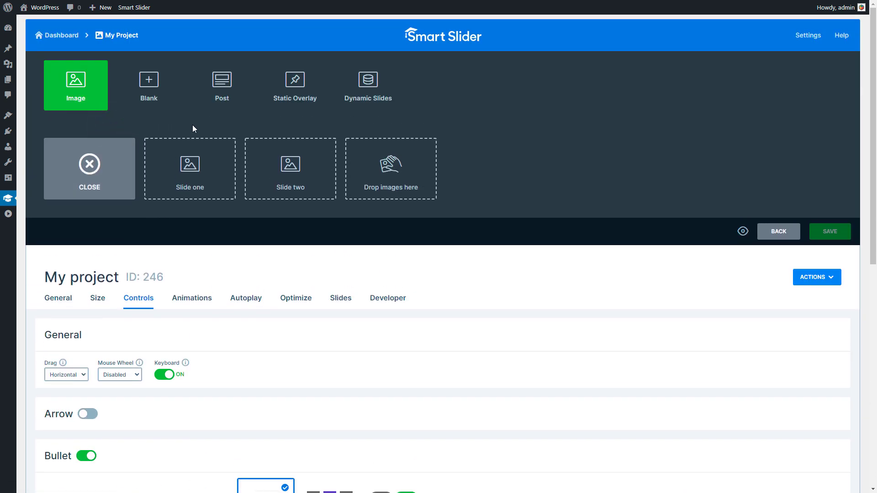
pyautogui.click(369, 86)
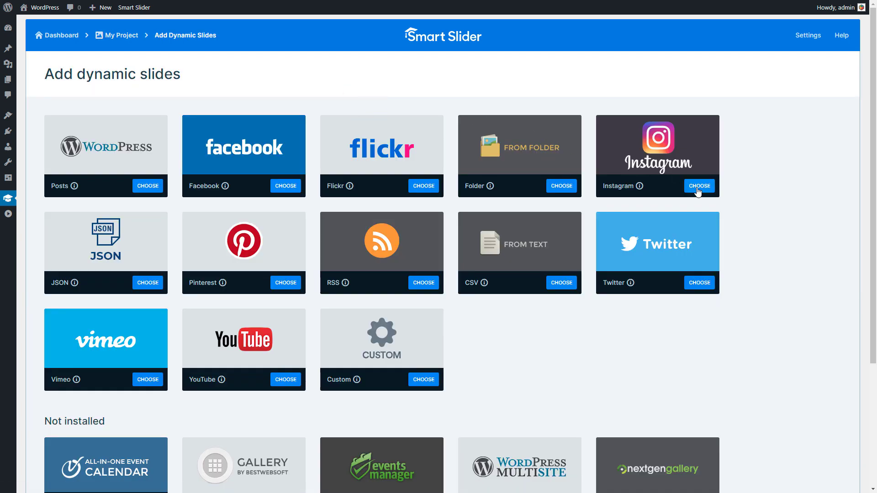
pyautogui.click(698, 186)
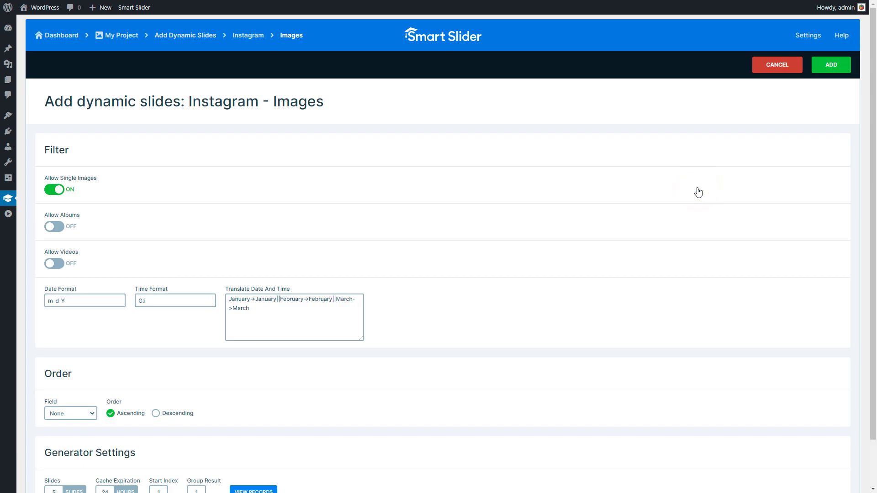
pyautogui.moveTo(156, 174)
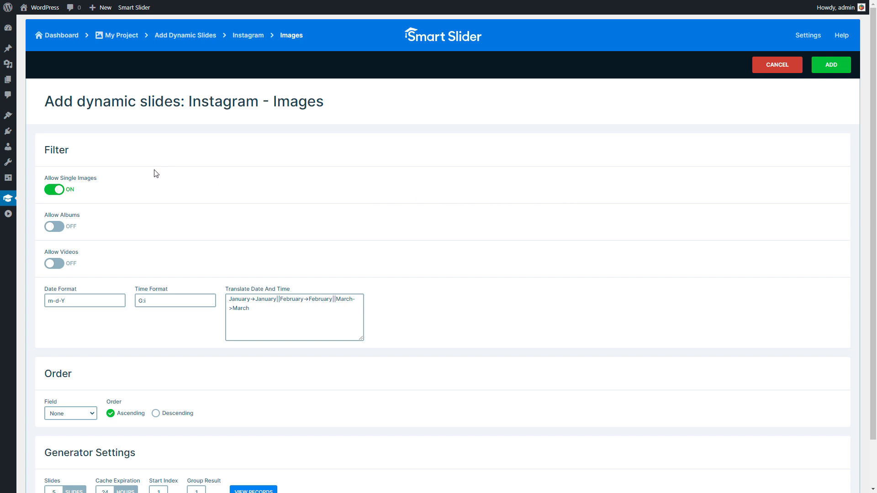
pyautogui.moveTo(29, 283)
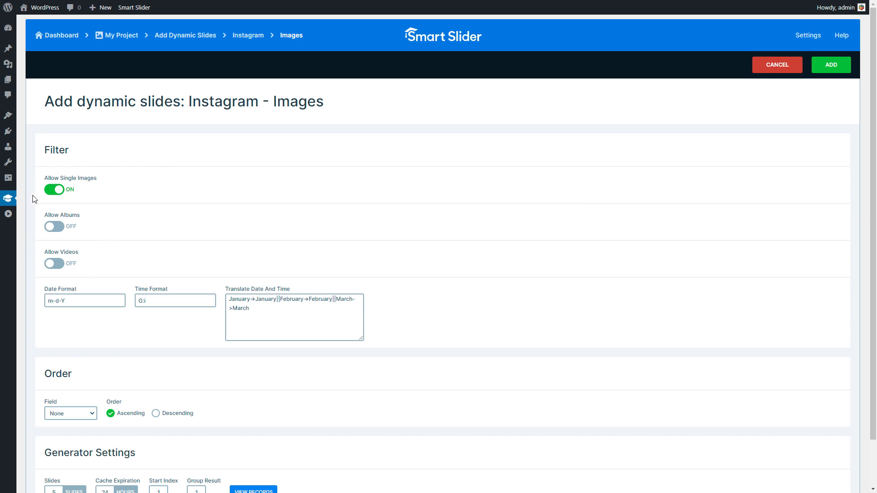
pyautogui.moveTo(39, 250)
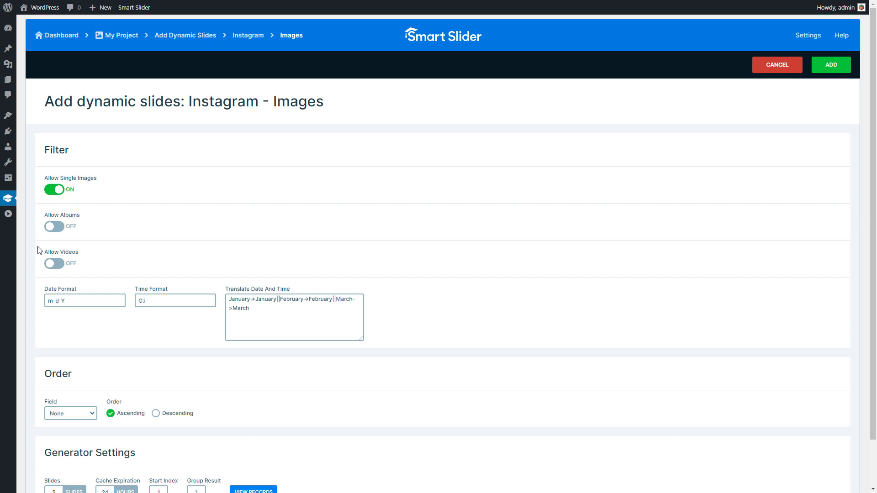
pyautogui.moveTo(49, 334)
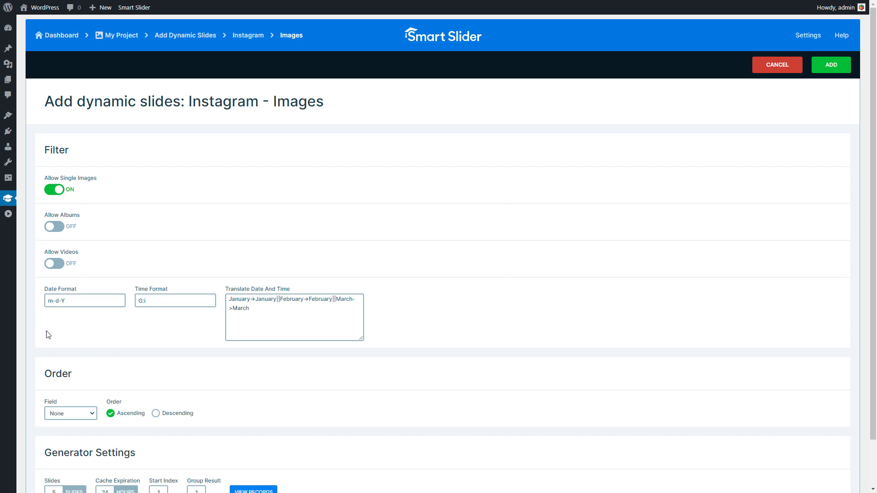
pyautogui.moveTo(33, 289)
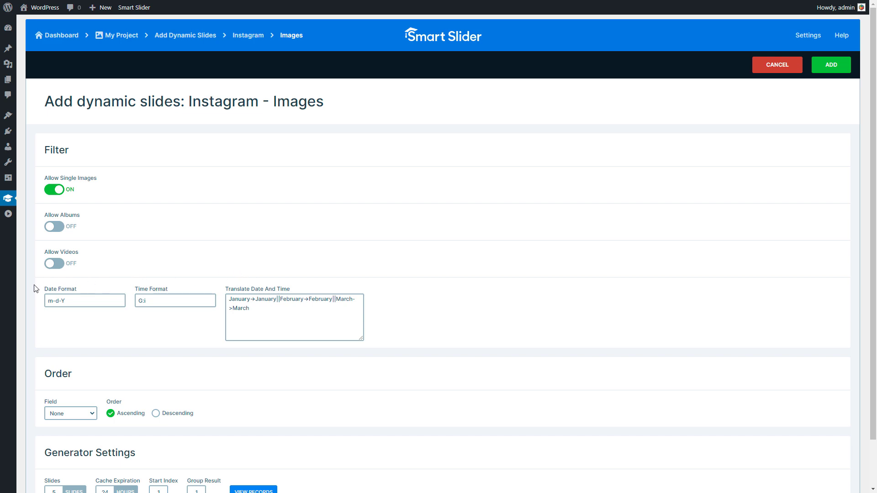
pyautogui.moveTo(163, 350)
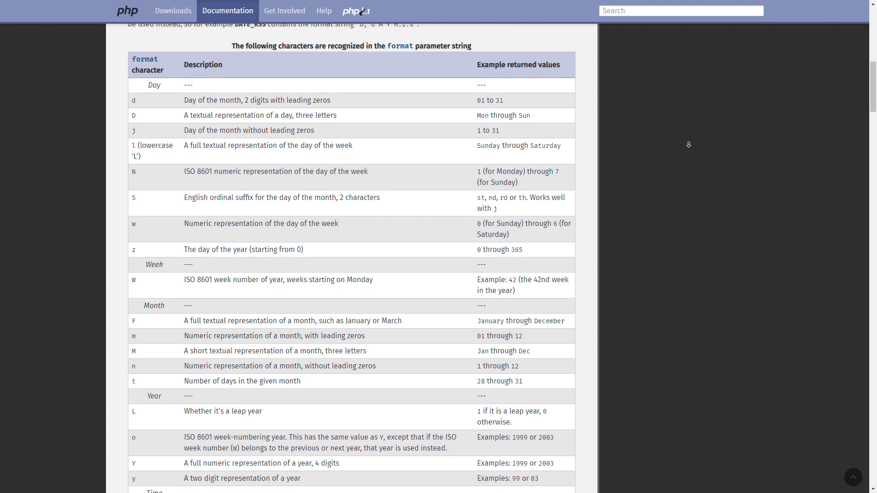
# - Scroll the PHP date() documentation to the format character table
pyautogui.scroll(-3)
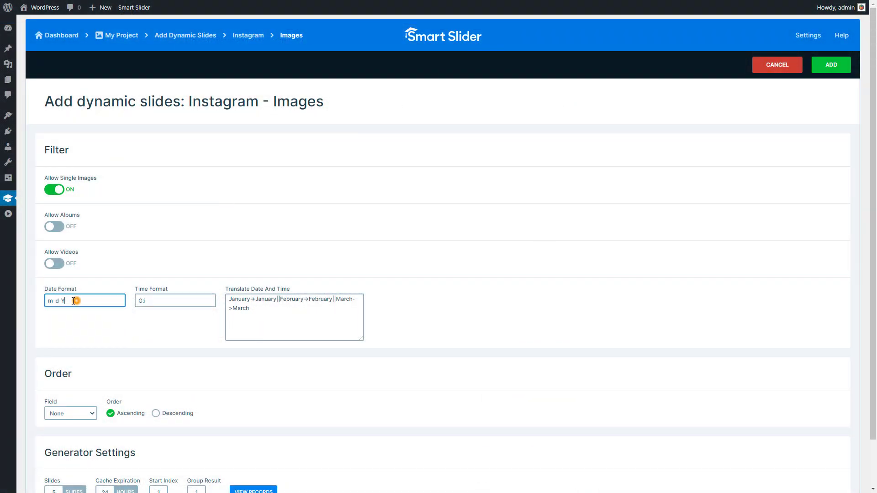
# - Set the date format to 'M d, Y' and order images by Creation date descending
pyautogui.write('M d, Y')
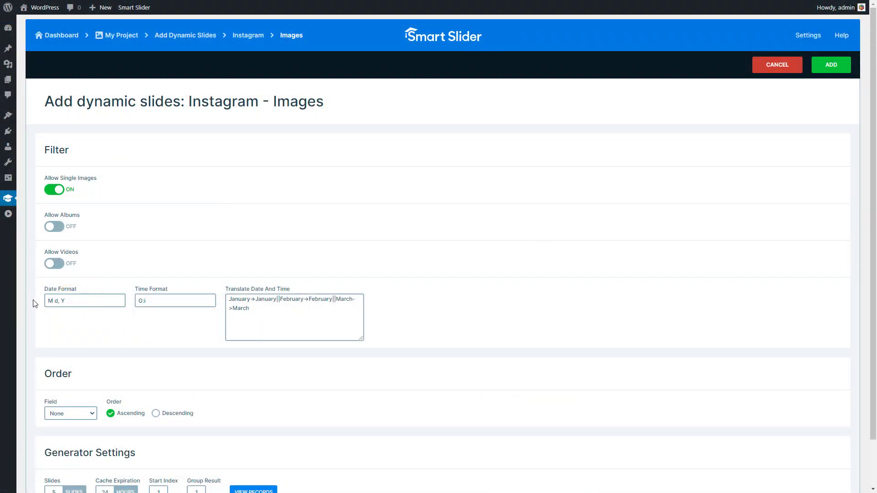
pyautogui.scroll(-3)
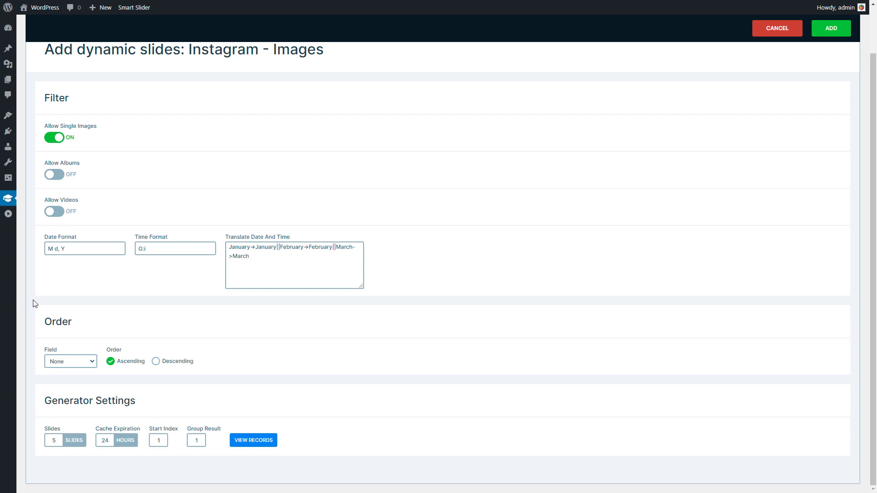
pyautogui.moveTo(207, 341)
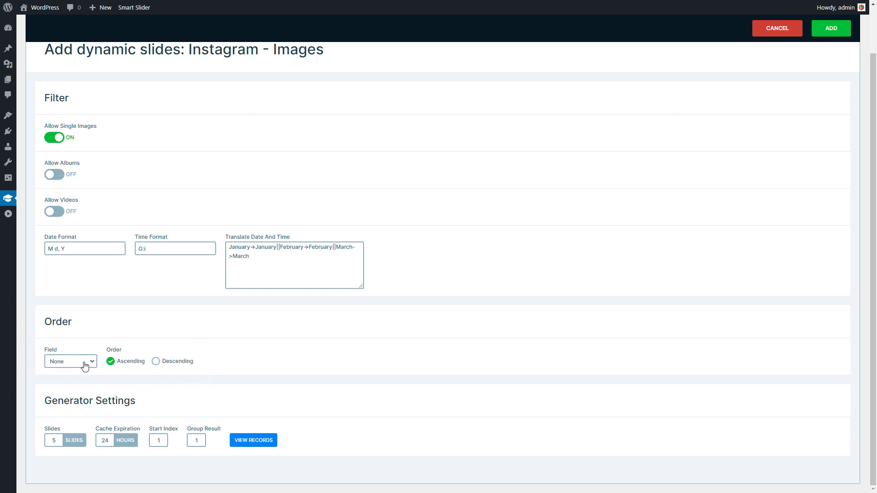
pyautogui.click(71, 361)
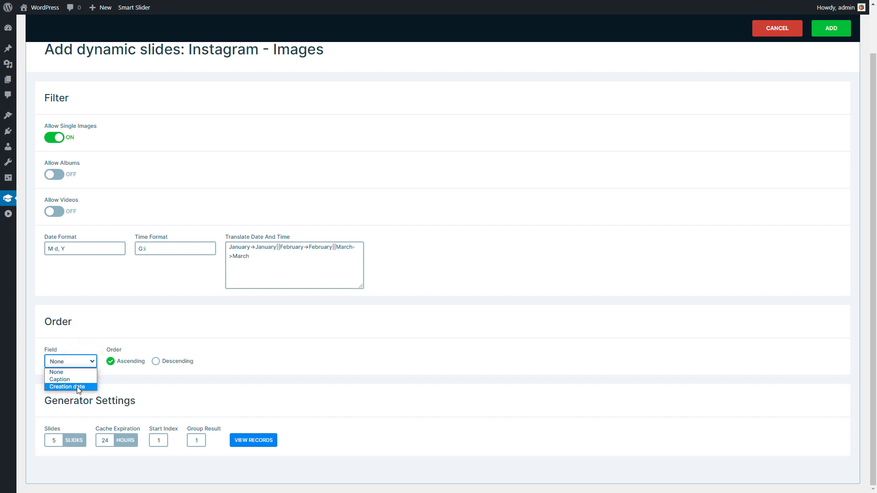
pyautogui.click(67, 388)
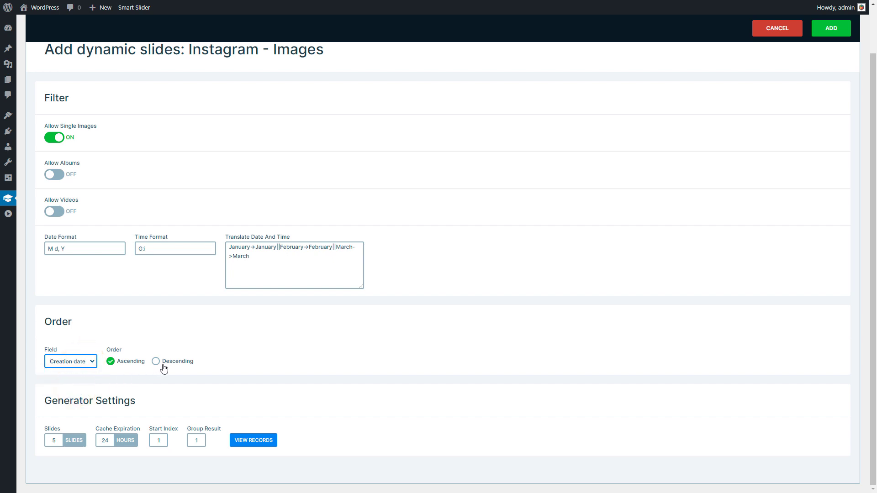
pyautogui.click(155, 361)
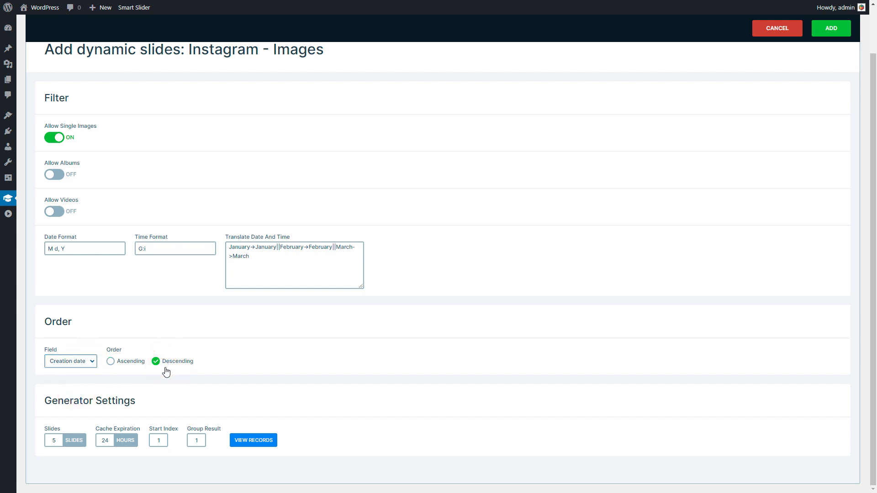
pyautogui.moveTo(96, 471)
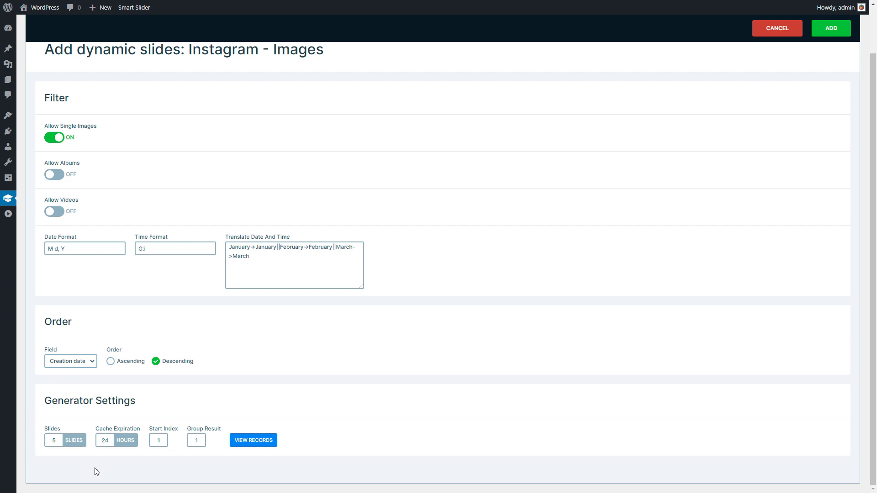
pyautogui.moveTo(36, 399)
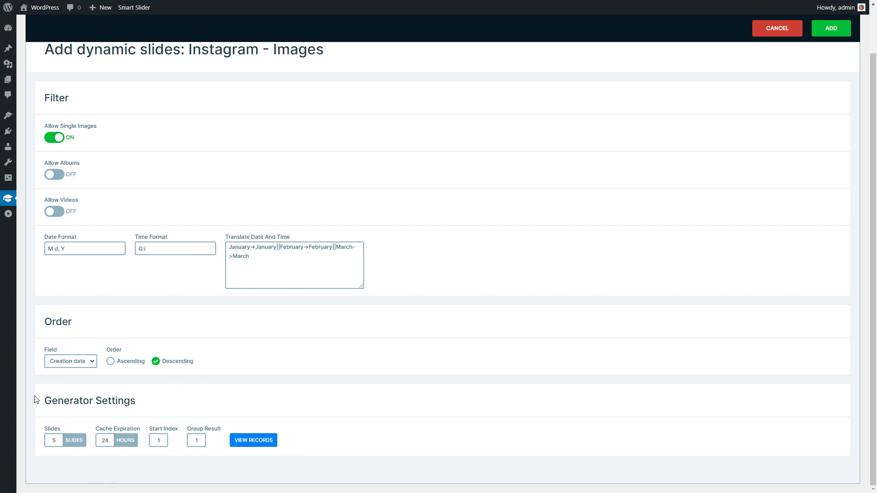
pyautogui.moveTo(75, 467)
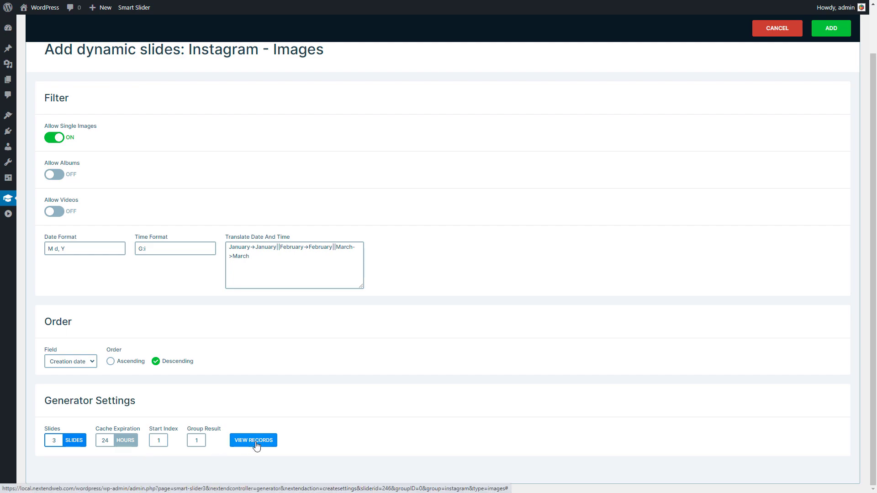
# - Preview the three records the Instagram generator will use, then close the preview
pyautogui.click(253, 440)
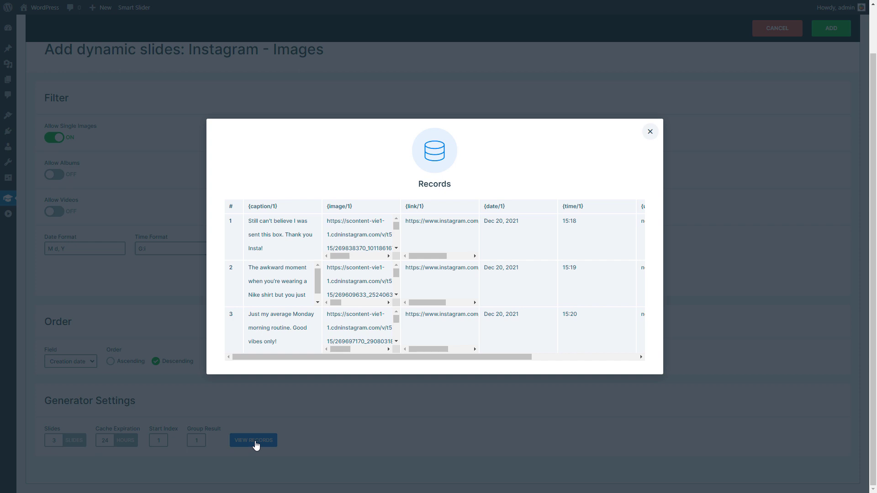
pyautogui.moveTo(420, 388)
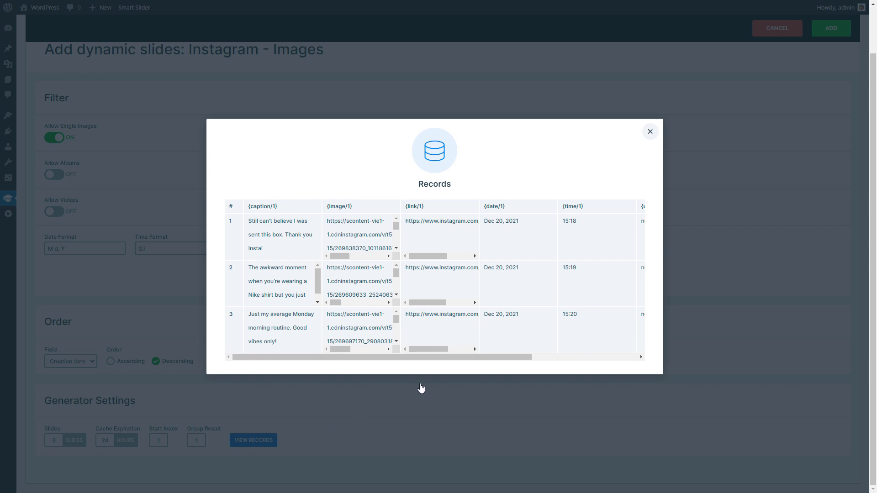
pyautogui.moveTo(483, 192)
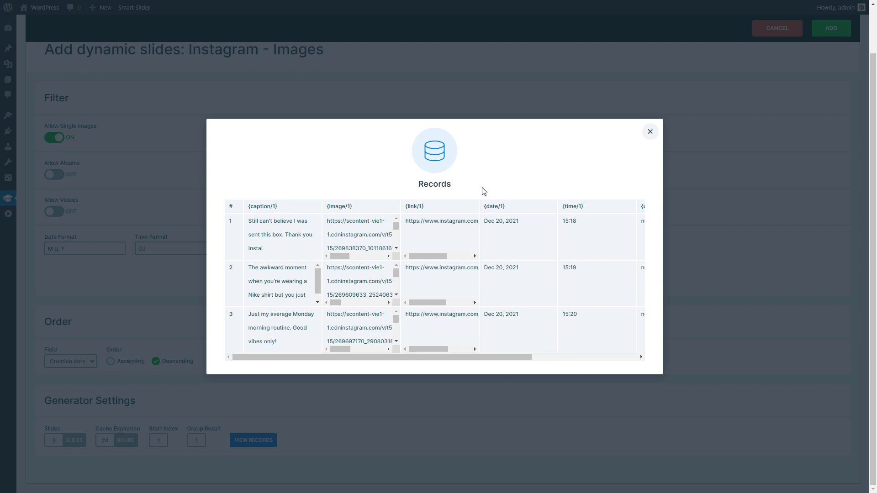
pyautogui.moveTo(485, 233)
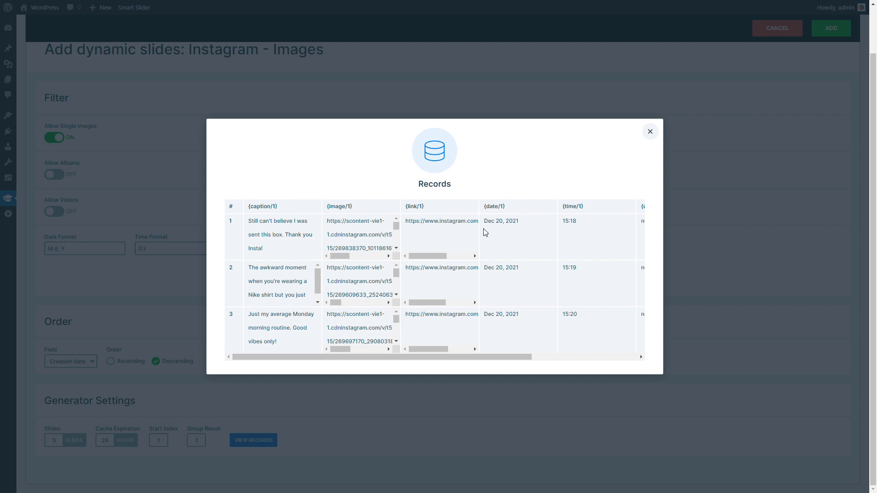
pyautogui.moveTo(609, 159)
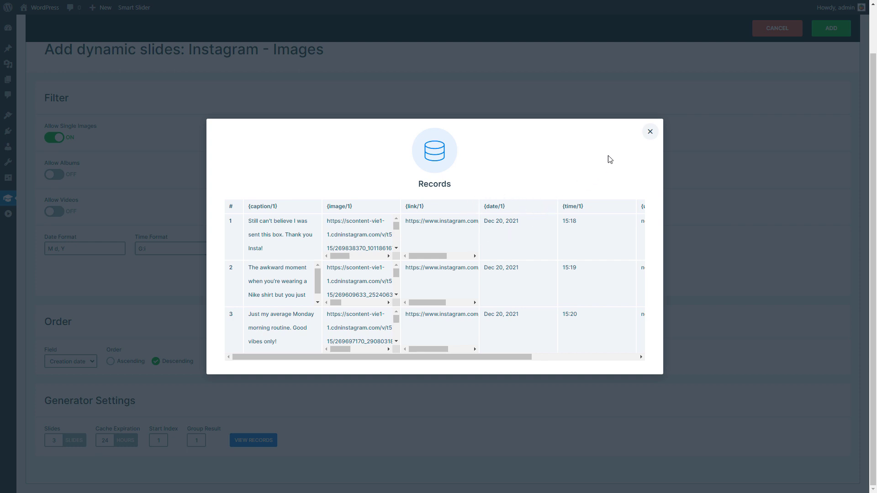
pyautogui.click(649, 131)
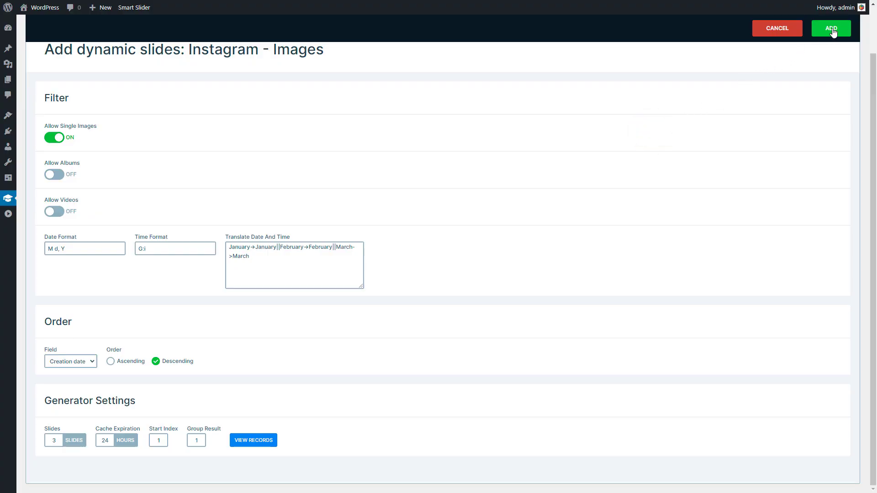
# - Add the Instagram dynamic slide and give it a solid EFDDCCFF peach background colour
pyautogui.click(830, 29)
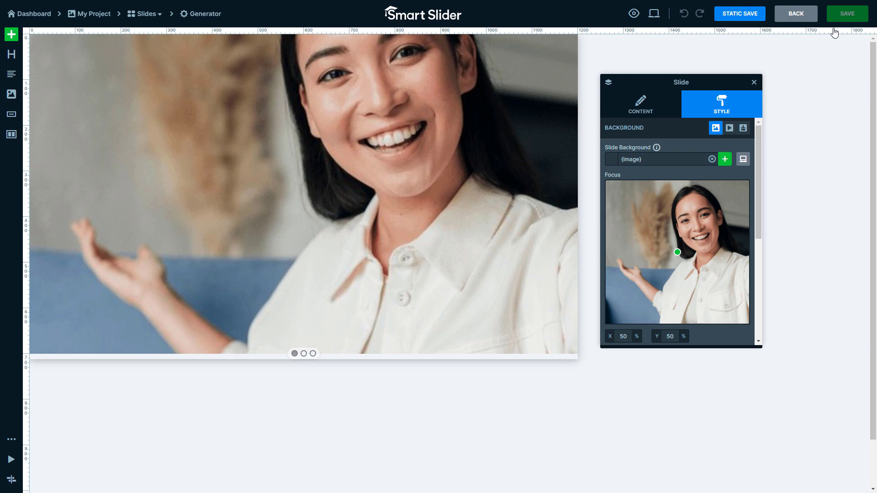
pyautogui.moveTo(743, 128)
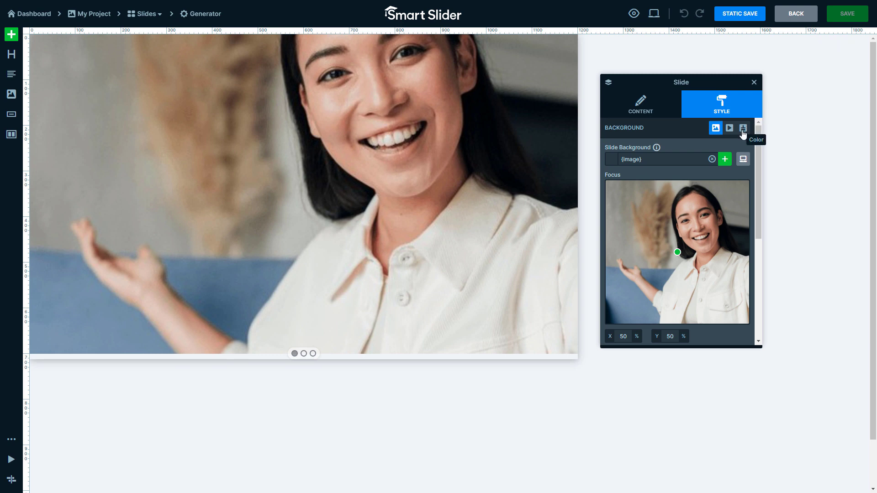
pyautogui.click(742, 128)
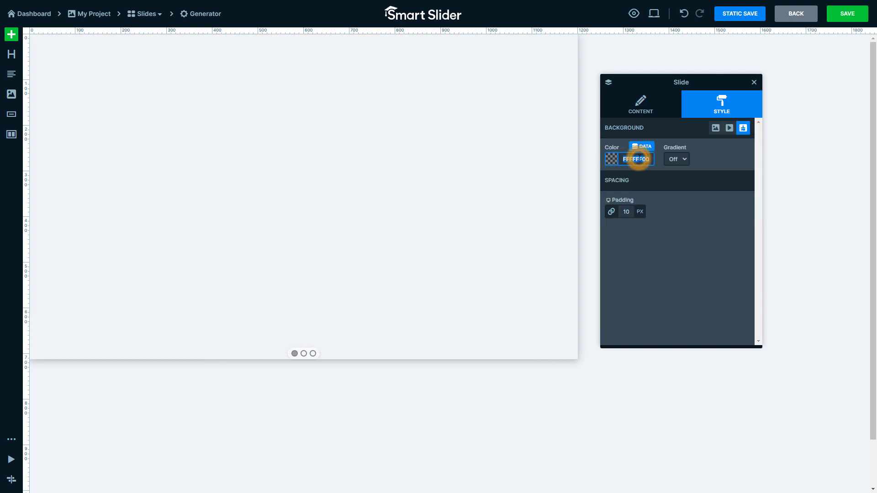
pyautogui.write('EFDDCCFF')
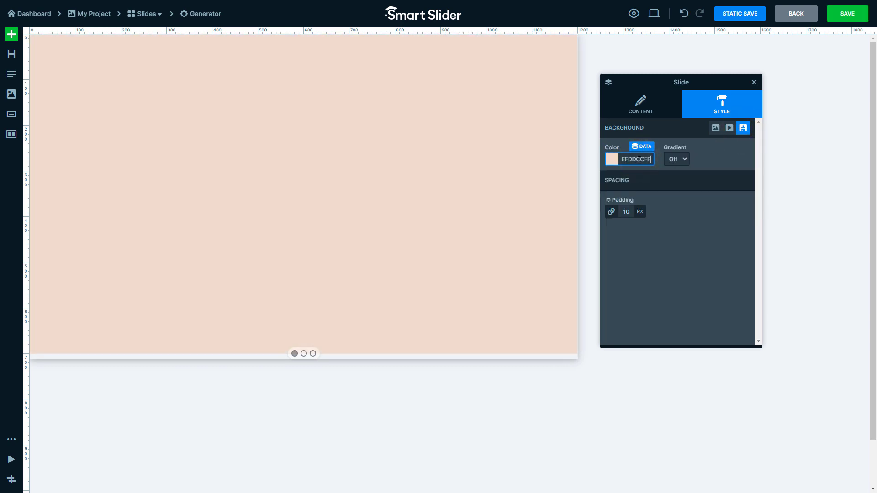
pyautogui.click(76, 148)
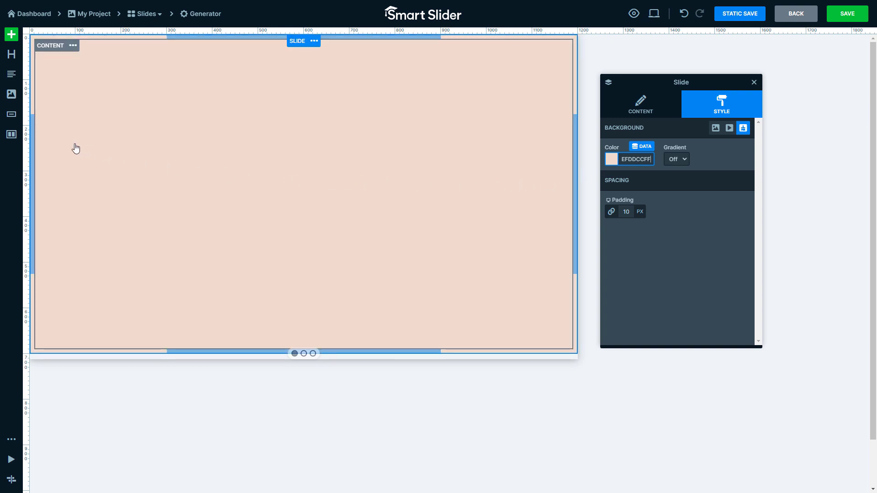
pyautogui.click(274, 194)
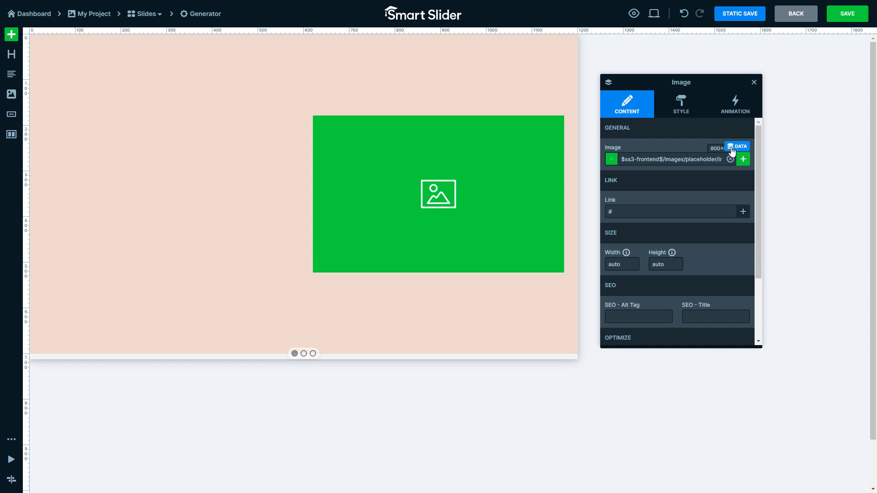
# - Insert the Instagram image variable into the right column's image layer
pyautogui.click(738, 147)
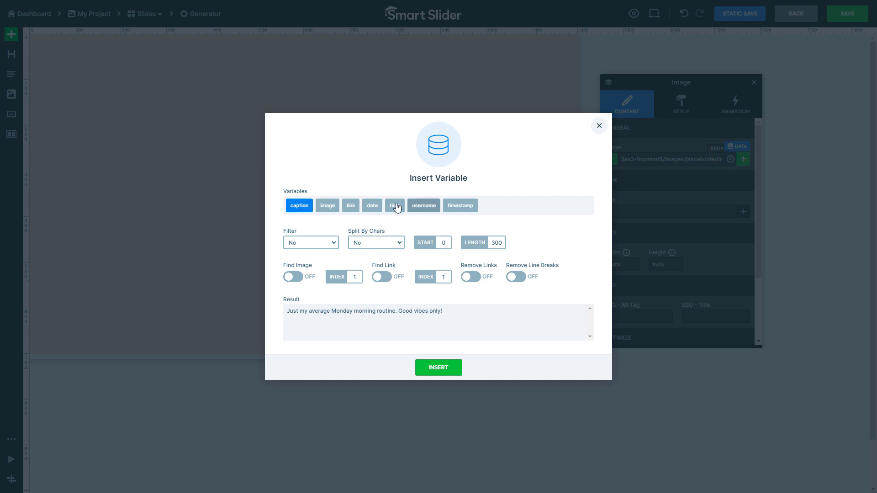
pyautogui.click(327, 206)
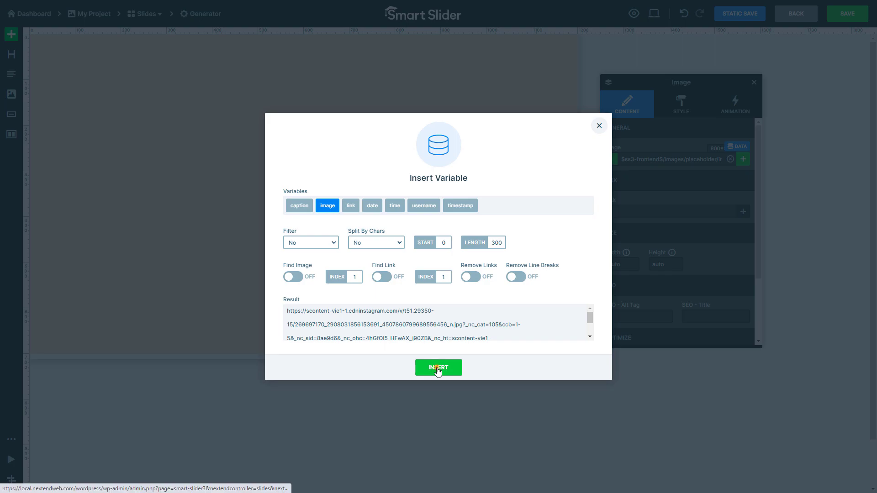
pyautogui.click(437, 368)
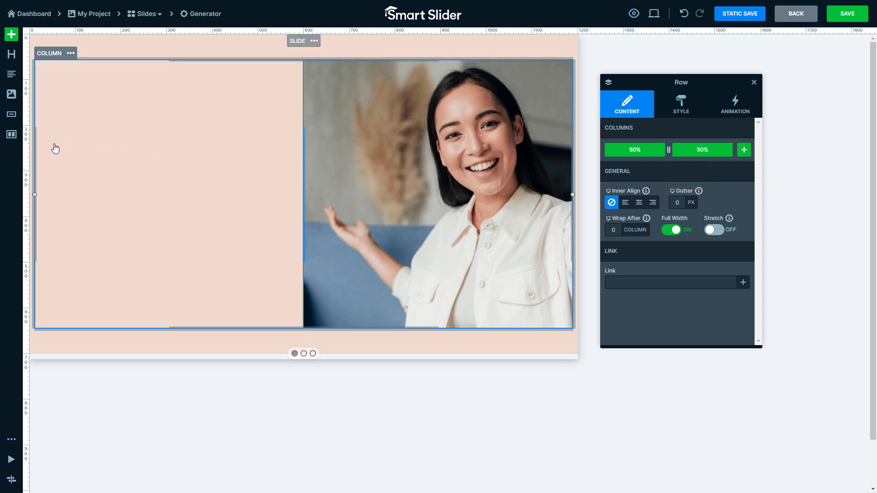
# - Split the left column with a row and add a heading showing @ plus the username variable
pyautogui.click(11, 134)
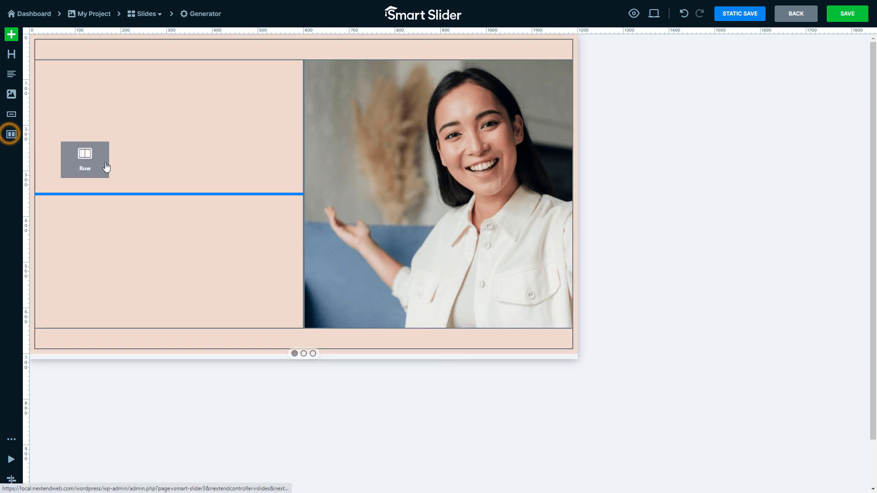
pyautogui.click(84, 159)
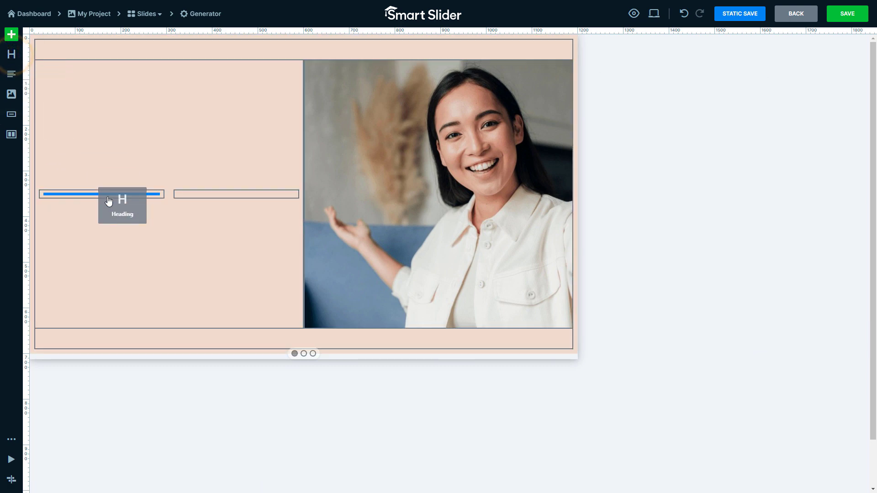
pyautogui.click(102, 193)
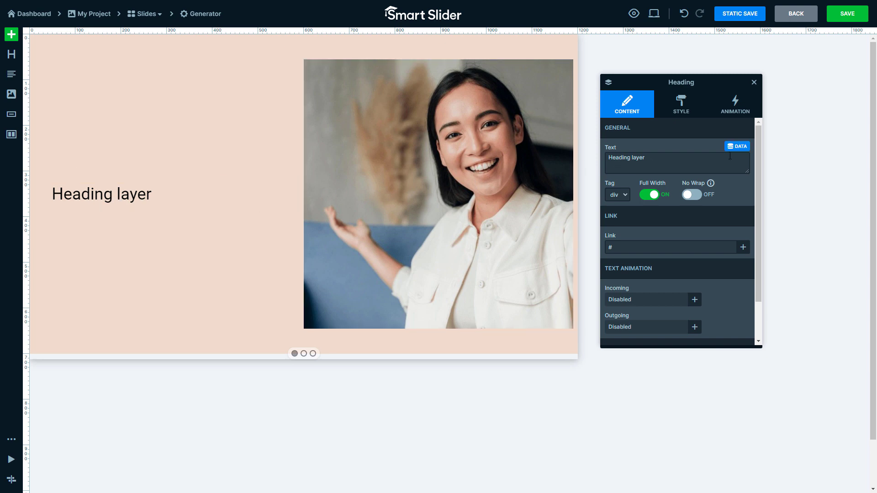
pyautogui.click(737, 146)
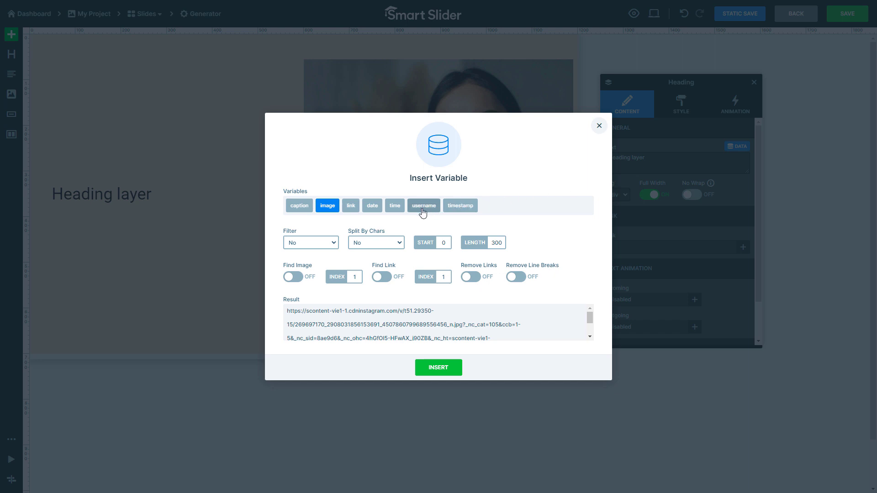
pyautogui.click(423, 205)
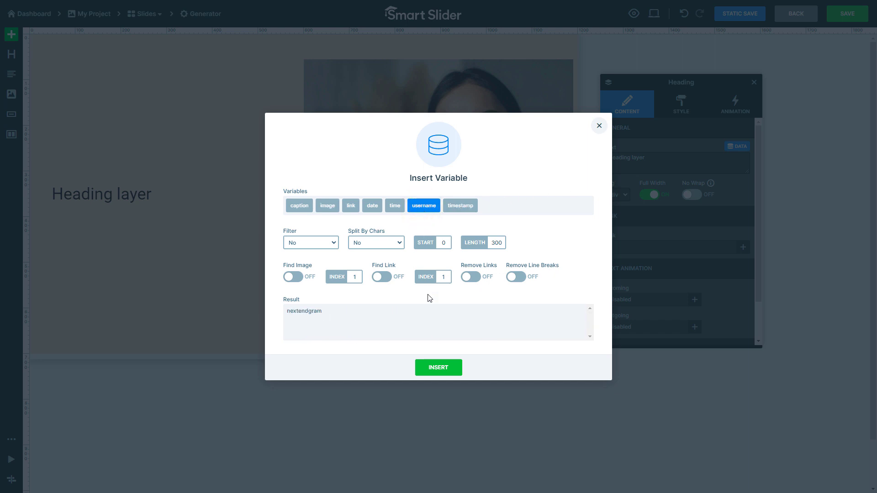
pyautogui.click(437, 367)
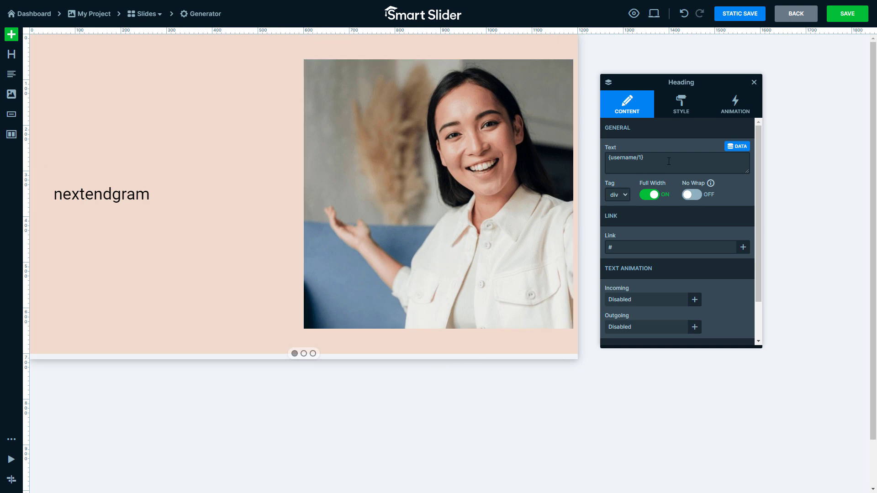
pyautogui.write('@')
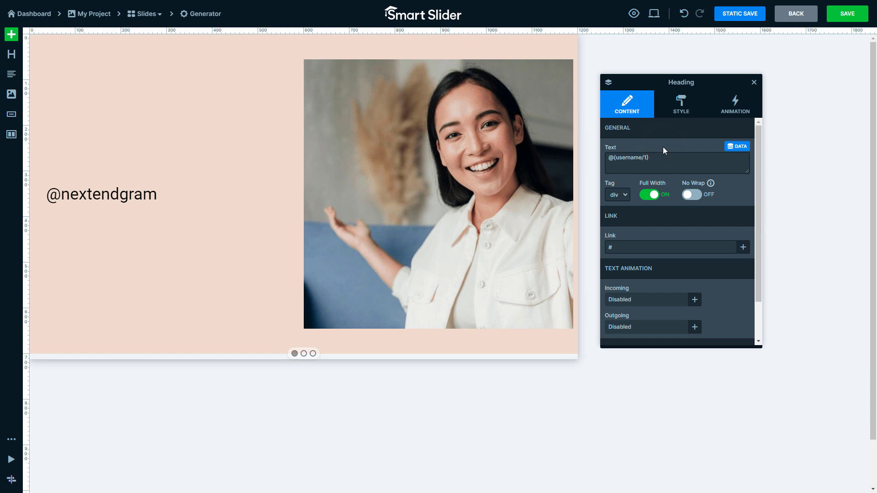
# - Style the username heading as 16px bold with 1.2 line height
pyautogui.click(679, 105)
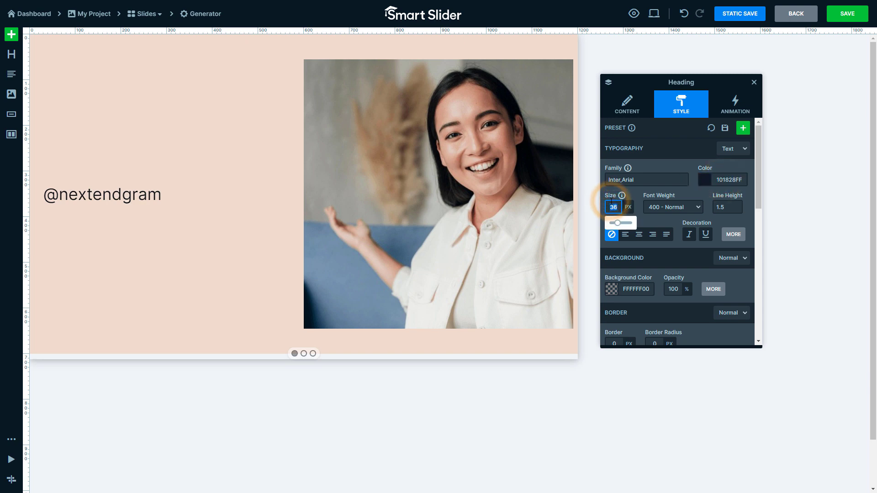
pyautogui.click(673, 208)
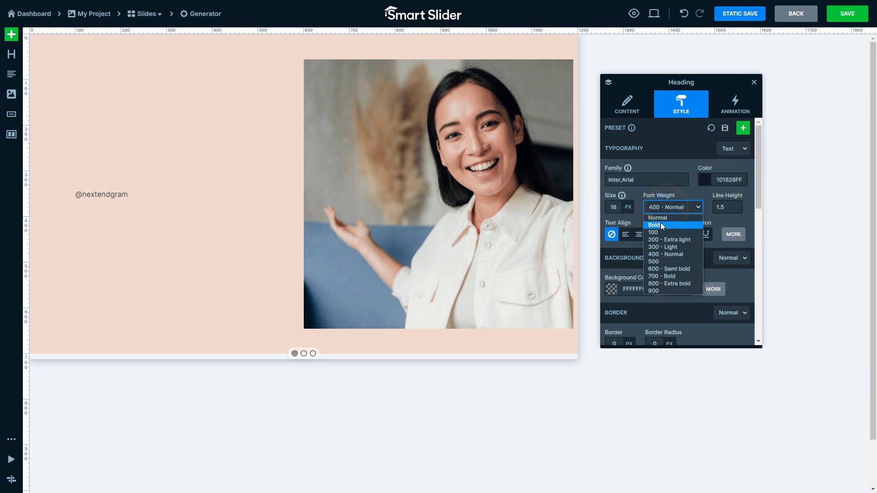
pyautogui.click(654, 224)
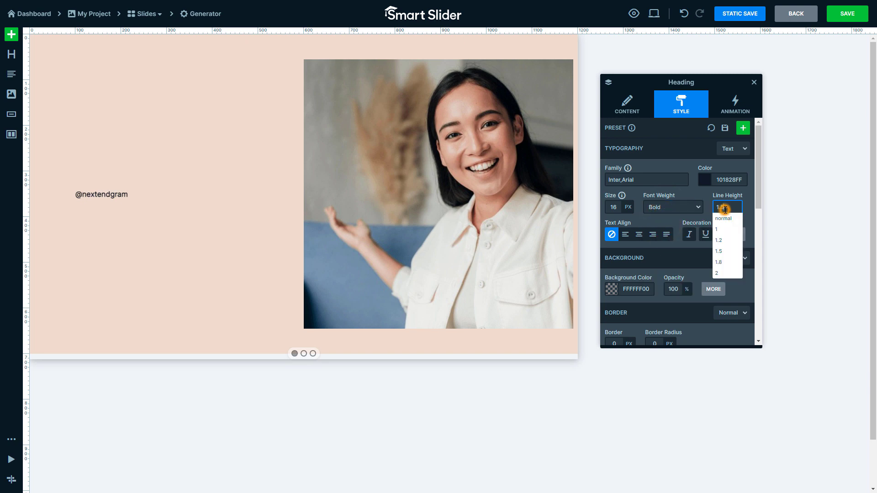
pyautogui.click(718, 240)
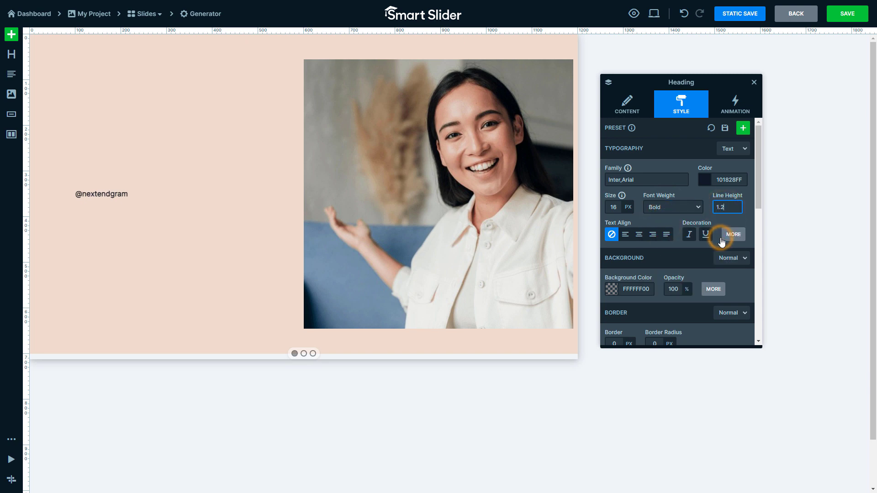
pyautogui.moveTo(11, 54)
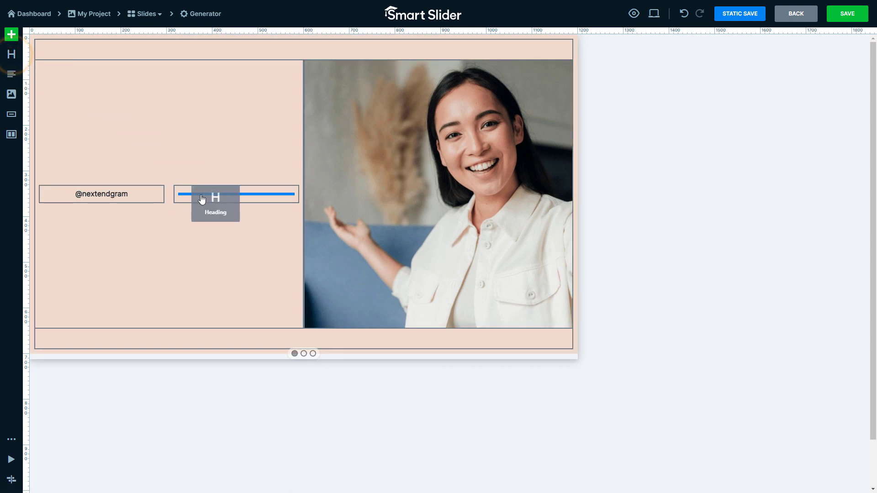
# - Add a second heading in the right sub-column showing the post date variable
pyautogui.click(216, 193)
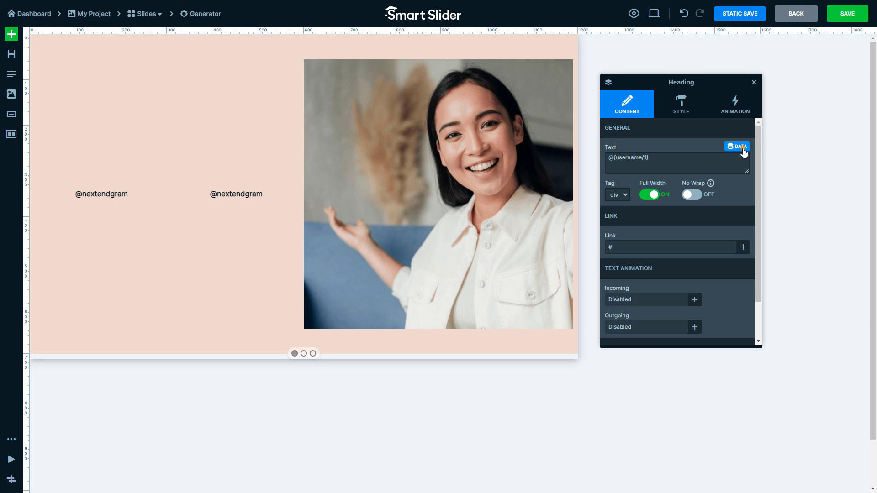
pyautogui.click(737, 146)
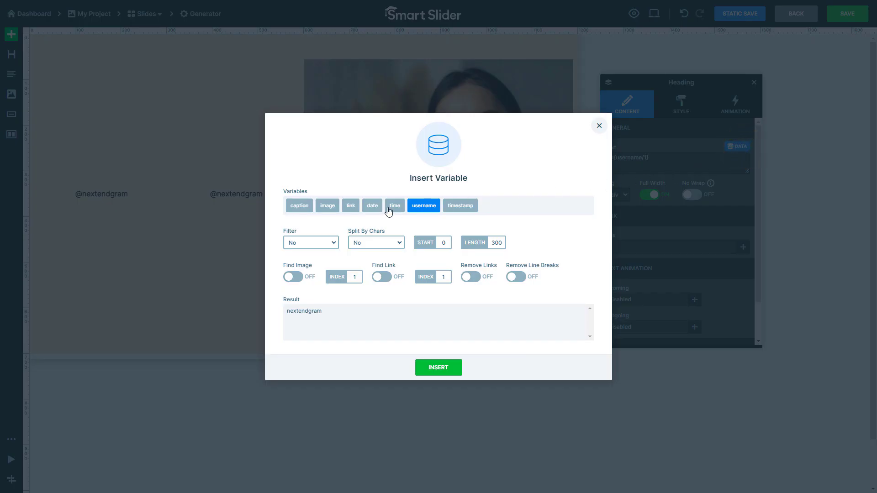
pyautogui.click(372, 206)
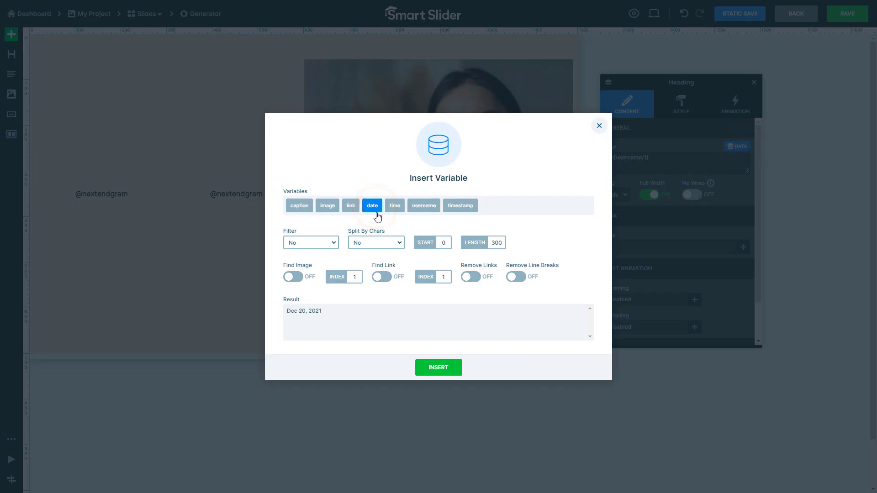
pyautogui.click(437, 368)
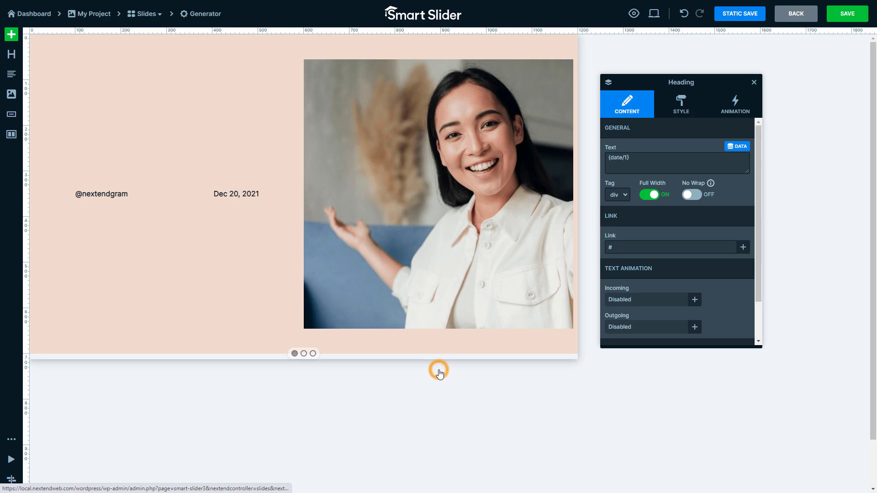
pyautogui.moveTo(684, 127)
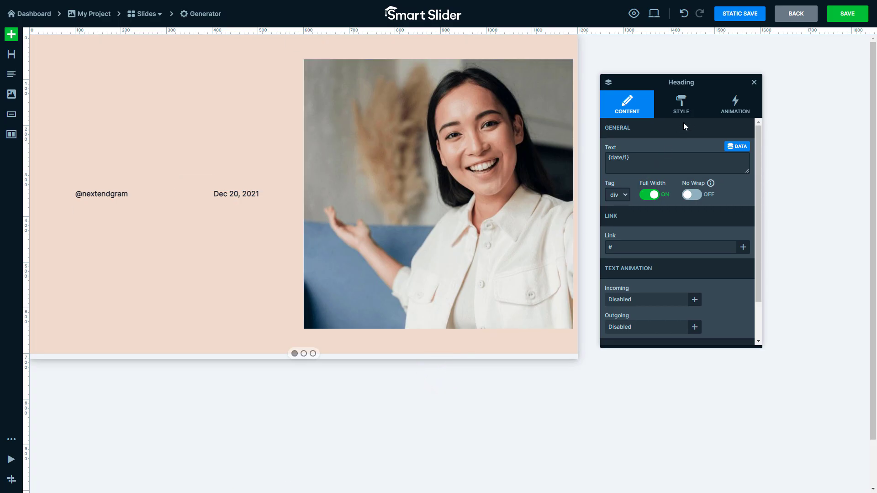
# - Style the date heading grey (4E5461FF) with Normal font weight
pyautogui.click(680, 103)
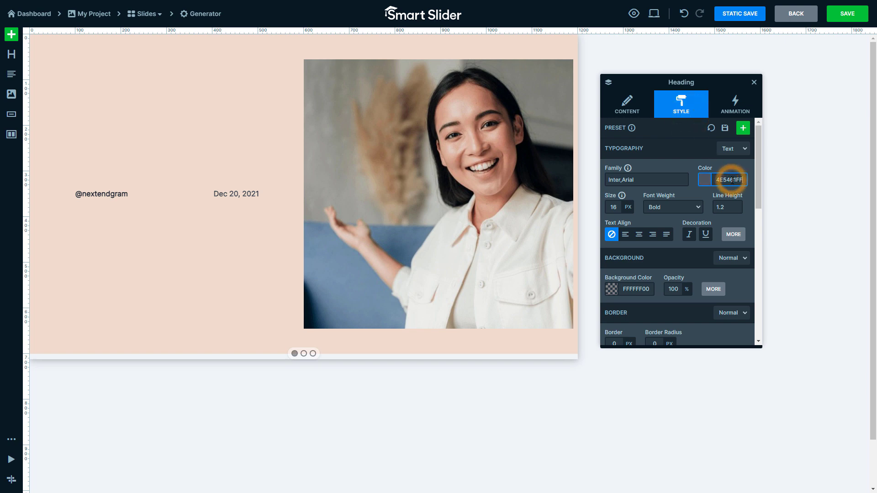
pyautogui.click(672, 207)
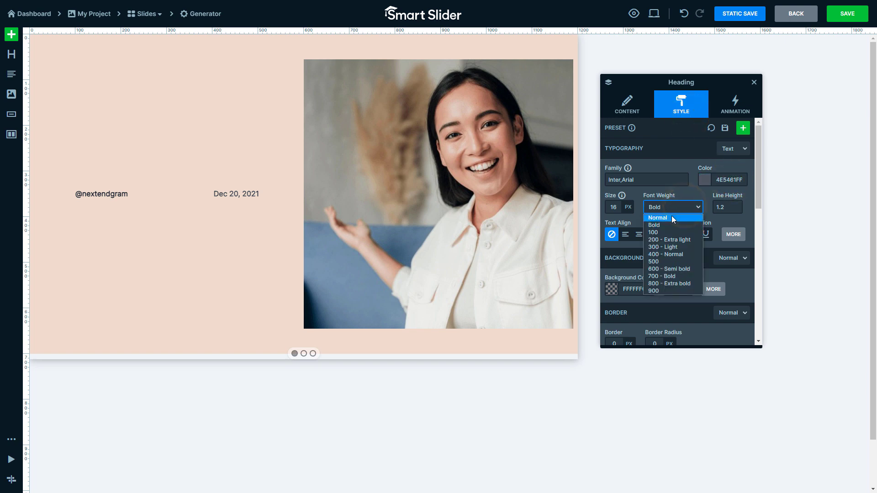
pyautogui.click(658, 217)
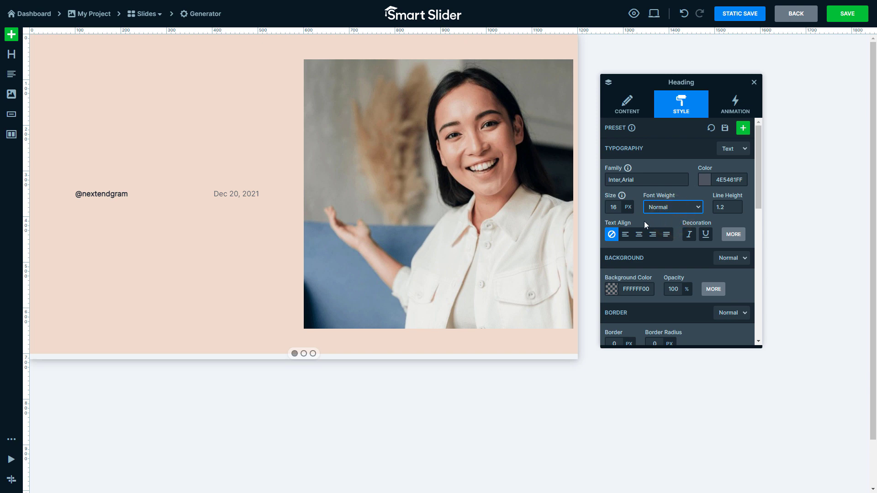
# - Remove the padding from the date column and from the username/date row
pyautogui.click(235, 193)
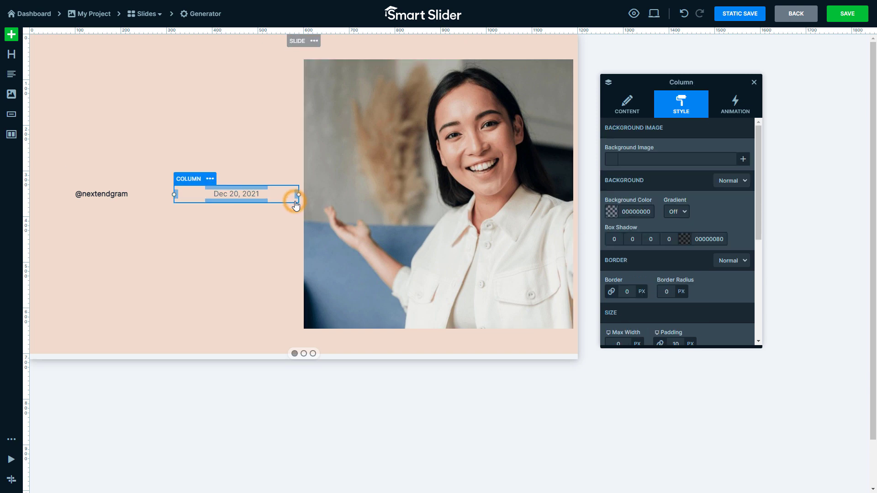
pyautogui.click(675, 252)
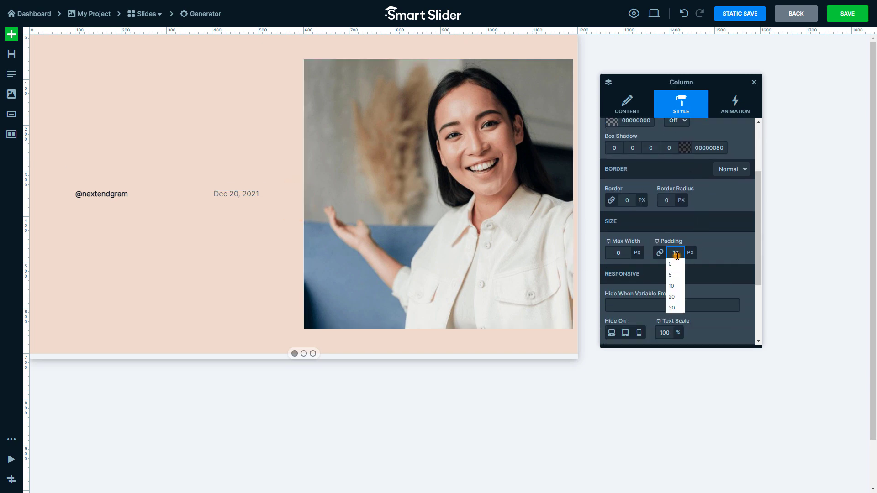
pyautogui.click(669, 264)
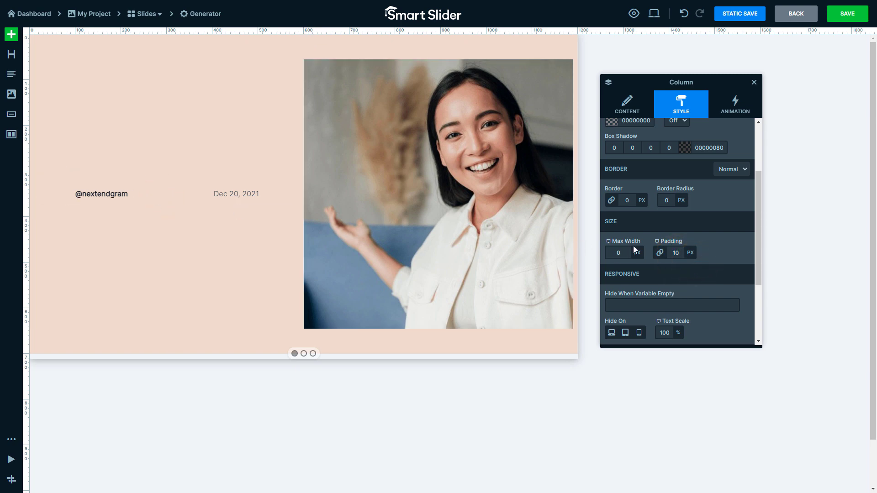
pyautogui.click(675, 252)
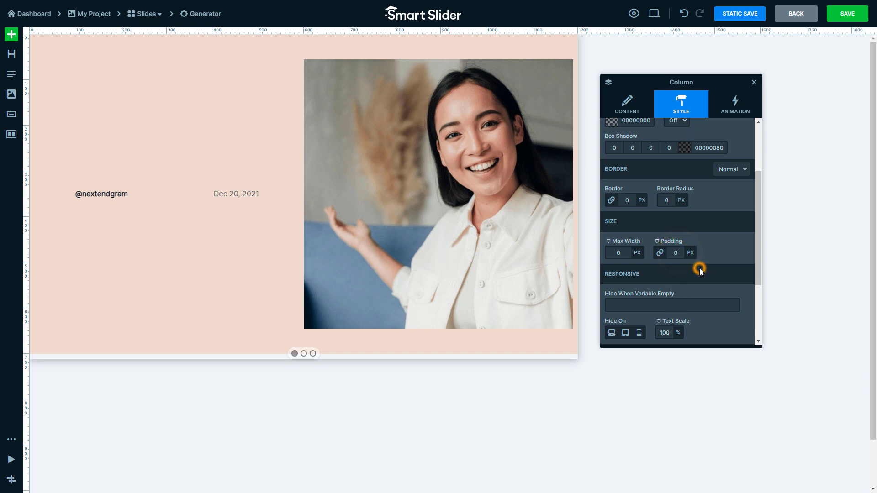
pyautogui.click(258, 200)
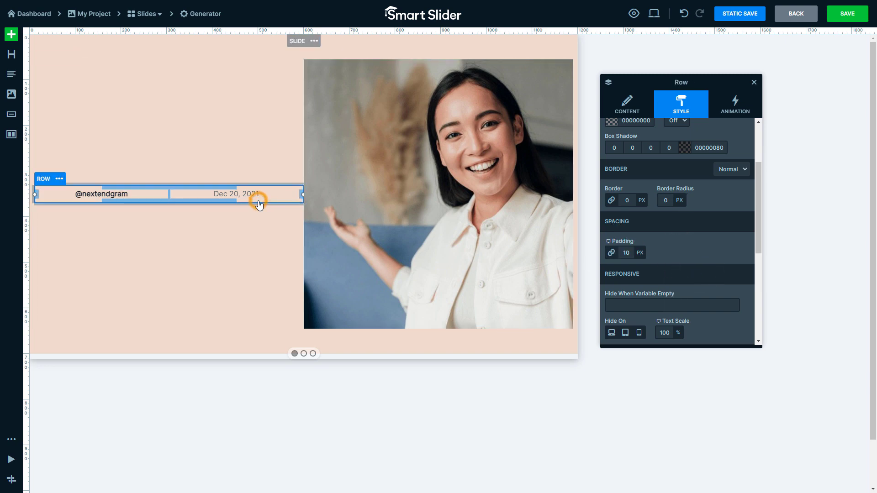
pyautogui.click(625, 253)
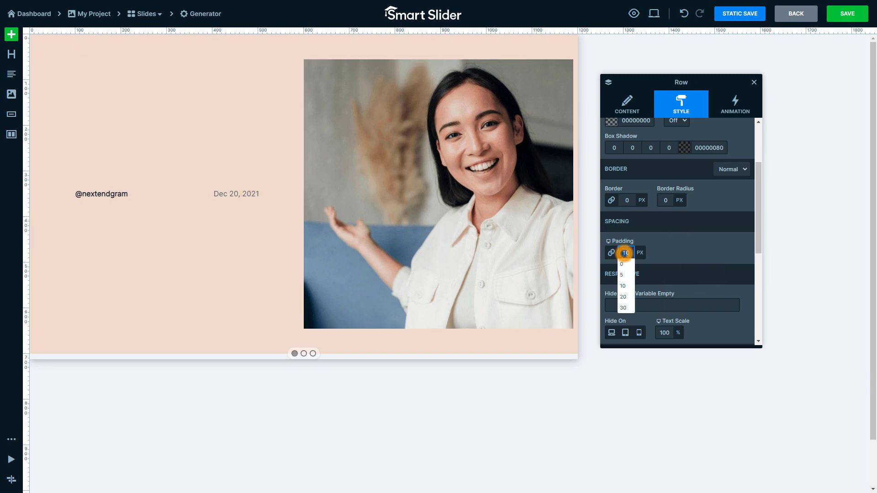
pyautogui.click(626, 253)
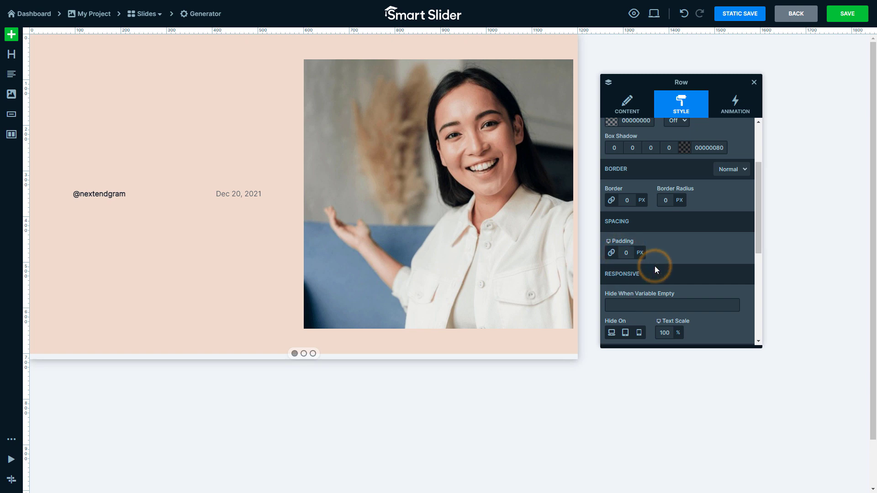
# - Turn the row's Full Width off, reduce the gutter to 5px and left-align its content
pyautogui.click(627, 103)
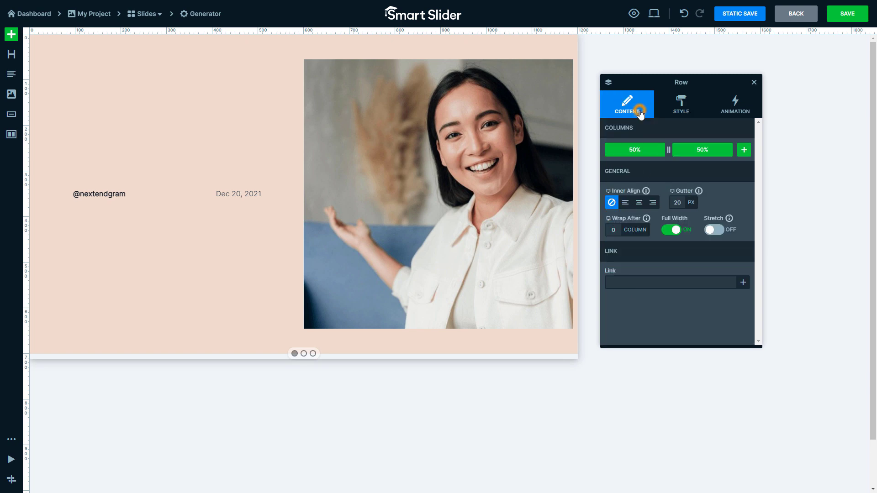
pyautogui.moveTo(662, 188)
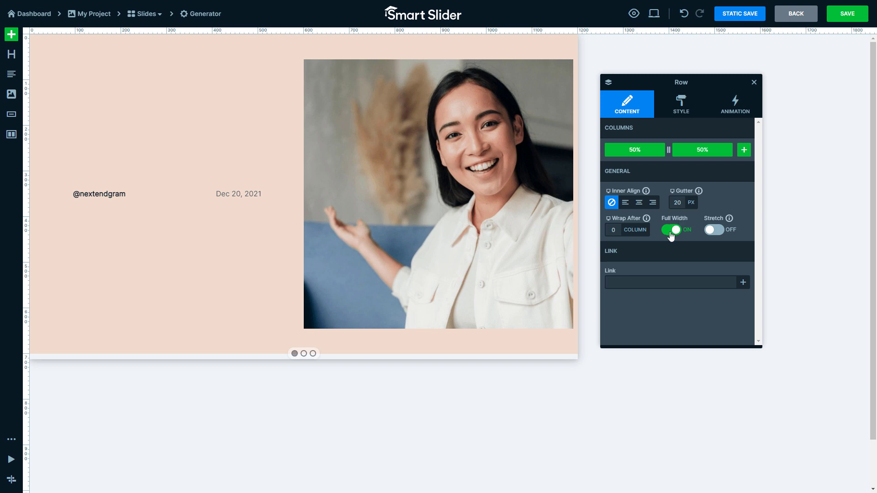
pyautogui.click(671, 229)
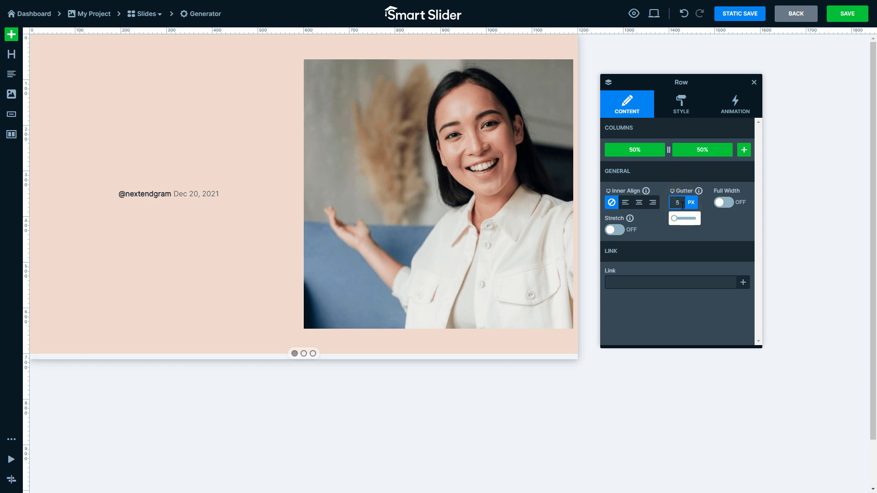
pyautogui.click(168, 194)
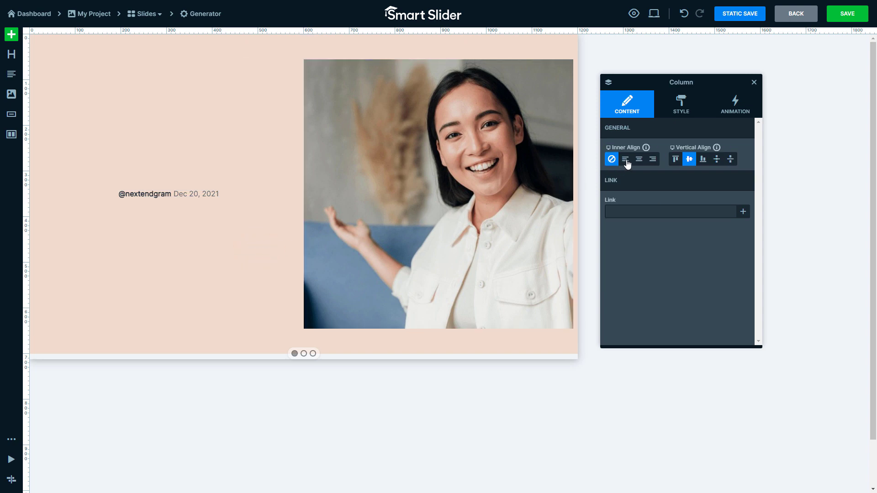
pyautogui.click(624, 159)
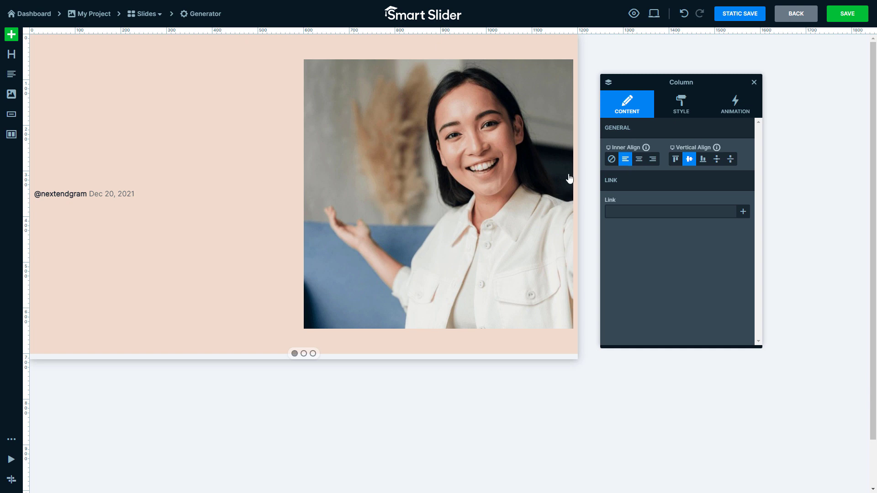
pyautogui.moveTo(11, 54)
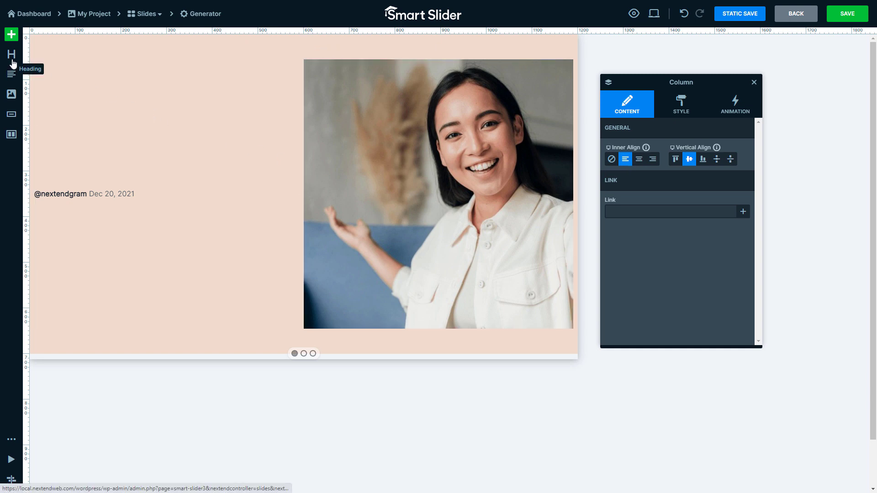
# - Add a heading layer showing the post caption variable below the username and date
pyautogui.click(73, 198)
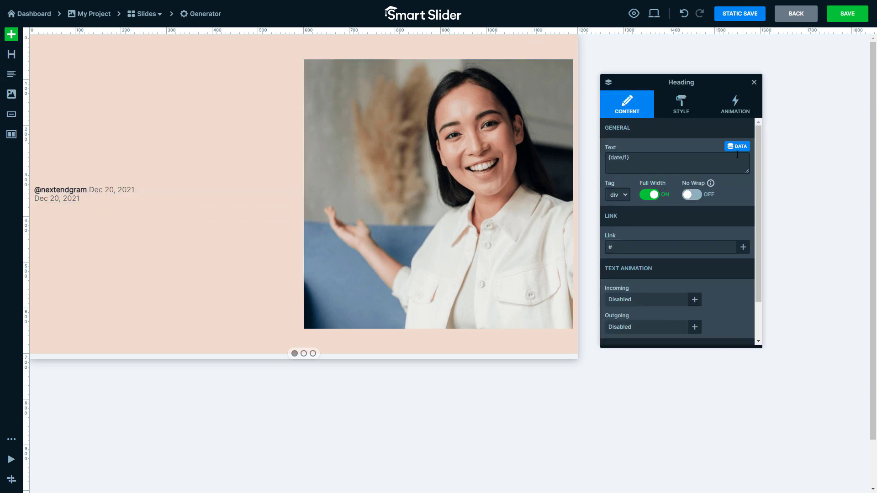
pyautogui.click(737, 147)
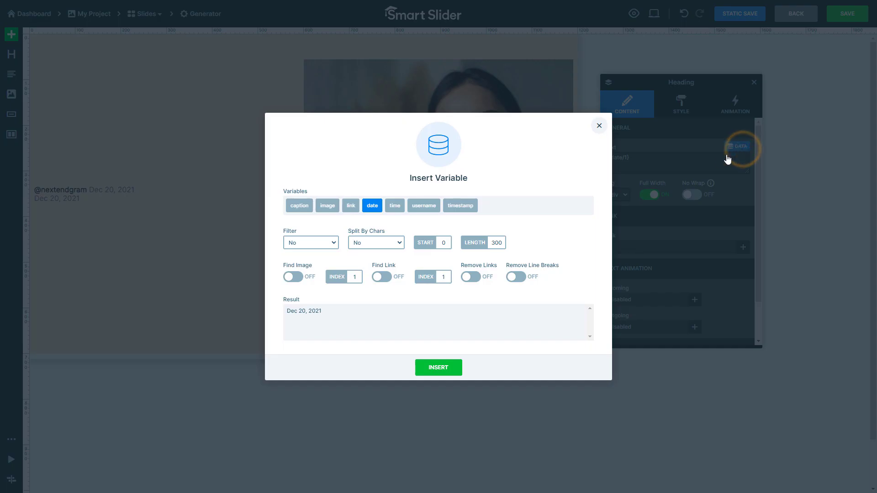
pyautogui.moveTo(300, 205)
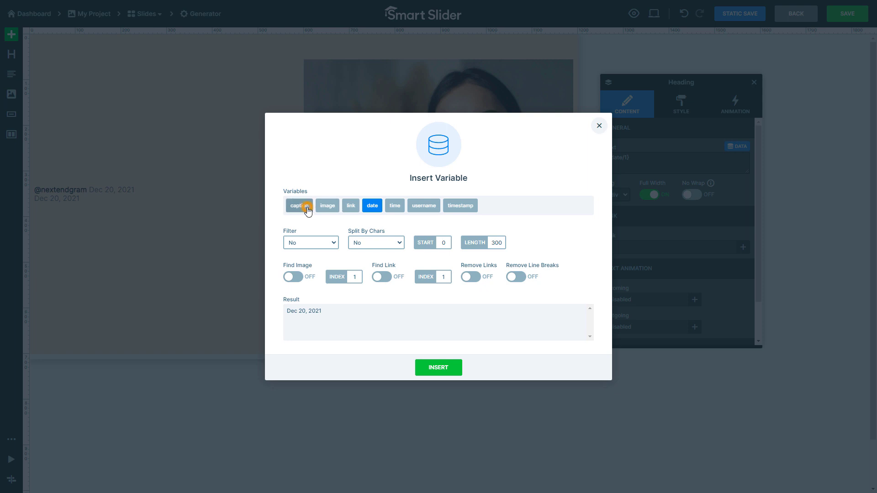
pyautogui.click(298, 206)
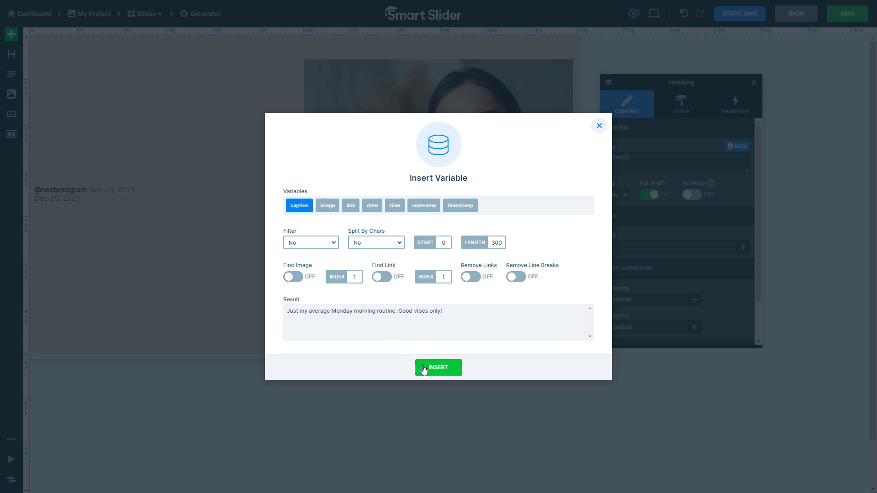
pyautogui.click(439, 368)
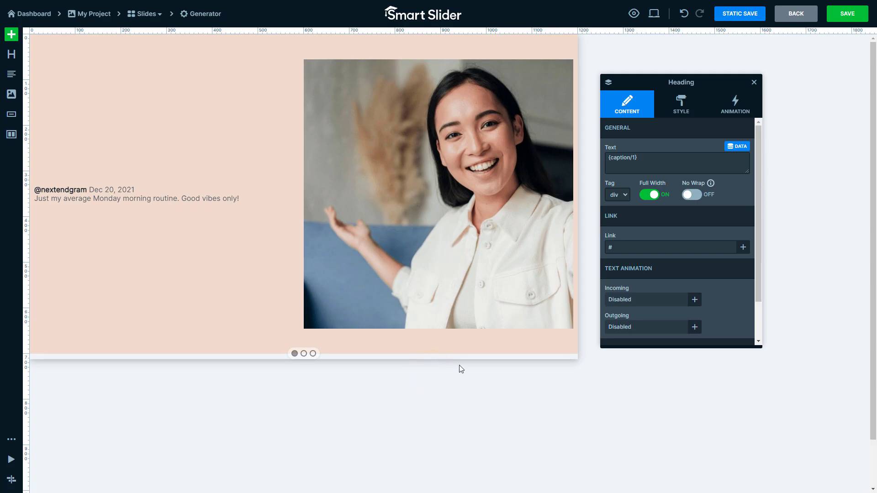
pyautogui.moveTo(697, 118)
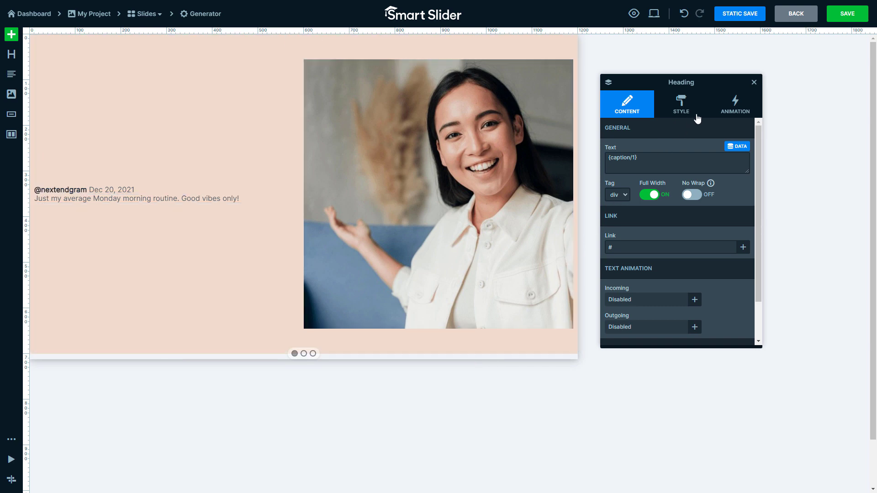
# - Make the caption large bold text and set unlinked margins with spacing below it
pyautogui.click(680, 105)
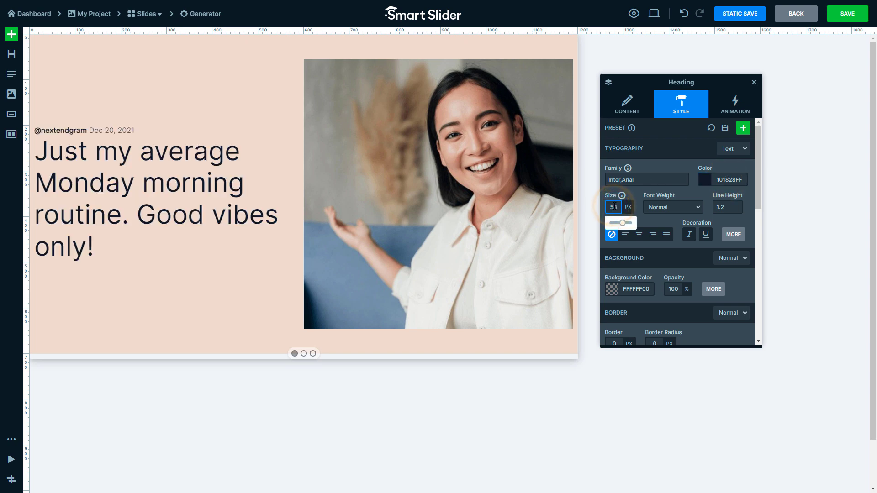
pyautogui.click(673, 207)
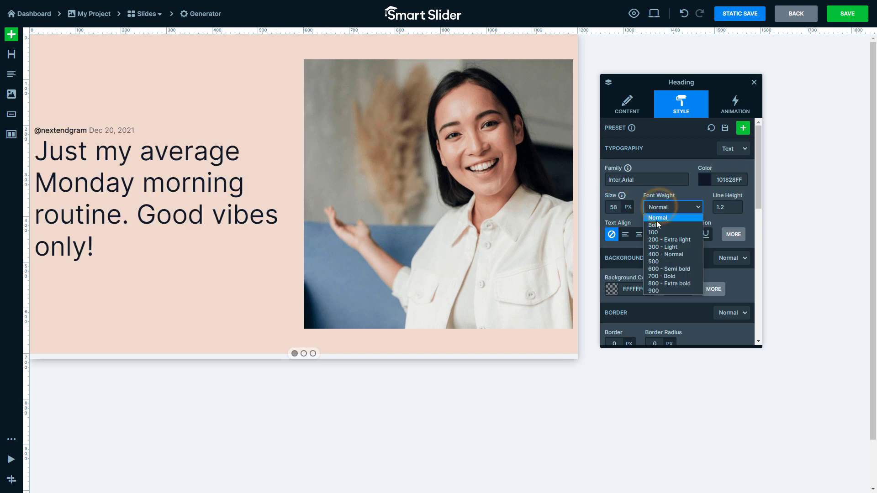
pyautogui.click(653, 225)
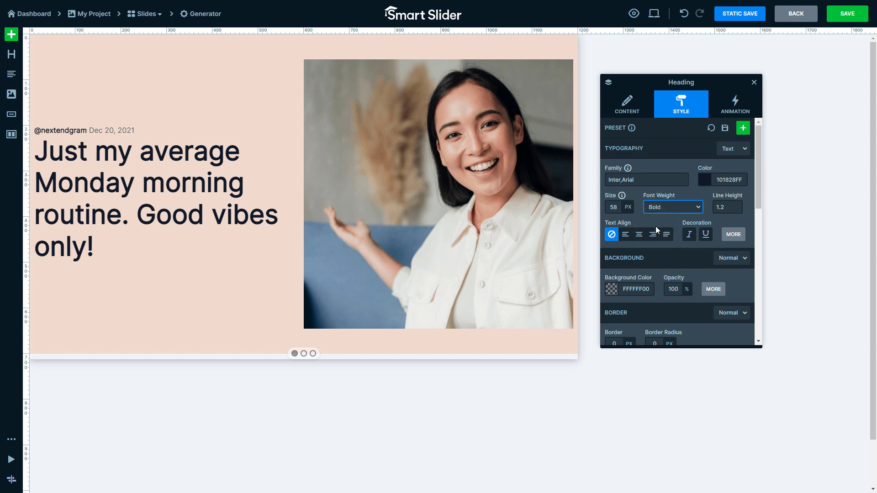
pyautogui.scroll(-3)
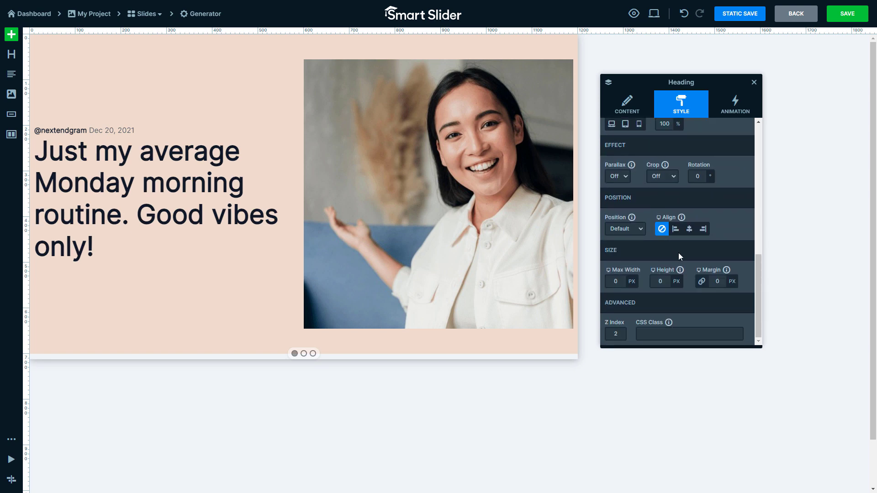
pyautogui.click(701, 281)
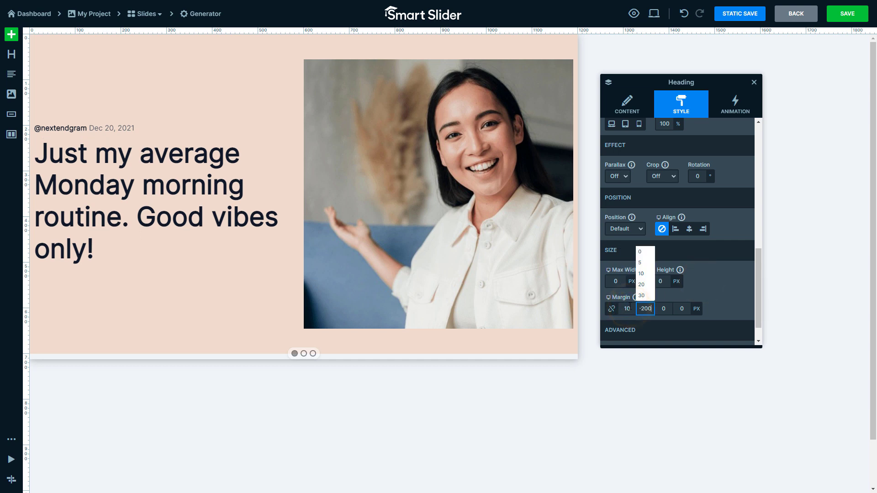
pyautogui.click(641, 284)
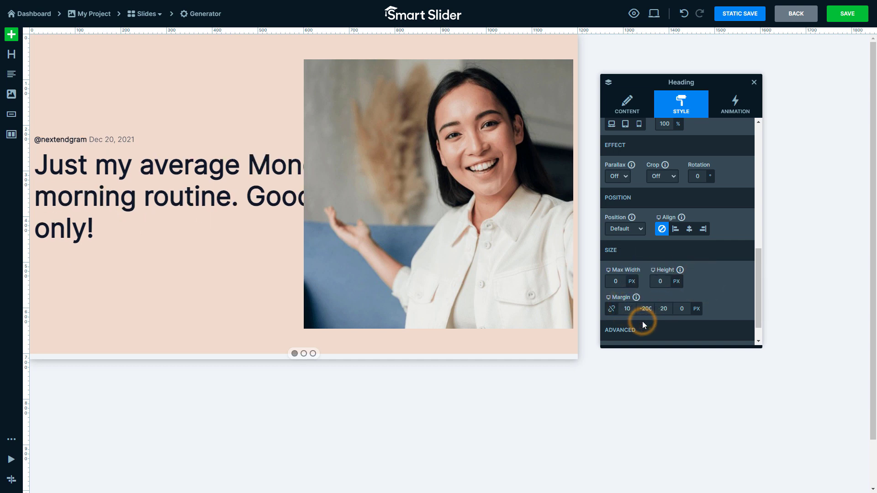
pyautogui.click(274, 277)
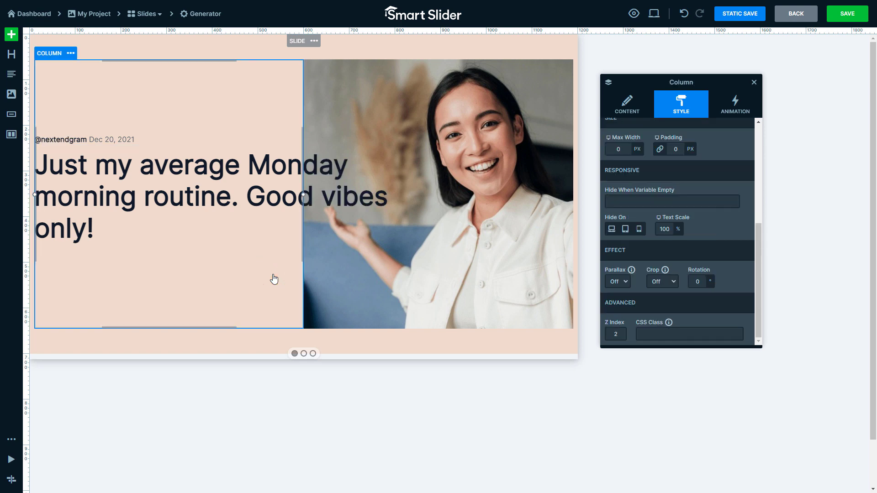
pyautogui.moveTo(283, 278)
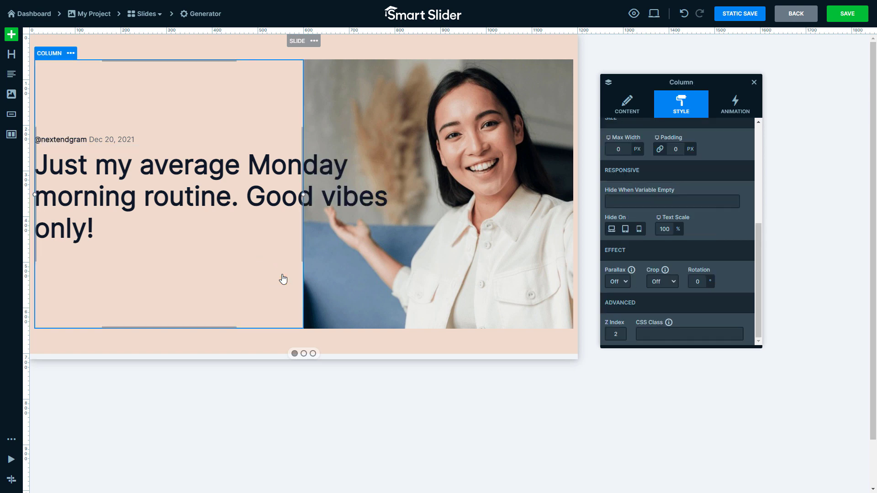
# - Add a 'Next Post' heading below the caption and colour it white (FFFFFF)
pyautogui.click(615, 334)
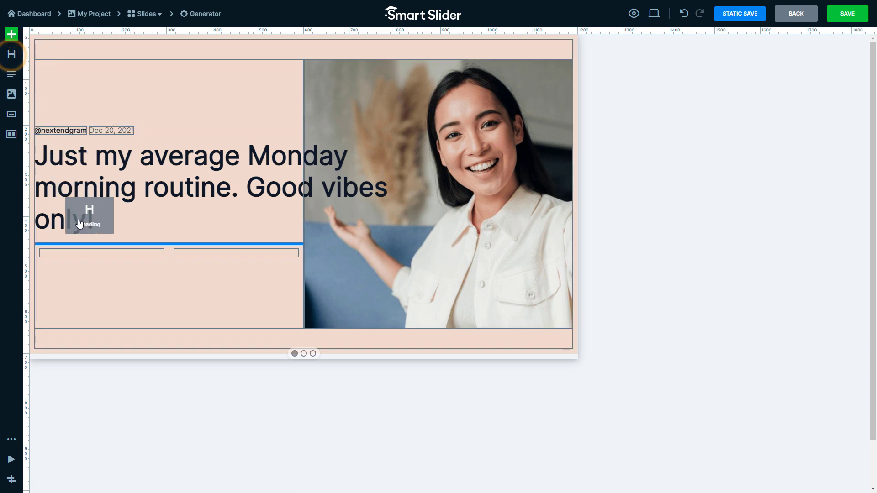
pyautogui.click(87, 216)
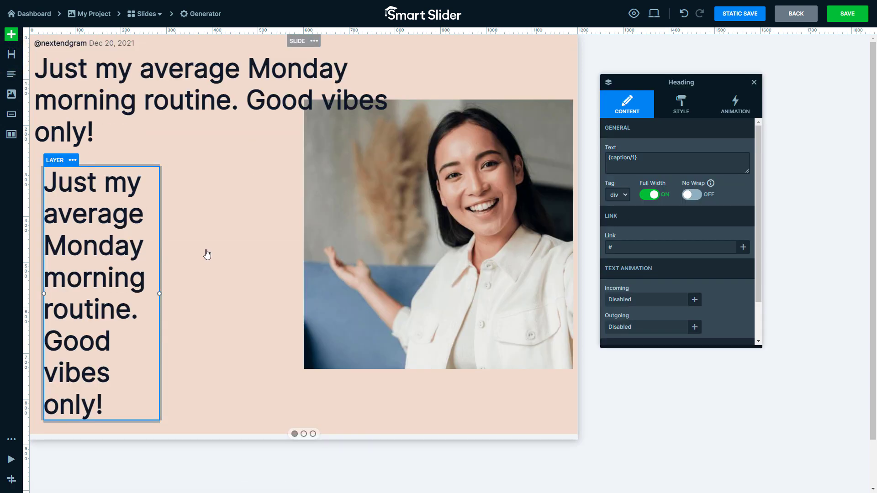
pyautogui.click(671, 163)
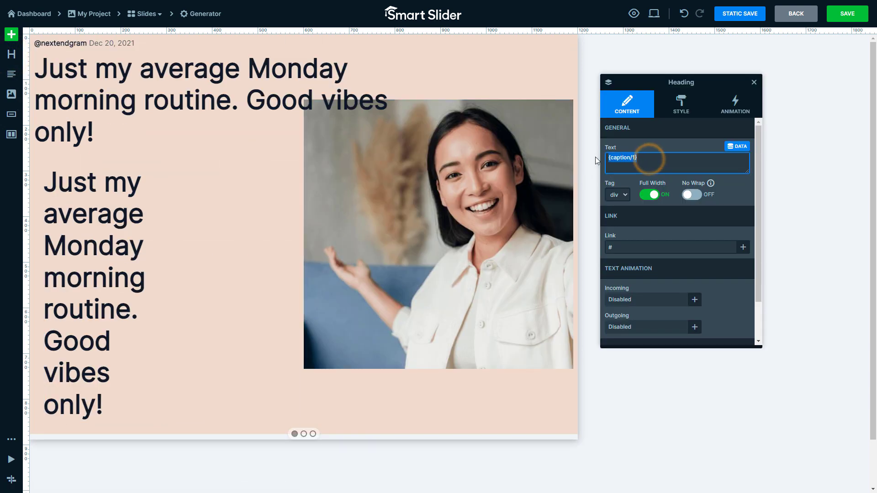
pyautogui.write('Next Post')
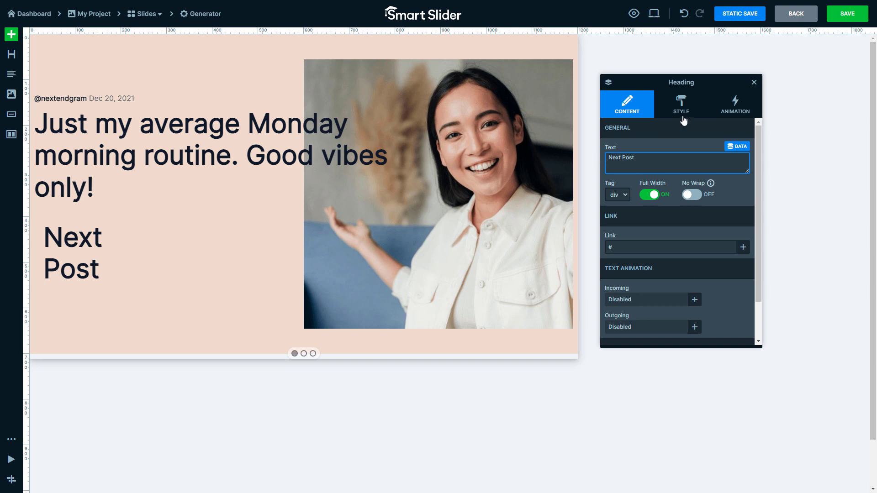
pyautogui.click(681, 104)
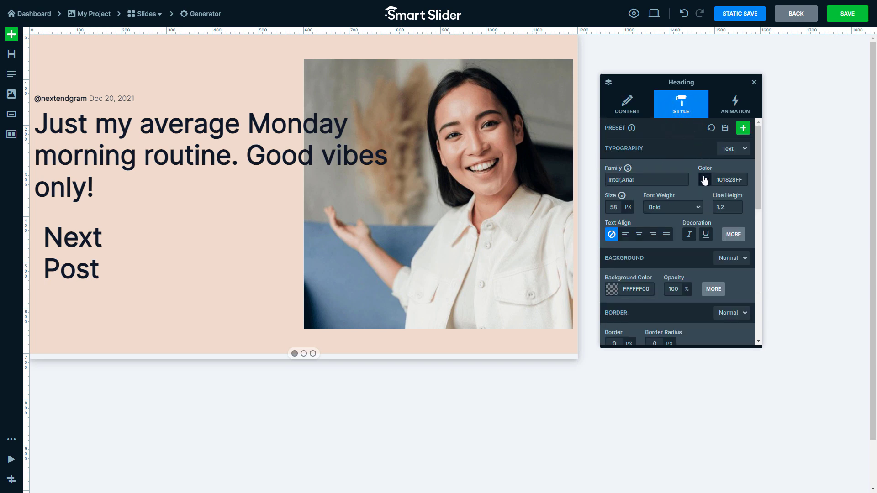
pyautogui.click(706, 179)
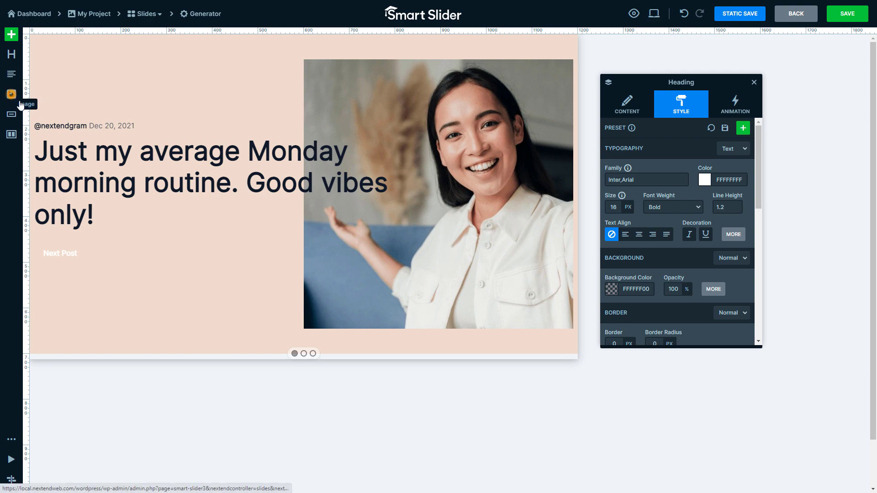
# - Add arrow.png from the Media Library and place it in a row beside Next Post
pyautogui.click(11, 94)
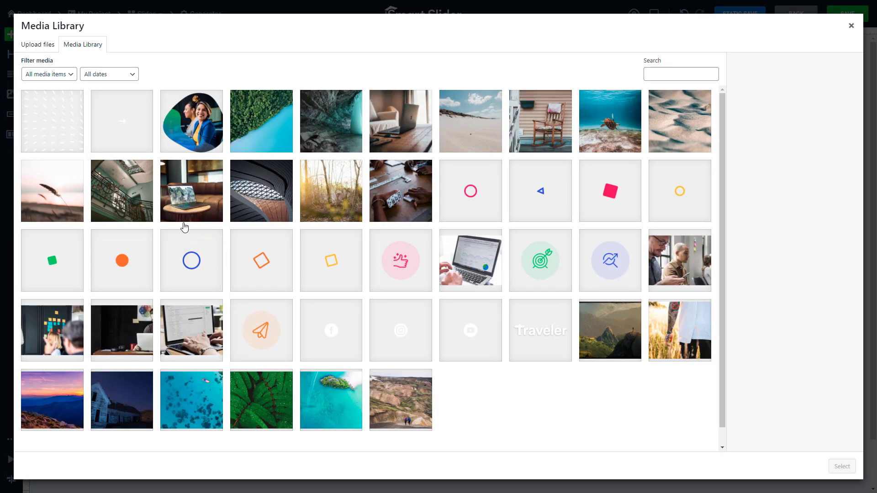
pyautogui.click(121, 122)
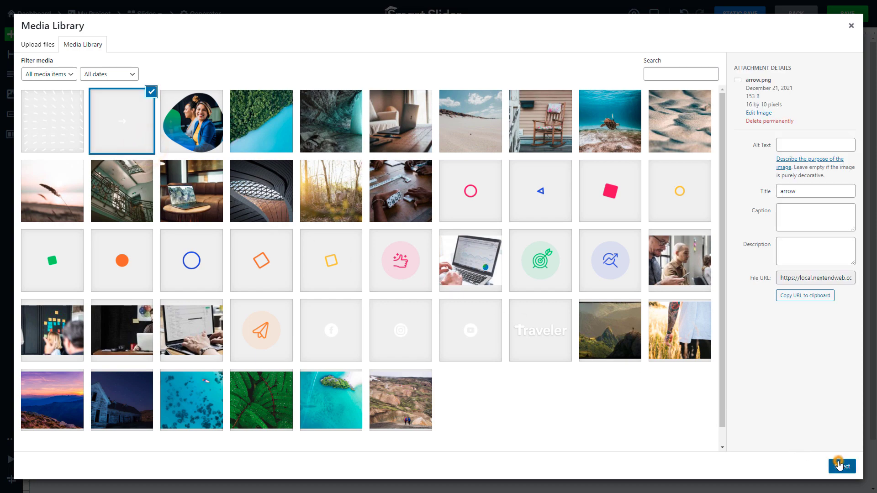
pyautogui.click(842, 466)
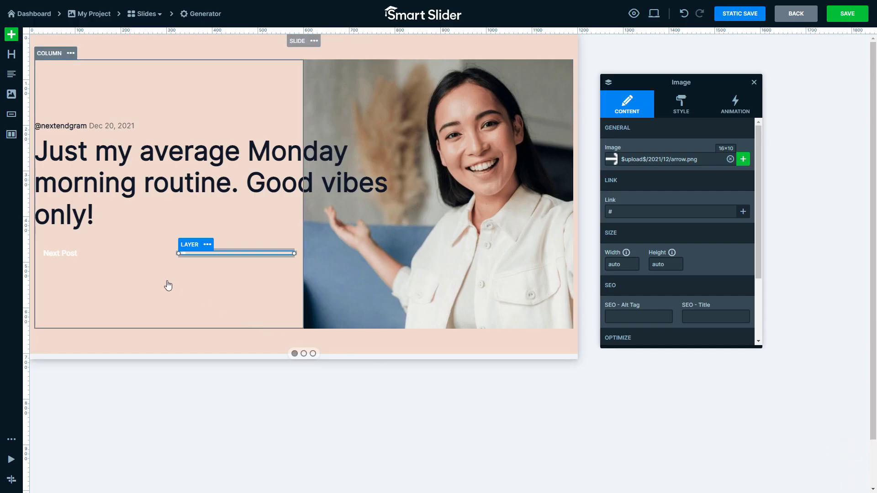
pyautogui.click(60, 253)
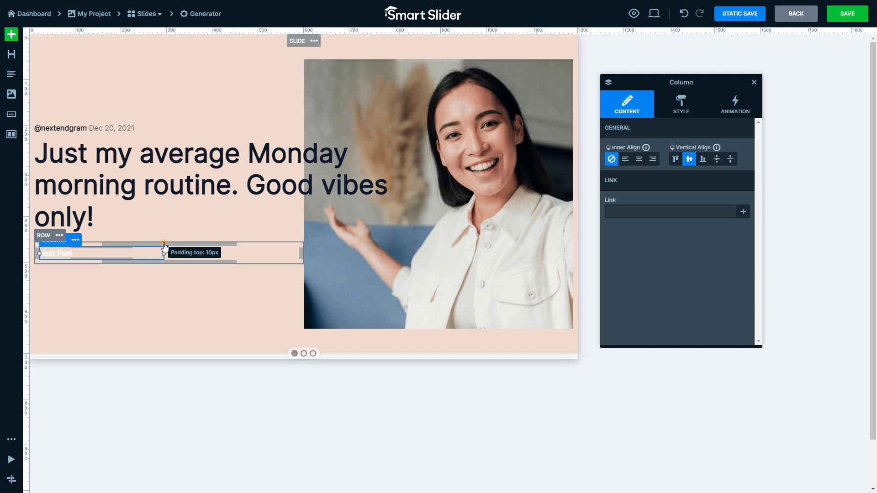
# - Set the Next Post row Full Width off, gutter 0, and link it to the Next slide action
pyautogui.click(43, 234)
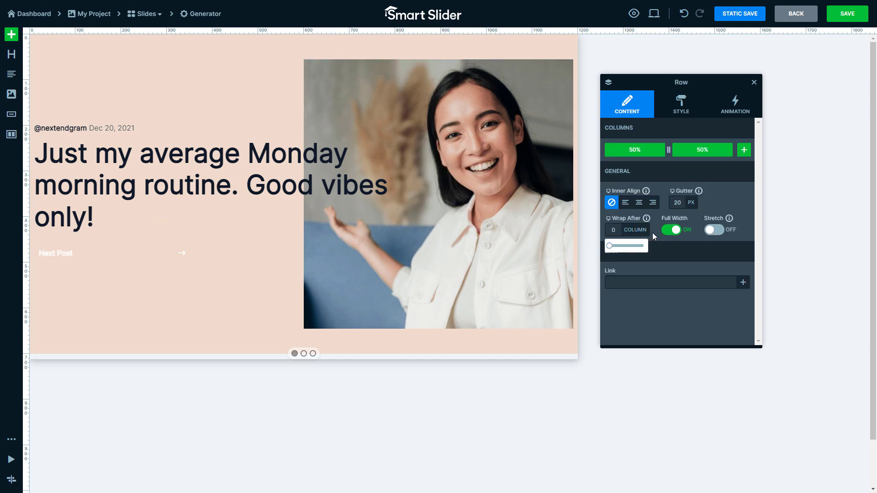
pyautogui.click(675, 229)
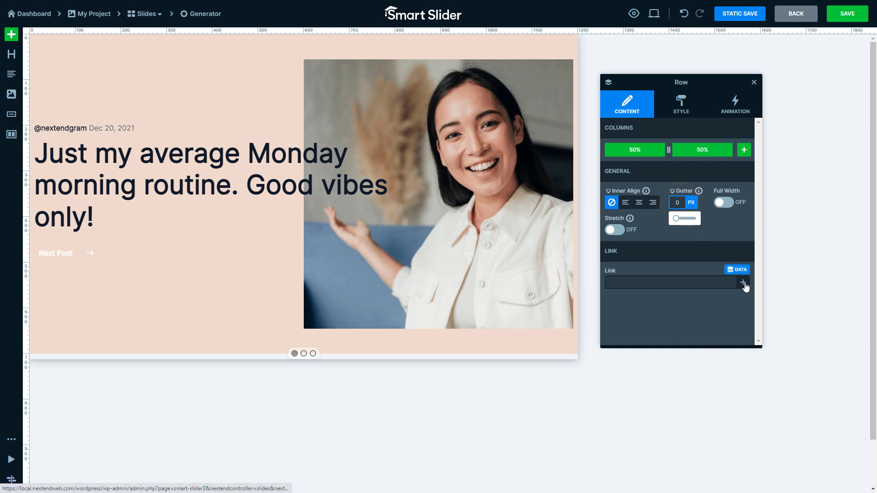
pyautogui.click(744, 282)
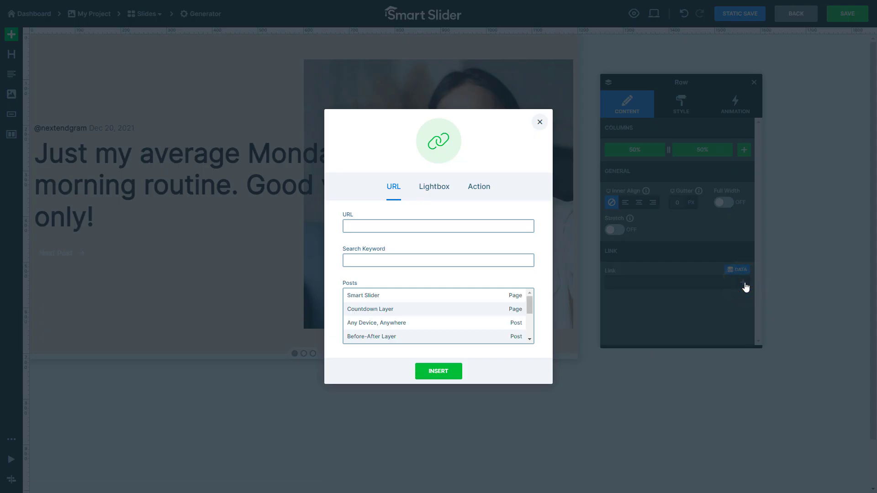
pyautogui.click(478, 186)
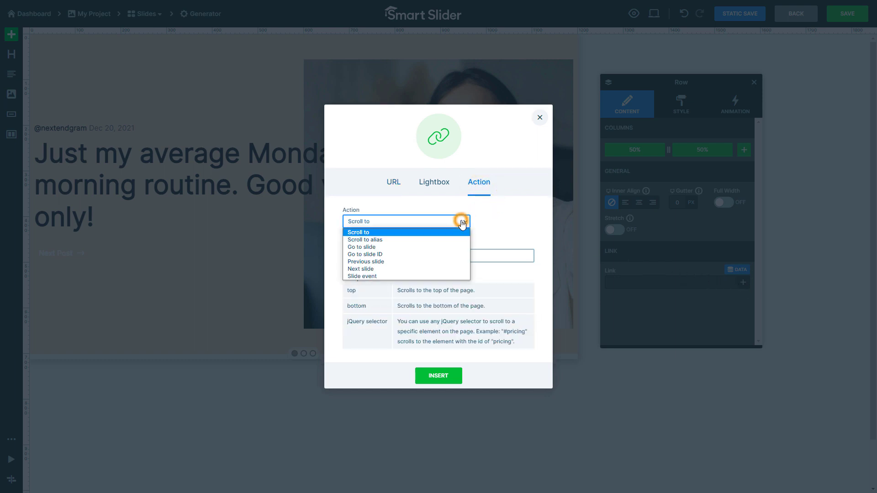
pyautogui.moveTo(389, 268)
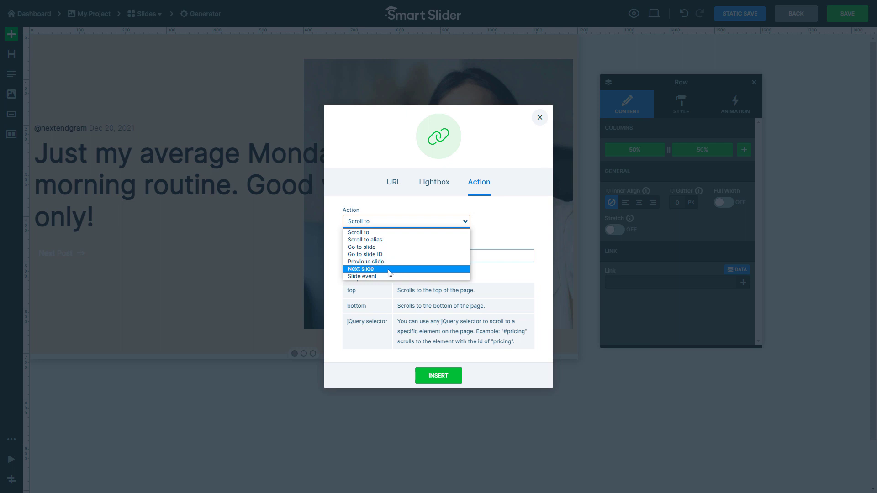
pyautogui.click(360, 269)
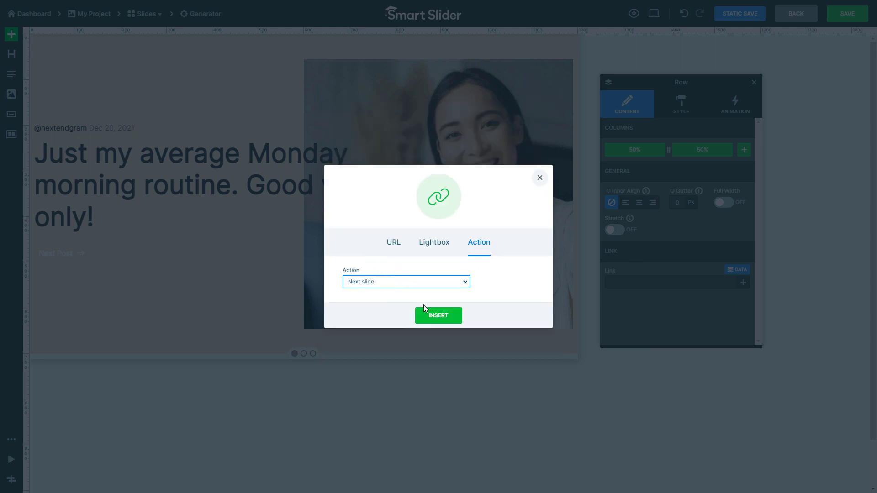
pyautogui.click(437, 316)
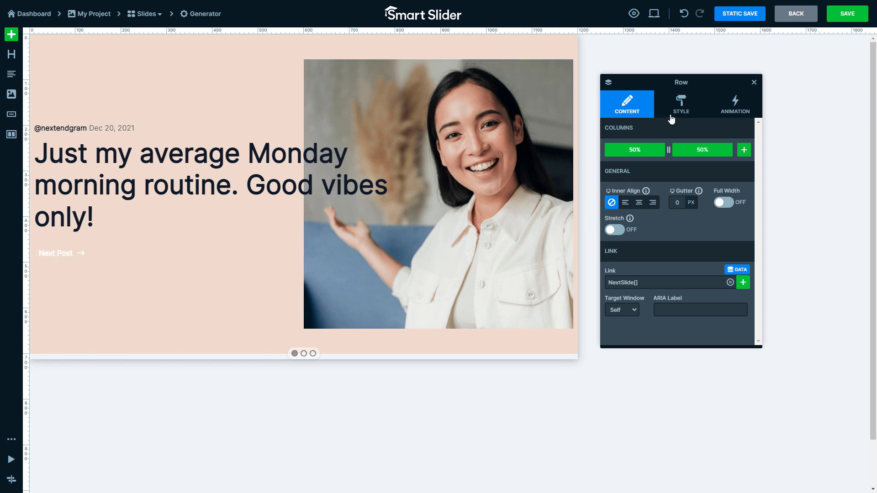
# - Give the row background 101828FF, 5px border radius and unlinked padding 10 20 10 30
pyautogui.click(679, 104)
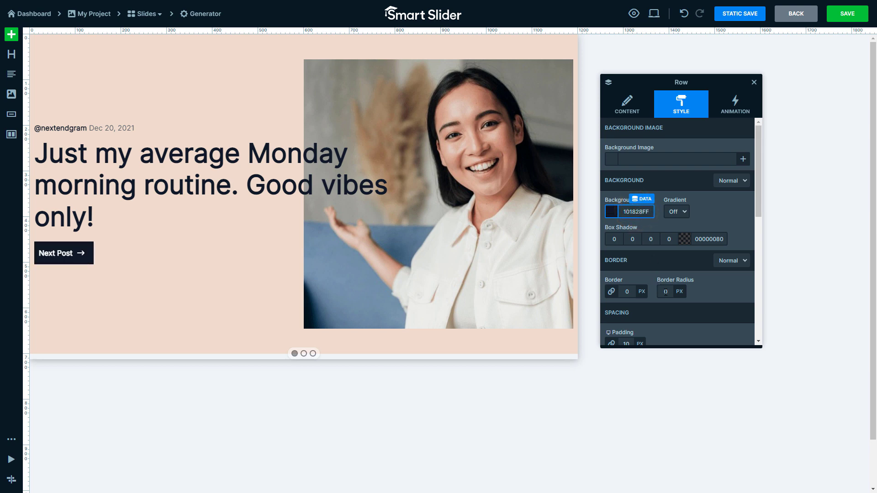
pyautogui.click(666, 291)
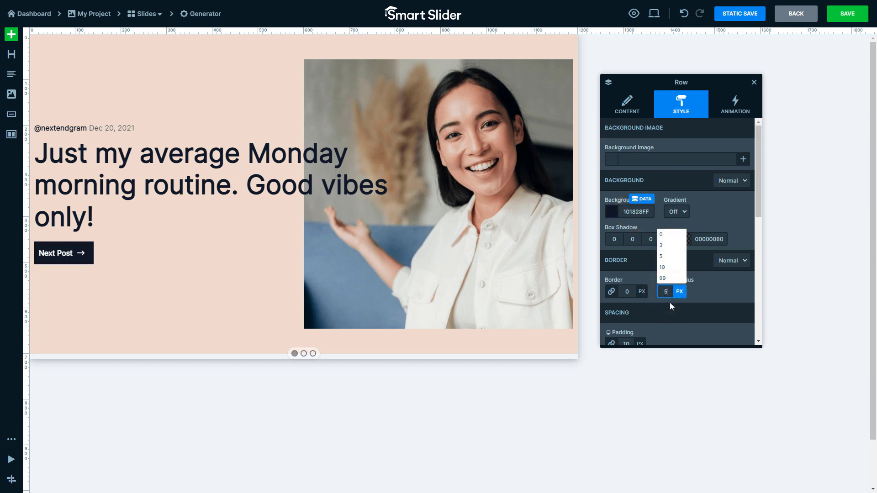
pyautogui.click(661, 256)
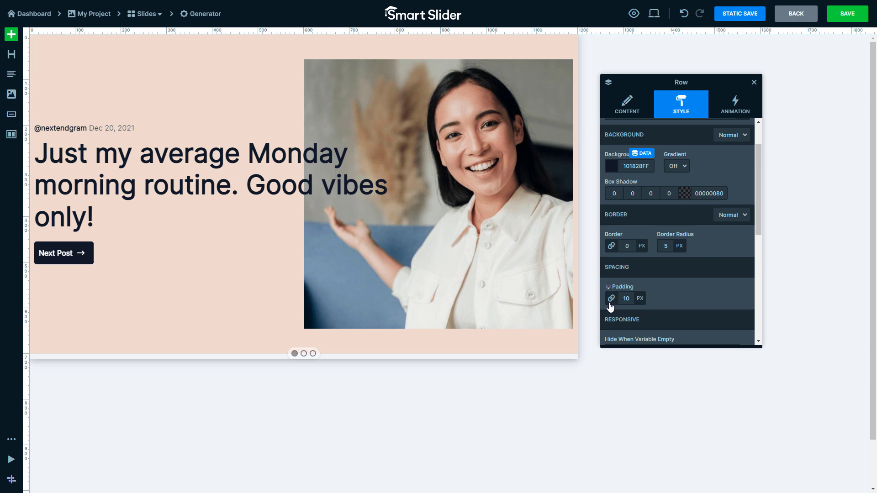
pyautogui.click(611, 298)
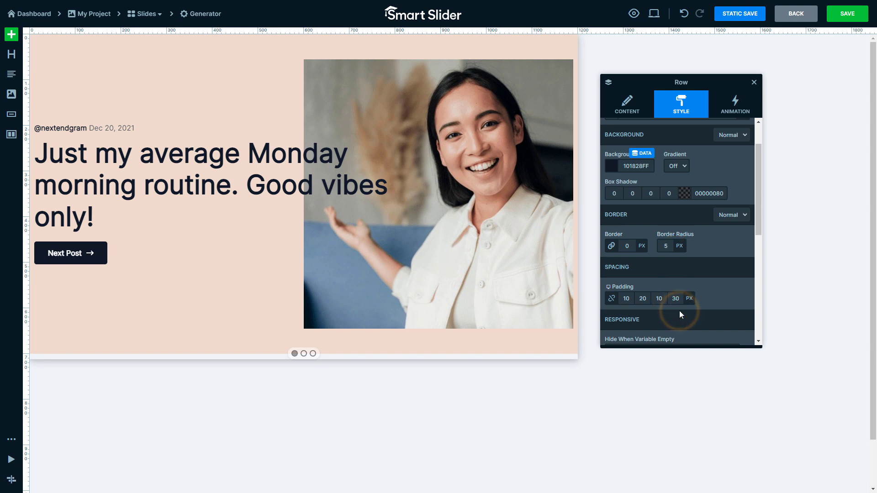
pyautogui.moveTo(11, 34)
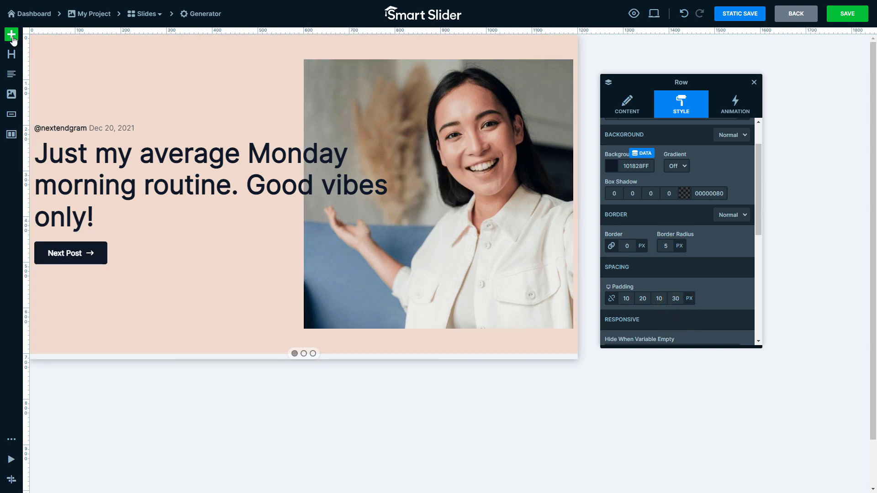
# - Add lines.png as an absolute image layer dropped onto the slide and reposition it
pyautogui.click(11, 34)
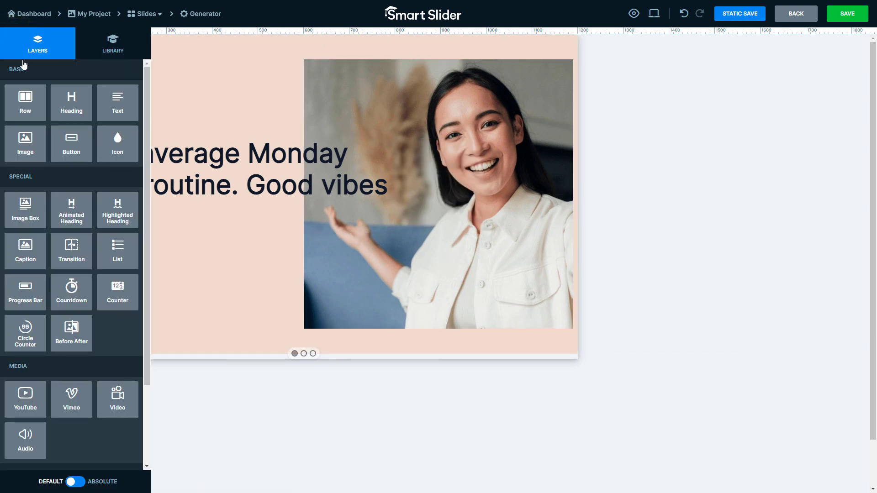
pyautogui.click(76, 481)
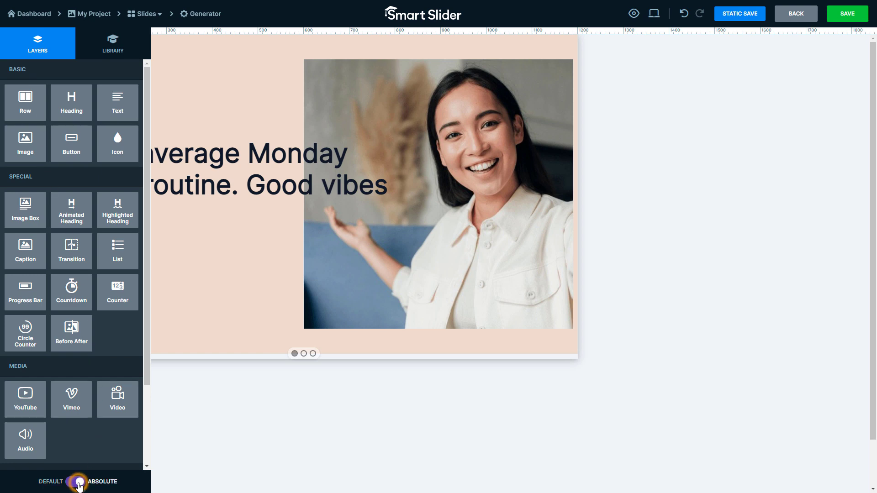
pyautogui.click(77, 482)
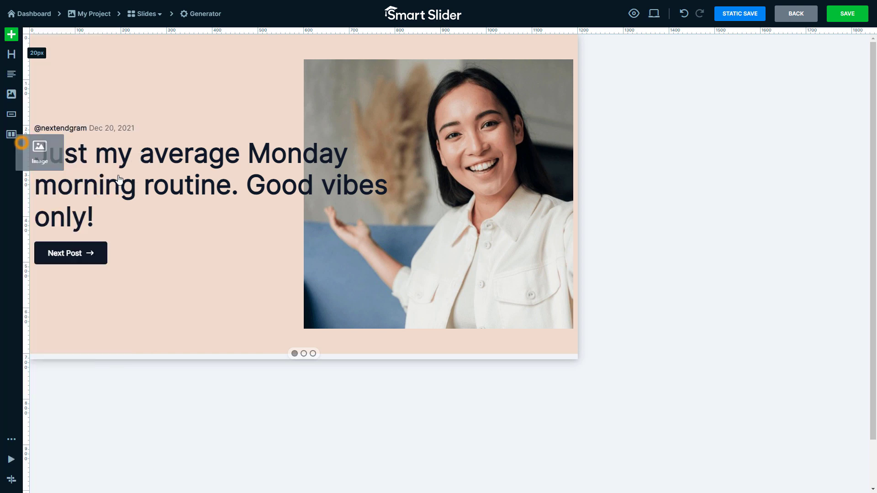
pyautogui.click(369, 271)
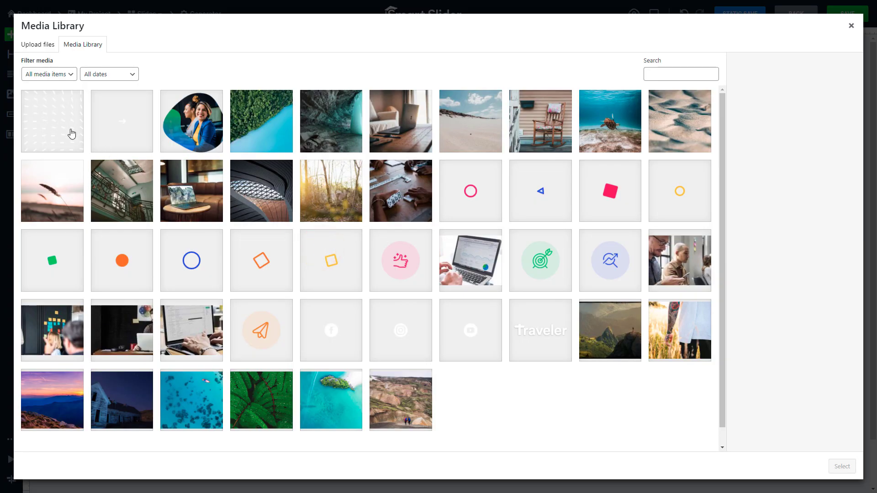
pyautogui.click(51, 121)
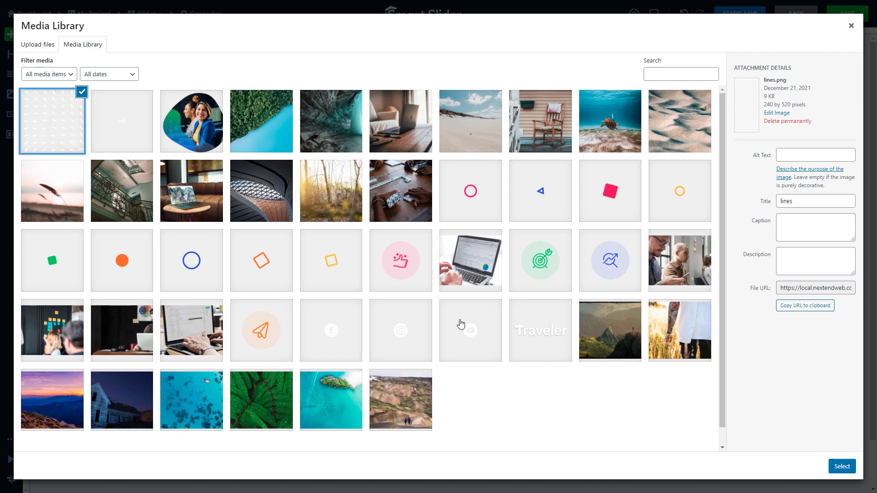
pyautogui.click(841, 466)
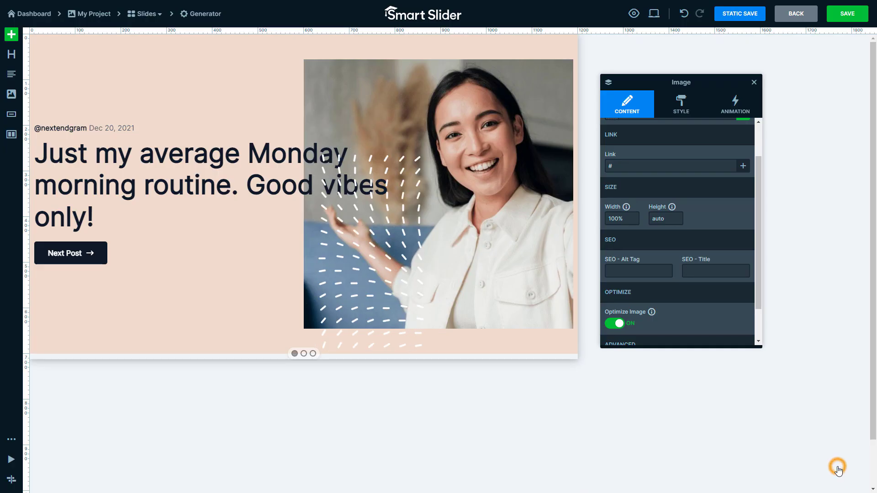
pyautogui.moveTo(755, 334)
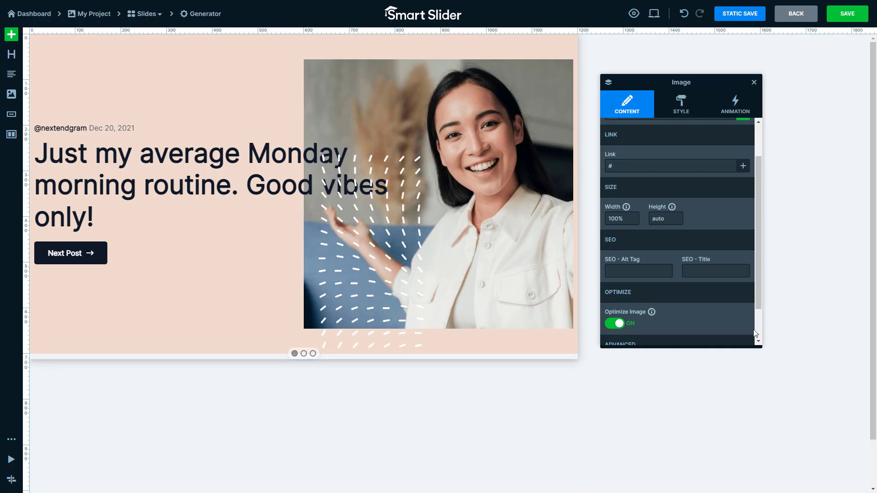
pyautogui.click(607, 82)
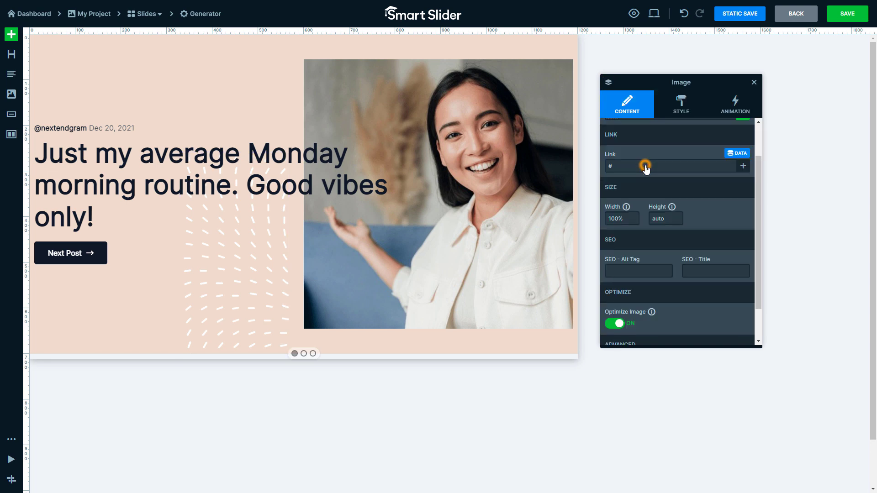
# - Set the image position to Absolute with Left 0, Top 0 and Responsive on
pyautogui.click(679, 103)
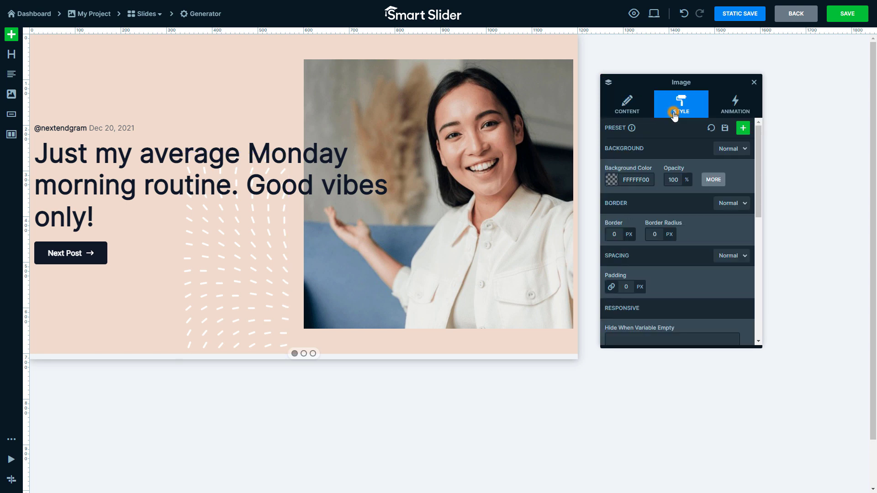
pyautogui.scroll(-3)
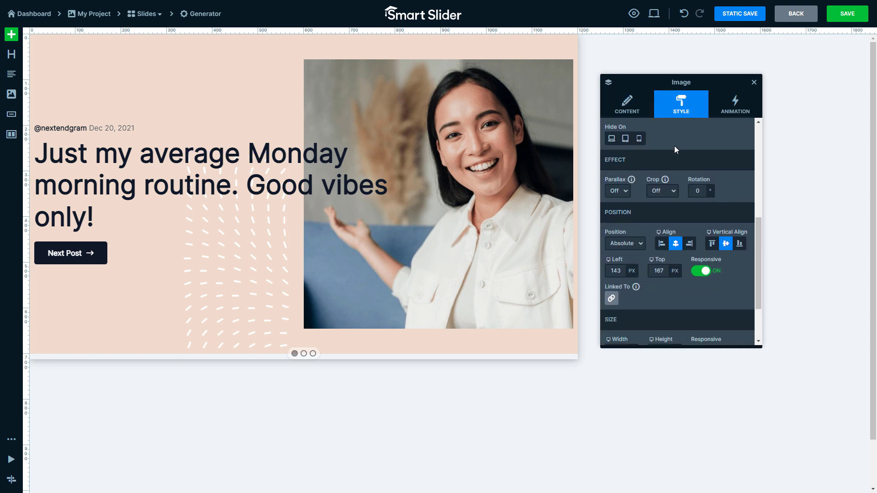
pyautogui.moveTo(683, 230)
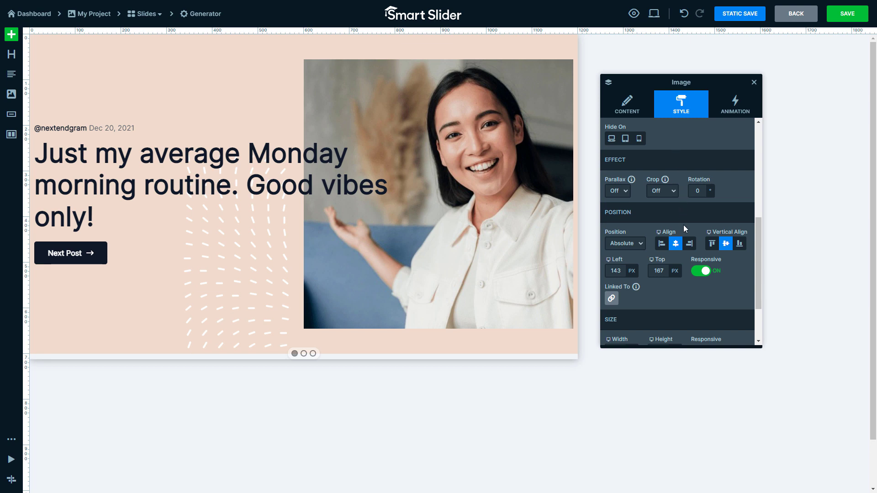
pyautogui.click(690, 243)
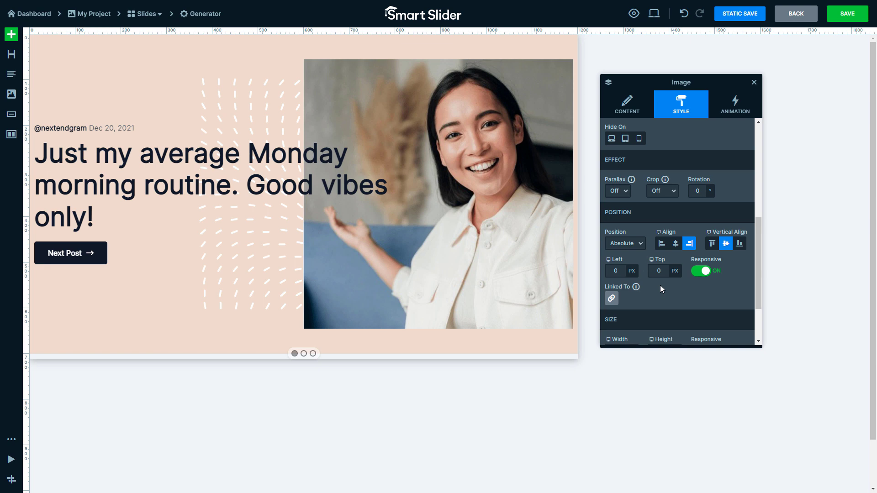
pyautogui.moveTo(722, 140)
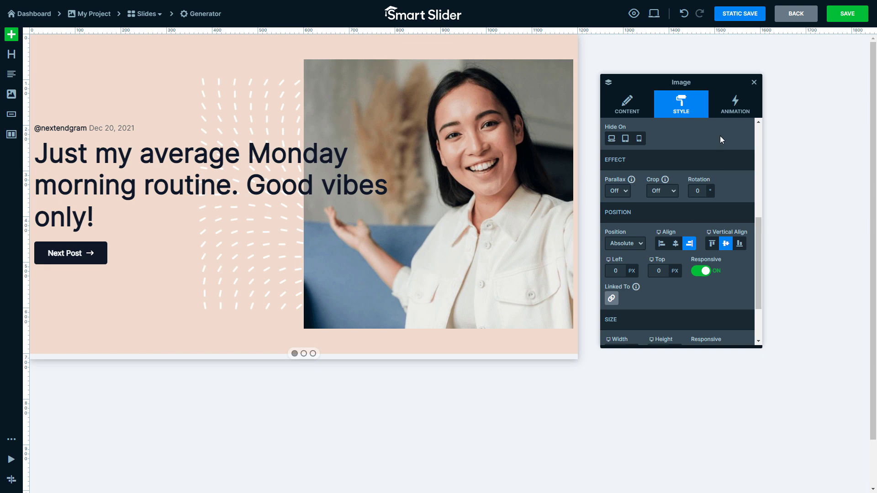
# - Set the IN Basic animation to 800 ms duration, 100 ms delay and Offset Y -80, then preview
pyautogui.click(735, 105)
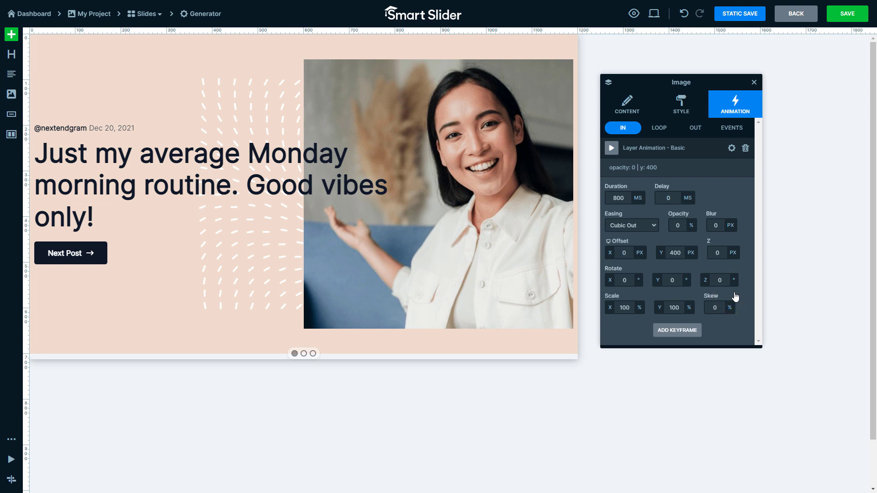
pyautogui.click(618, 197)
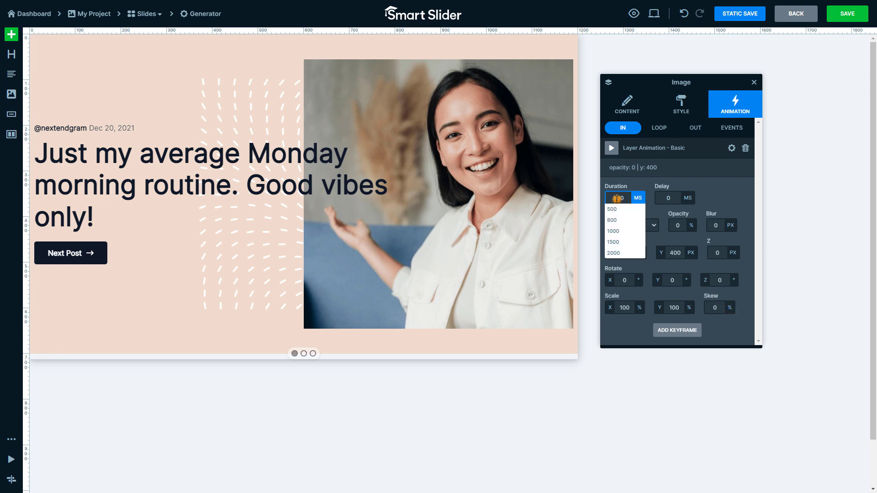
pyautogui.click(619, 197)
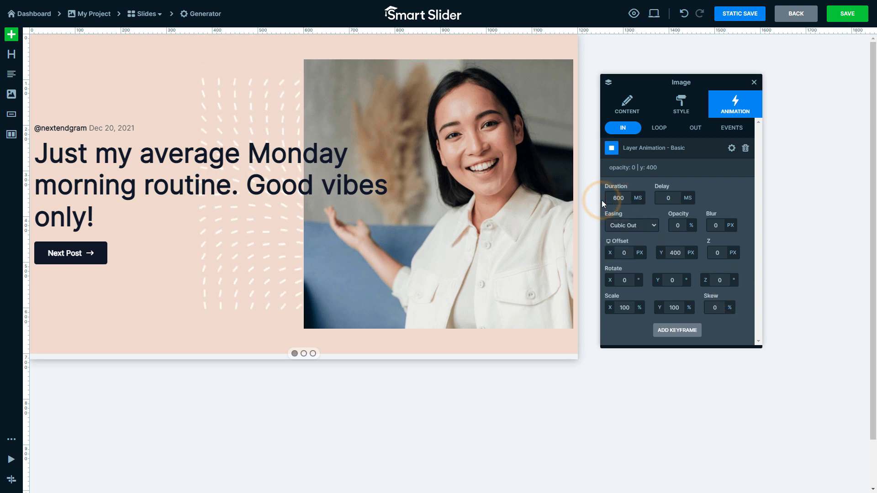
pyautogui.click(667, 198)
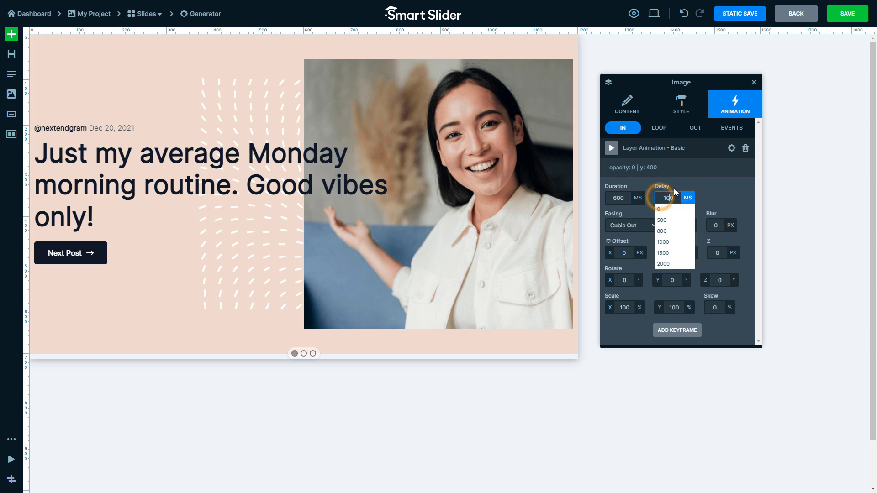
pyautogui.click(666, 197)
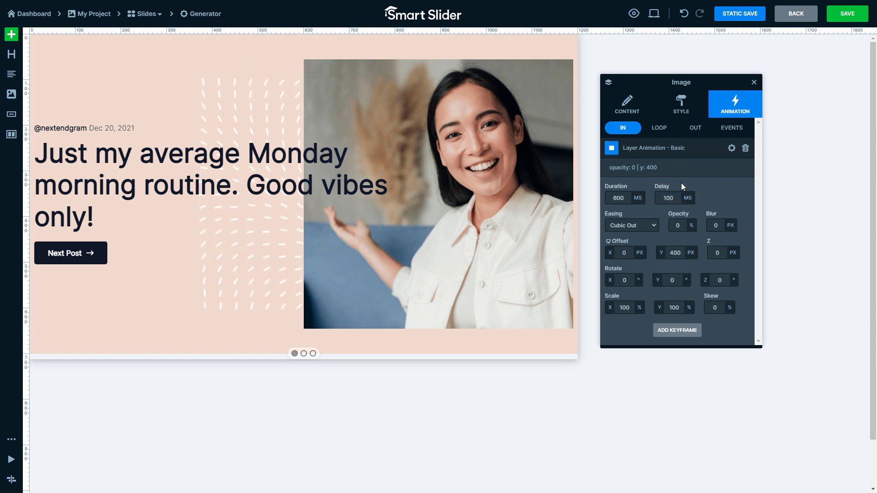
pyautogui.click(674, 252)
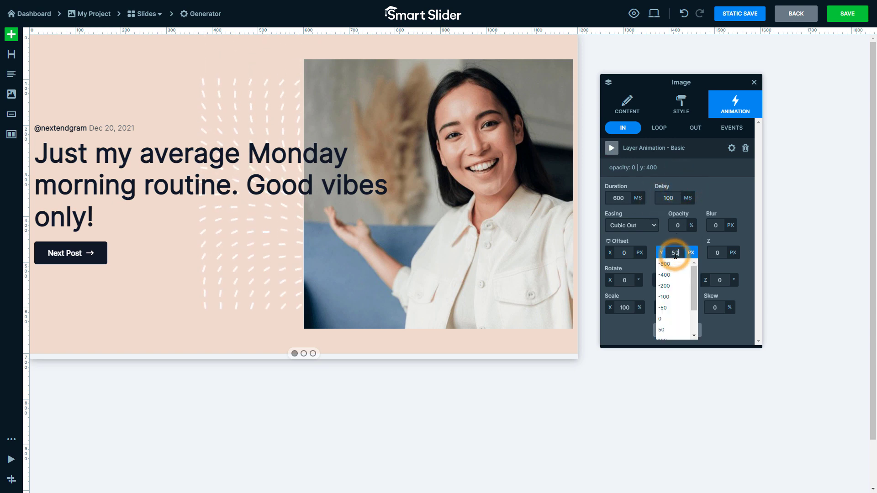
pyautogui.click(664, 330)
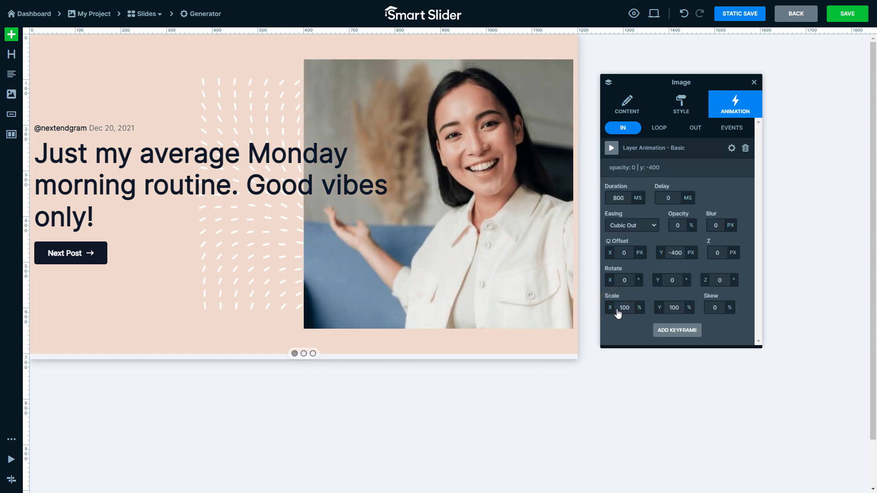
pyautogui.click(674, 252)
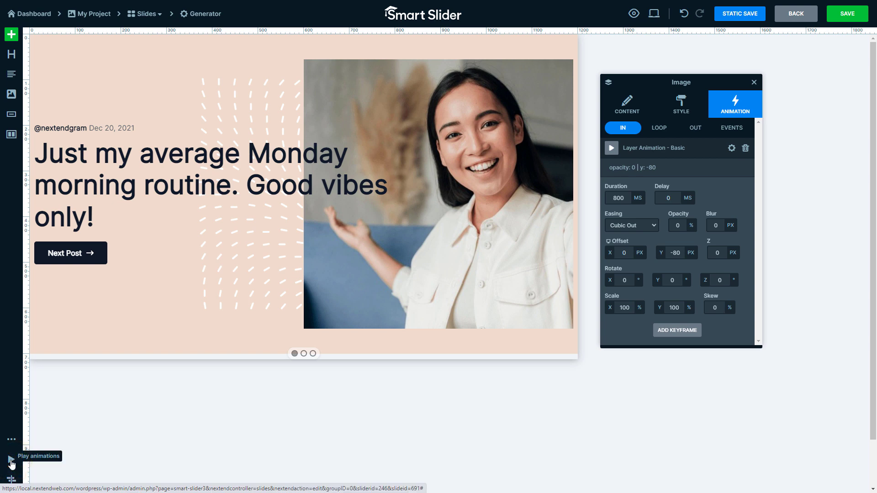
pyautogui.moveTo(442, 439)
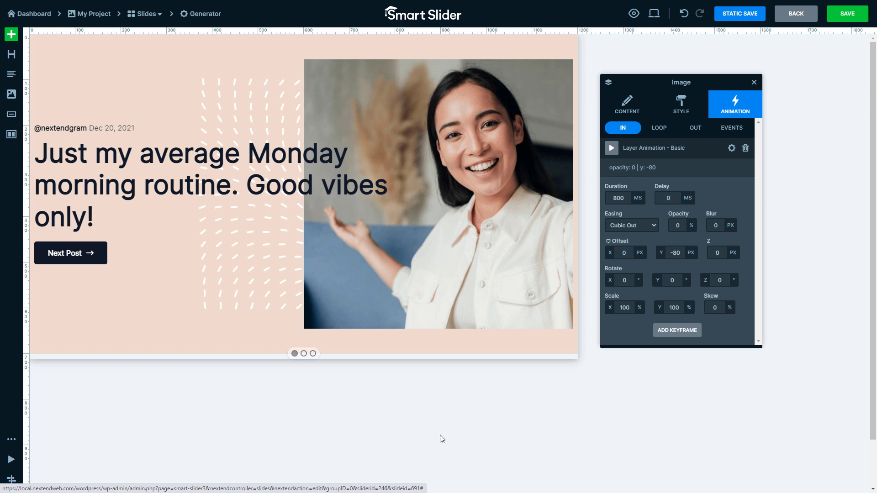
# - Drag the Heading layer's right margin to about -100px so the caption stops before the photo
pyautogui.click(654, 13)
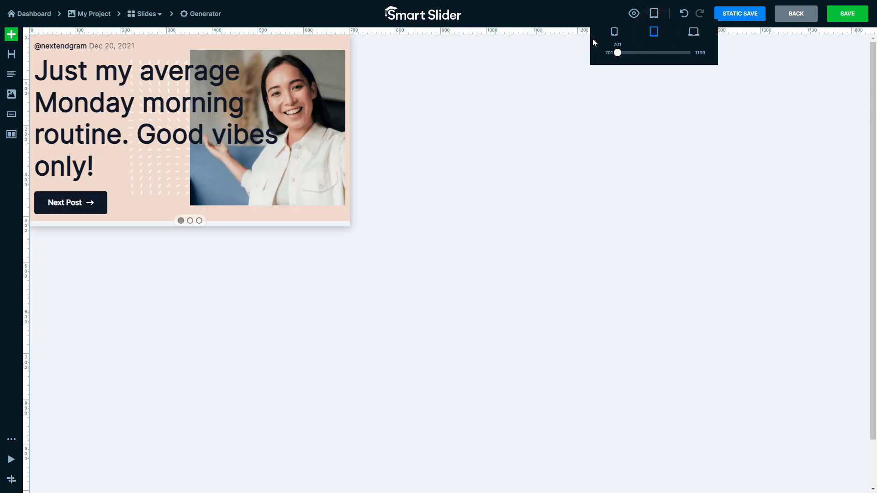
pyautogui.click(268, 126)
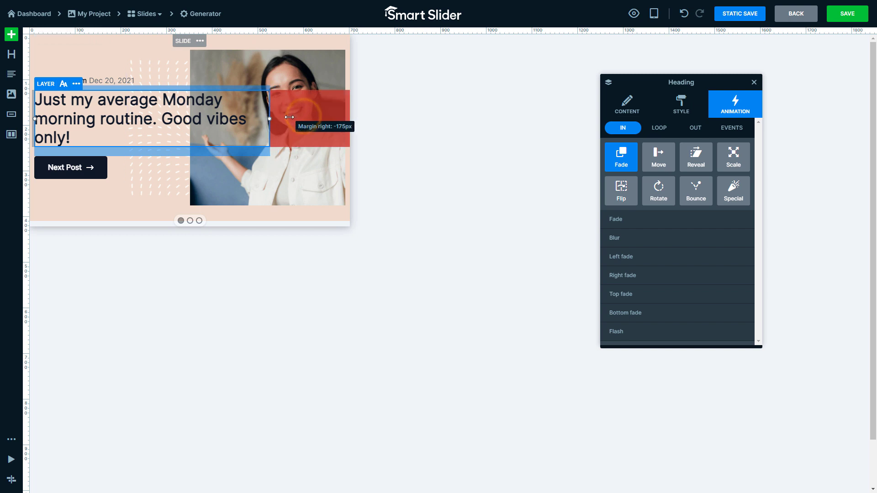
pyautogui.moveTo(269, 119); pyautogui.dragTo(235, 118)
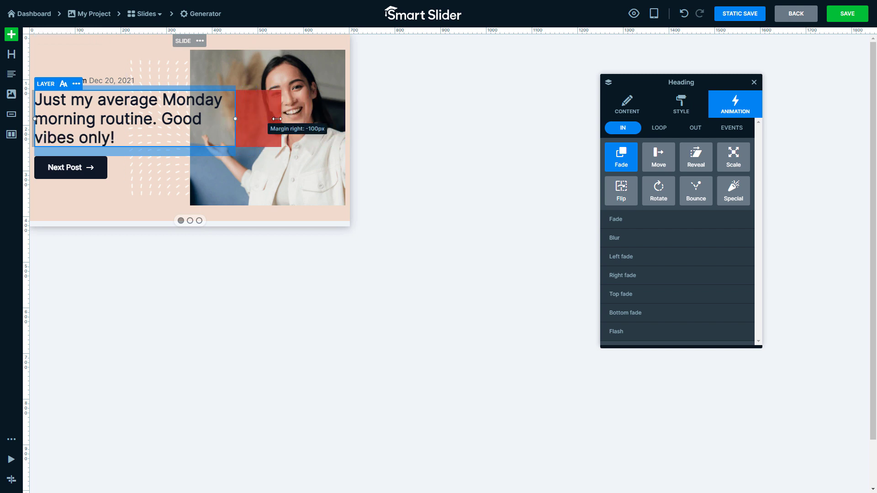
pyautogui.click(653, 14)
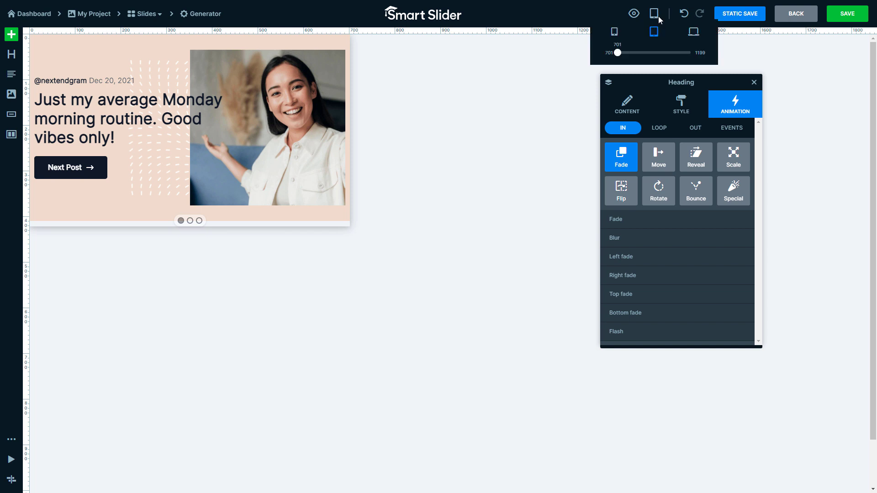
pyautogui.moveTo(616, 37)
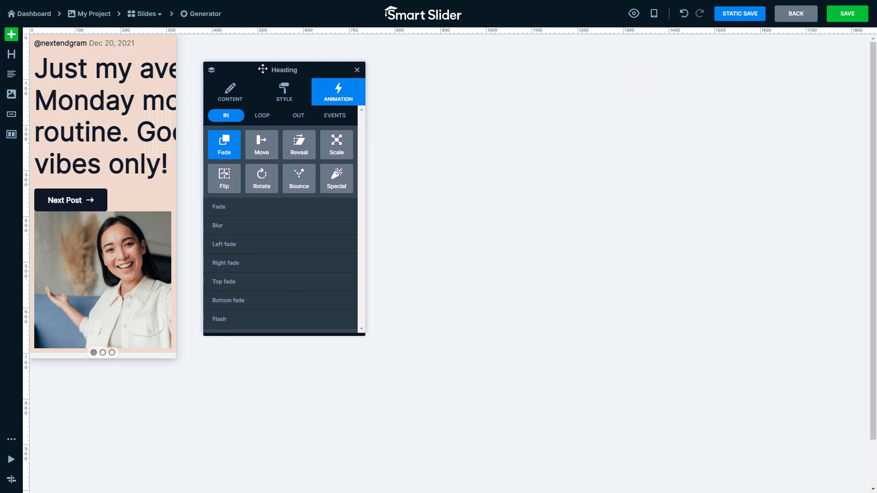
pyautogui.moveTo(213, 70)
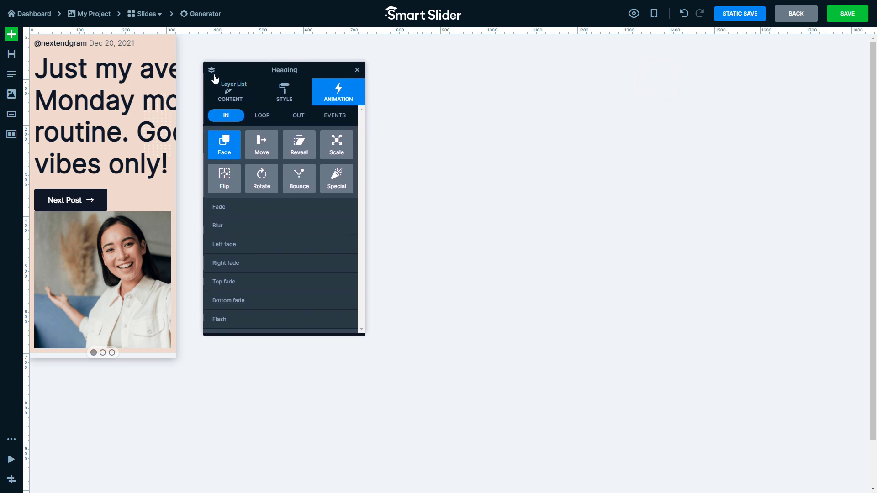
# - Reverse the Row's column order so the photo sits above the text, with a 20px gutter
pyautogui.click(211, 70)
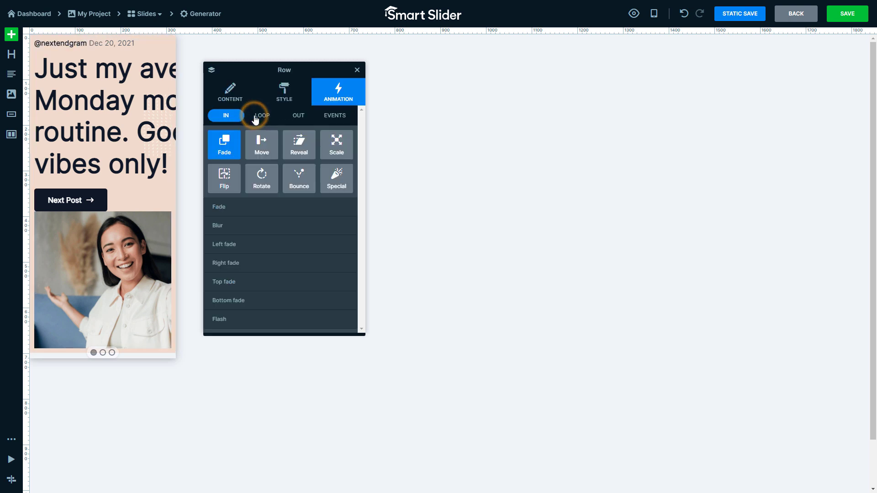
pyautogui.click(230, 92)
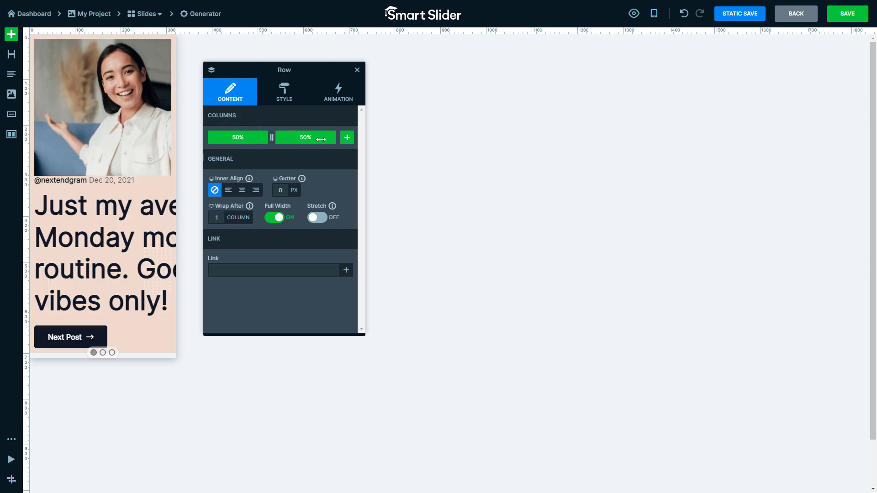
pyautogui.moveTo(312, 139)
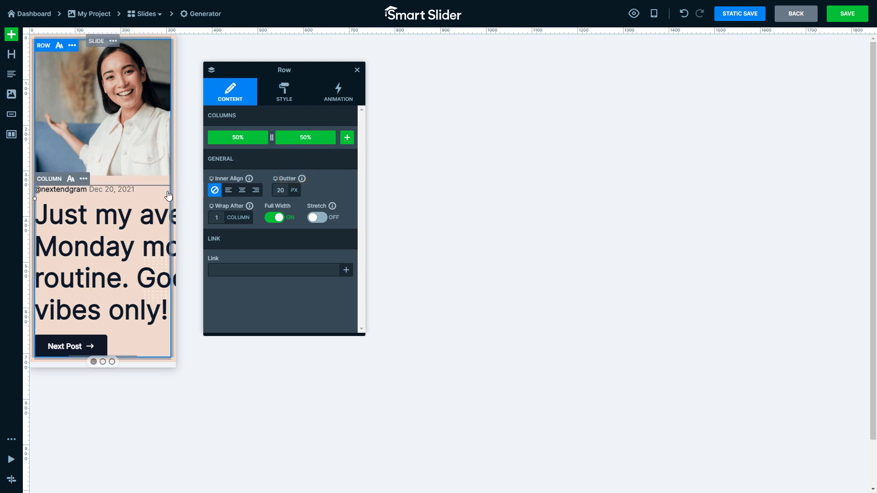
# - Centre the text column's inner alignment and scale the Heading font to 50%
pyautogui.click(103, 268)
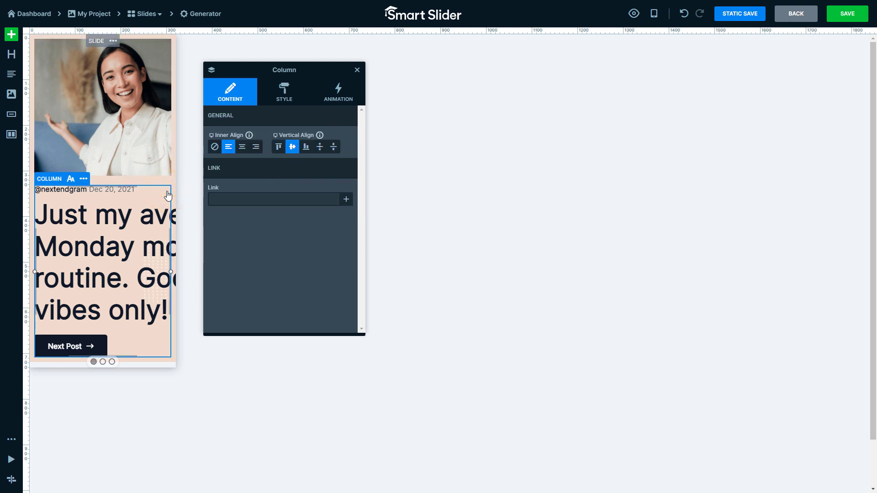
pyautogui.click(241, 147)
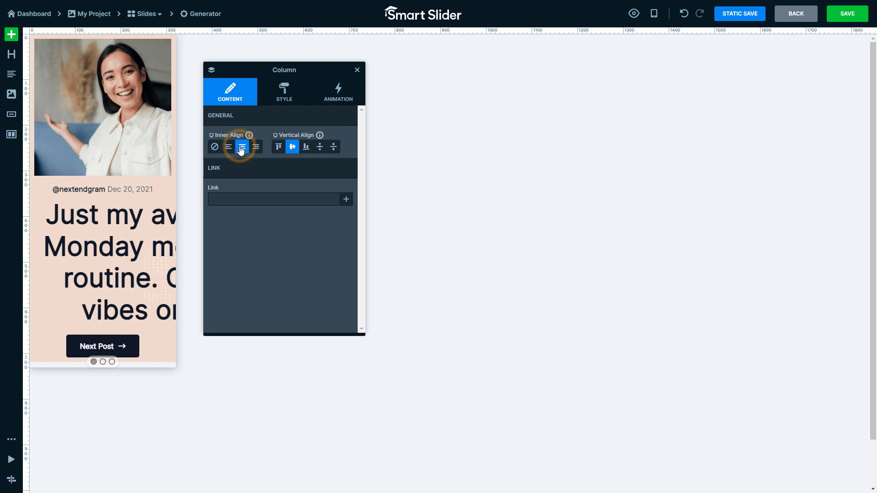
pyautogui.click(241, 147)
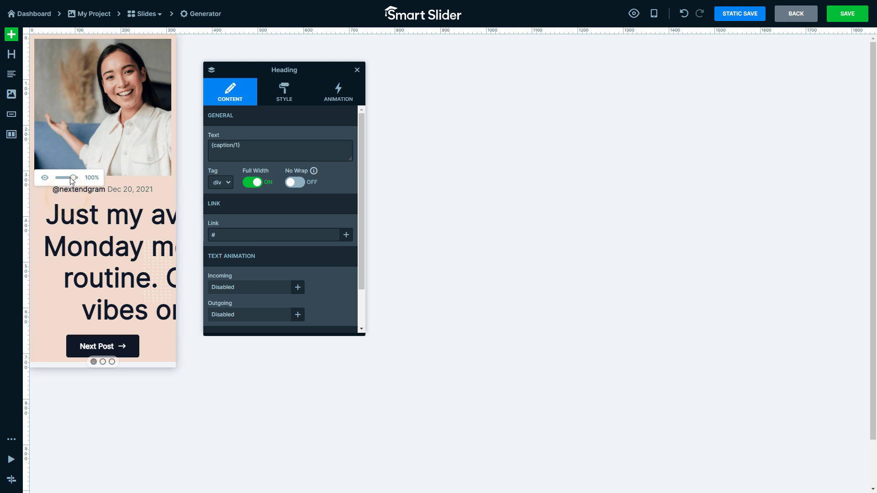
pyautogui.moveTo(71, 178); pyautogui.dragTo(58, 179)
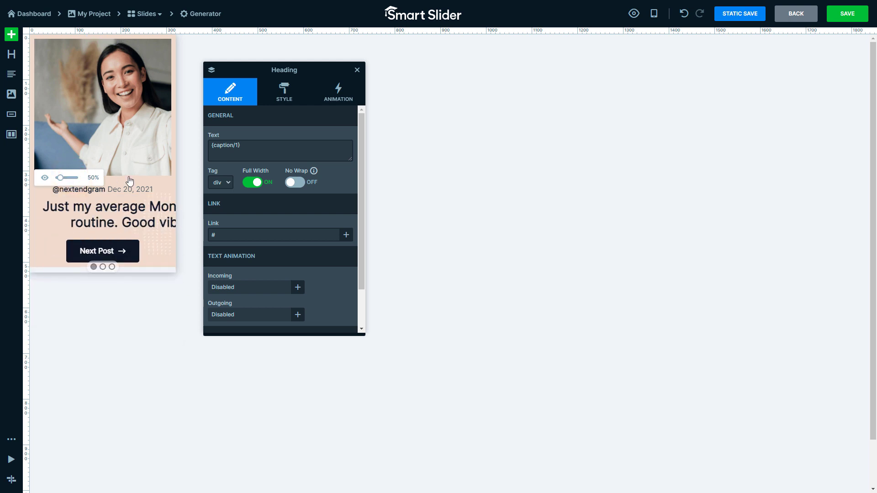
# - Set the Heading's right margin to 0 in its Style settings so it wraps on mobile
pyautogui.click(283, 91)
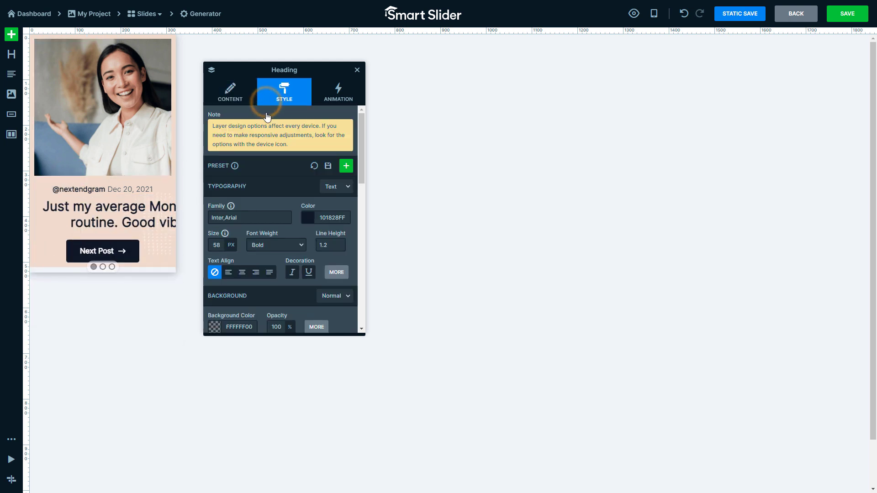
pyautogui.scroll(-3)
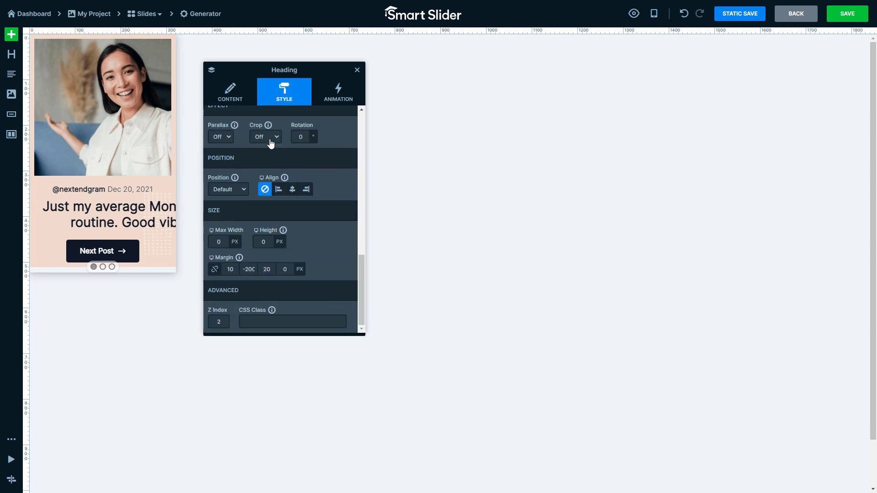
pyautogui.click(248, 268)
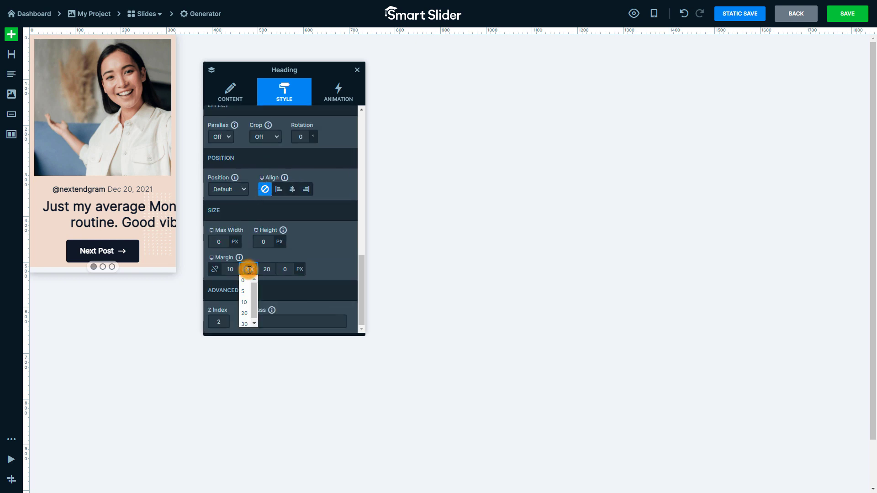
pyautogui.click(243, 280)
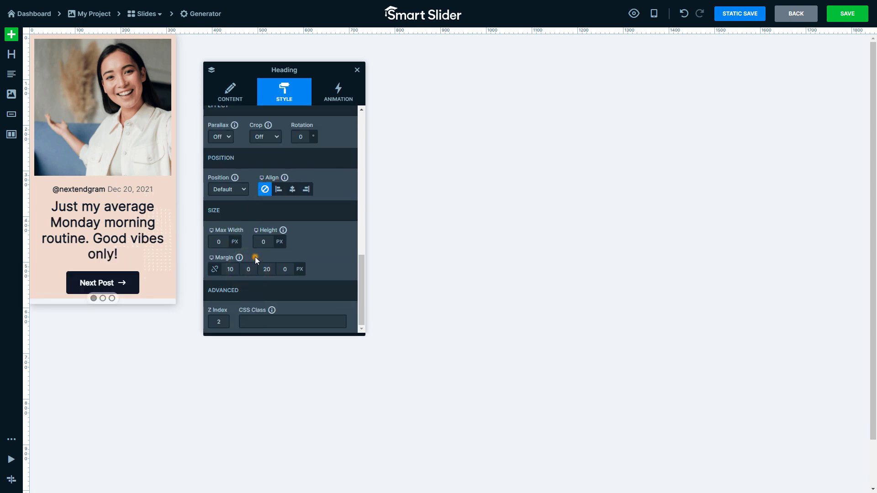
pyautogui.click(103, 229)
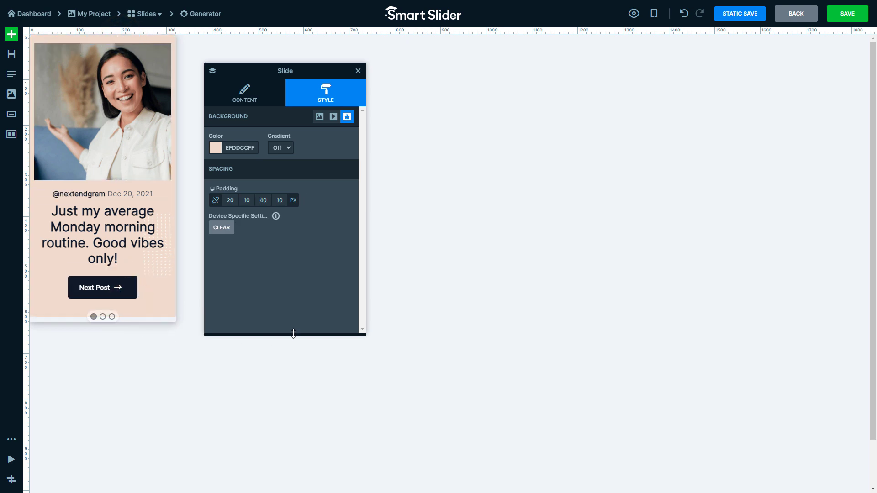
pyautogui.moveTo(846, 16)
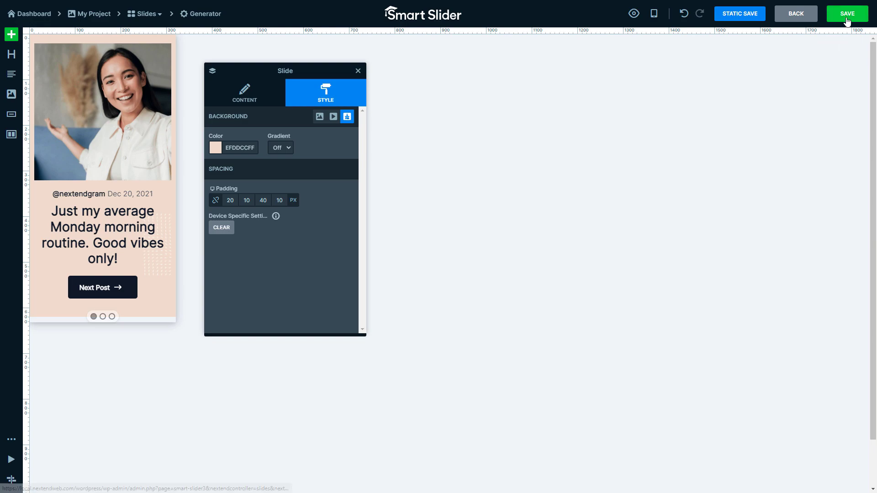
# - Save the slide after reviewing its peach background colour and padding
pyautogui.click(846, 13)
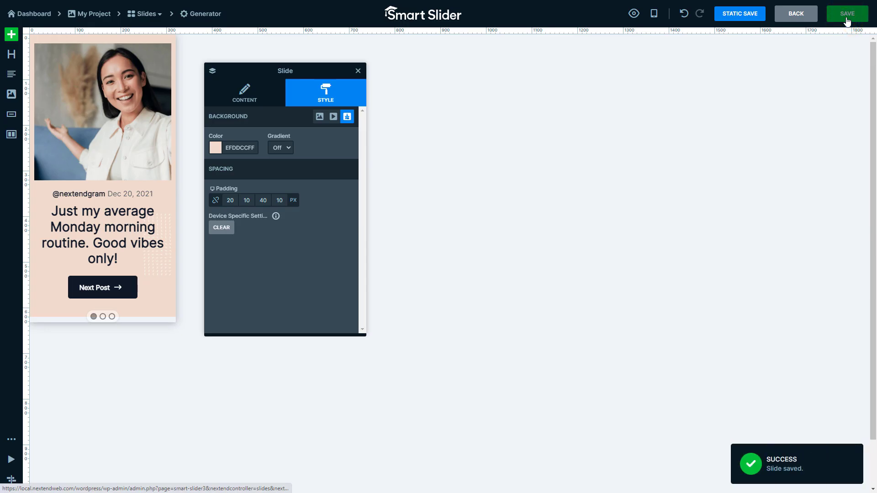
pyautogui.moveTo(634, 14)
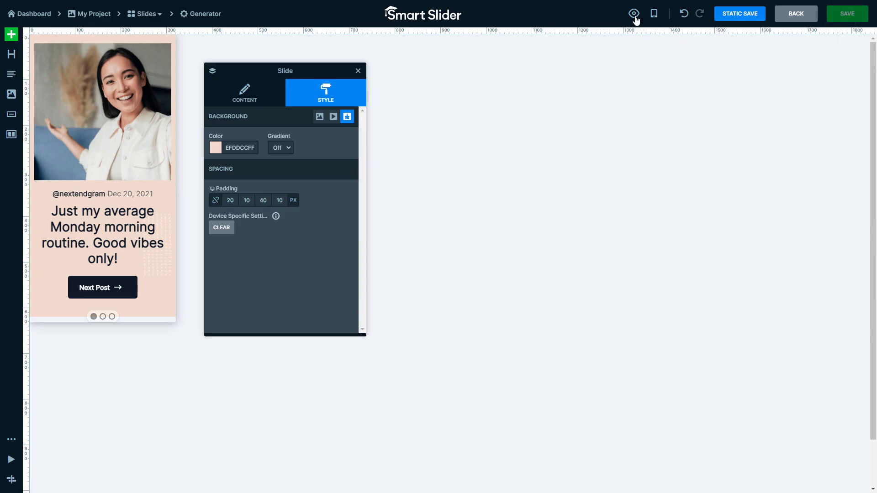
# - Preview the slider at tablet and mobile widths, then return to My project
pyautogui.click(633, 14)
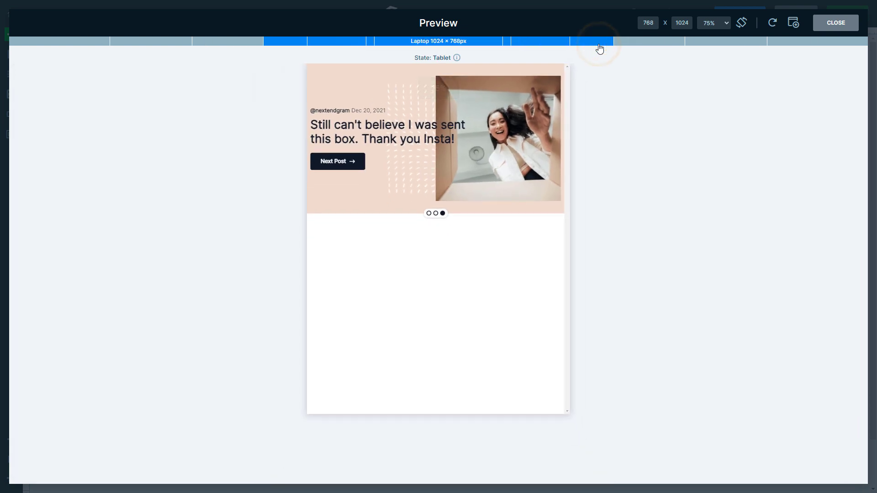
pyautogui.click(496, 41)
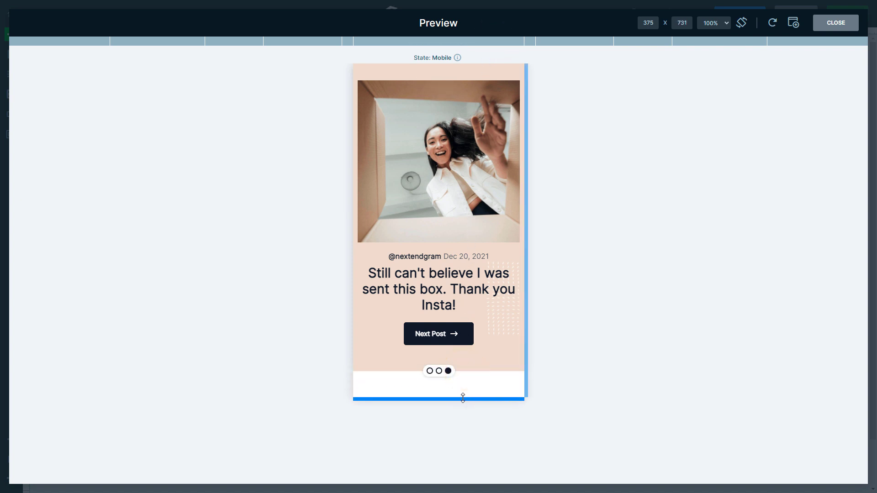
pyautogui.click(835, 22)
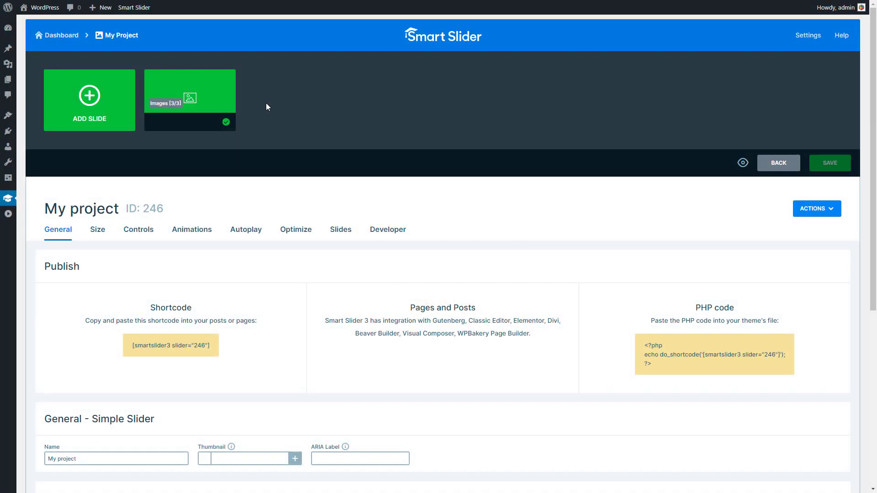
# - Edit the slide's Instagram Images generator to produce 1 slide instead of 3, and save
pyautogui.click(226, 77)
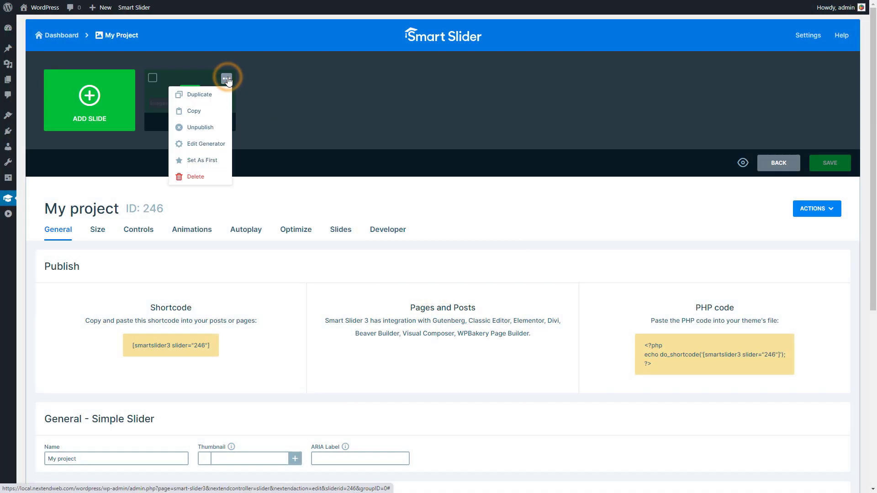
pyautogui.click(205, 143)
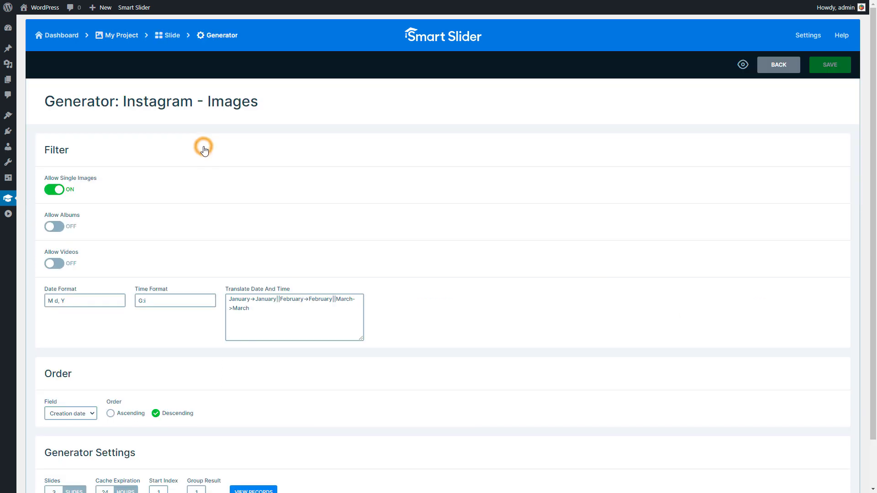
pyautogui.scroll(-3)
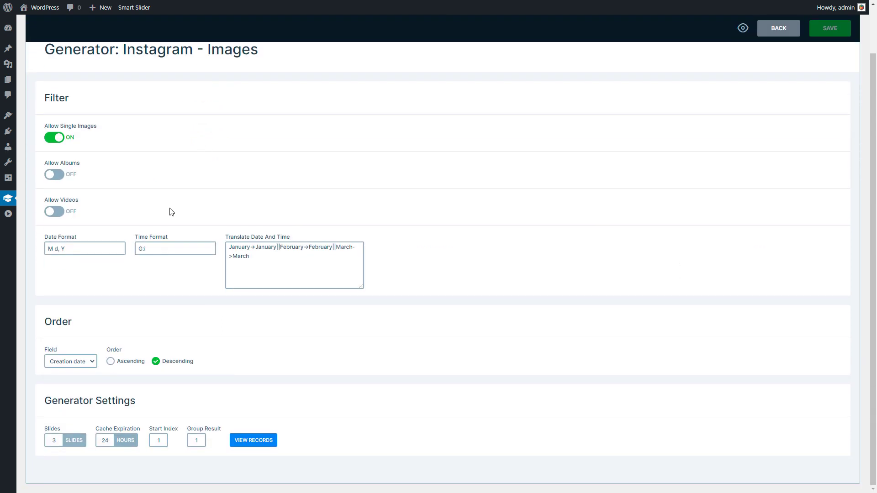
pyautogui.moveTo(89, 457)
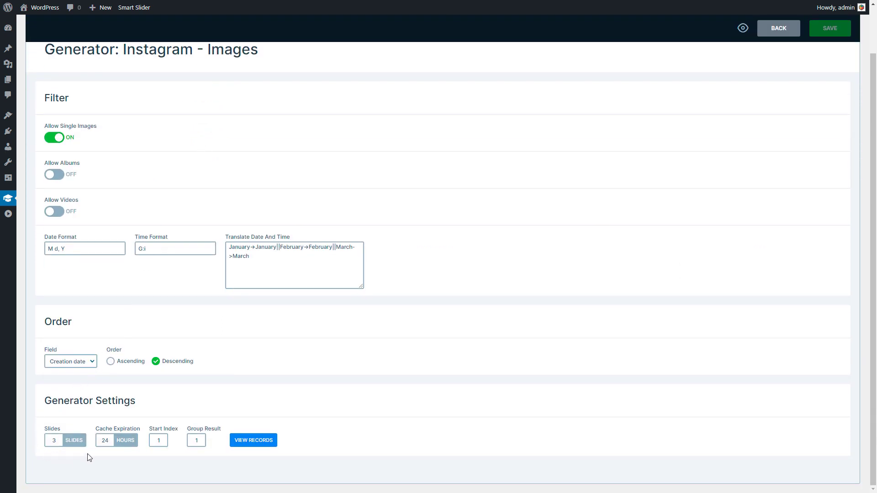
pyautogui.moveTo(162, 460)
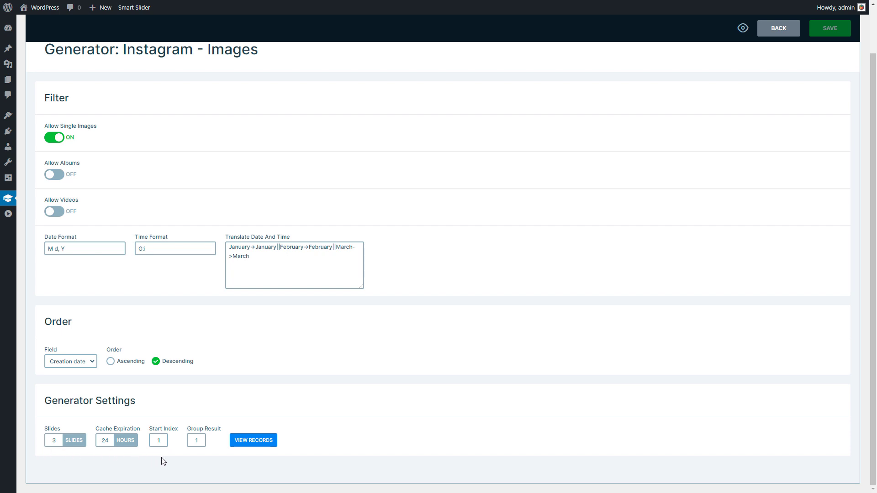
pyautogui.moveTo(177, 451)
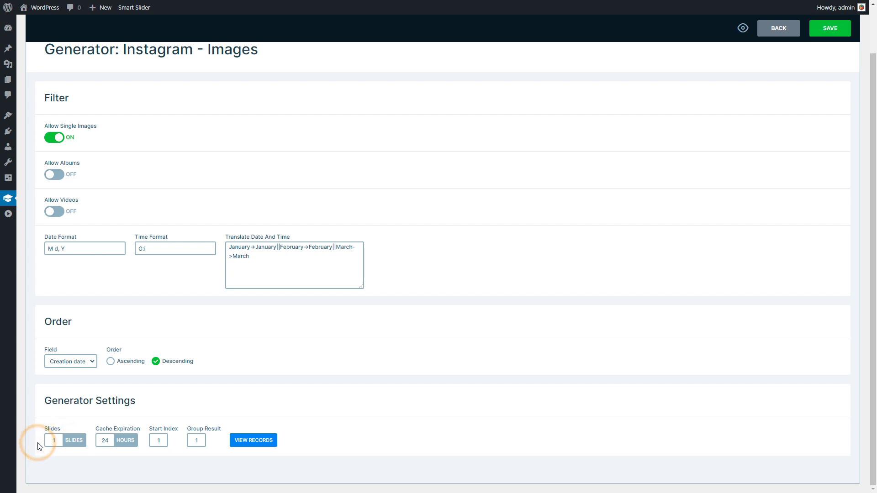
pyautogui.moveTo(183, 388)
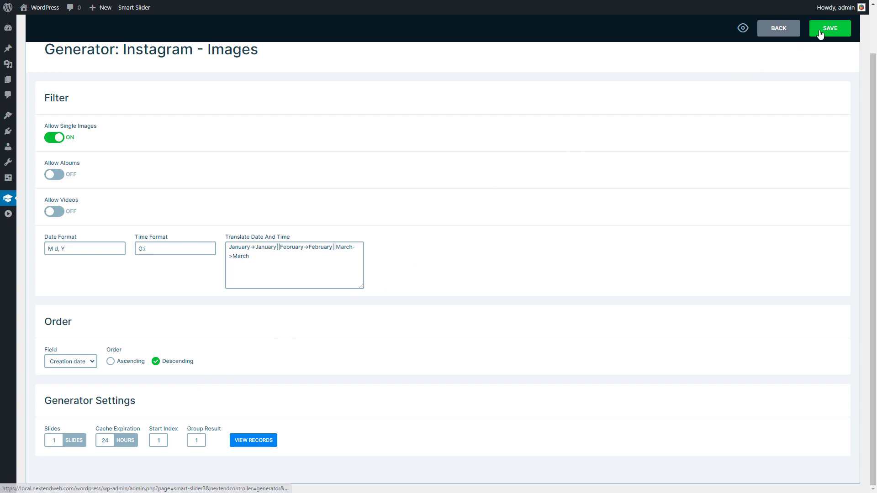
pyautogui.click(830, 28)
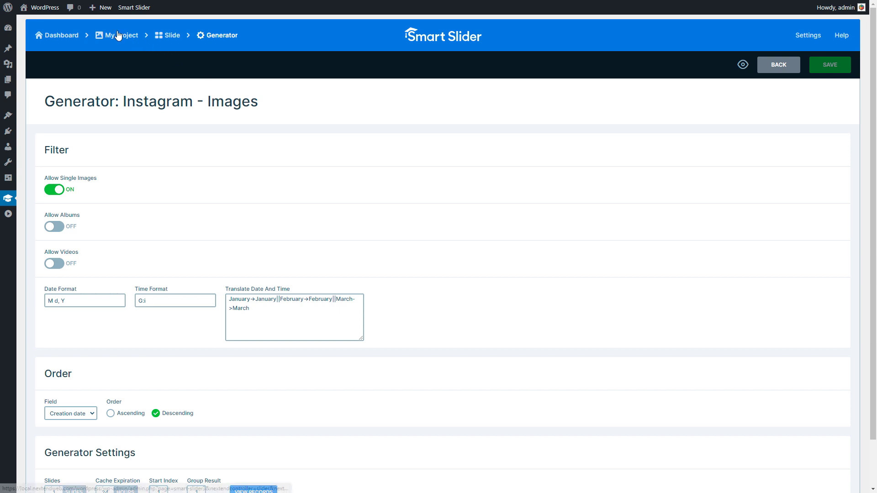
# - Duplicate the generated Instagram slide from the project's slide list
pyautogui.click(120, 36)
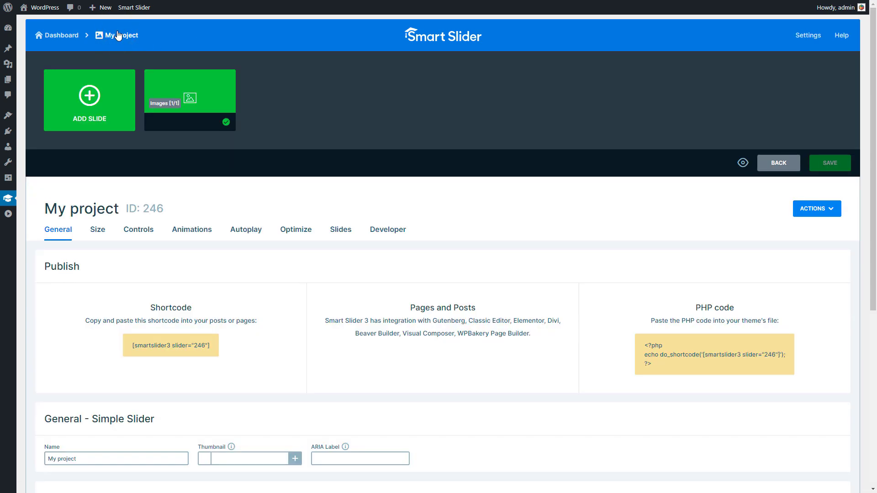
pyautogui.click(227, 76)
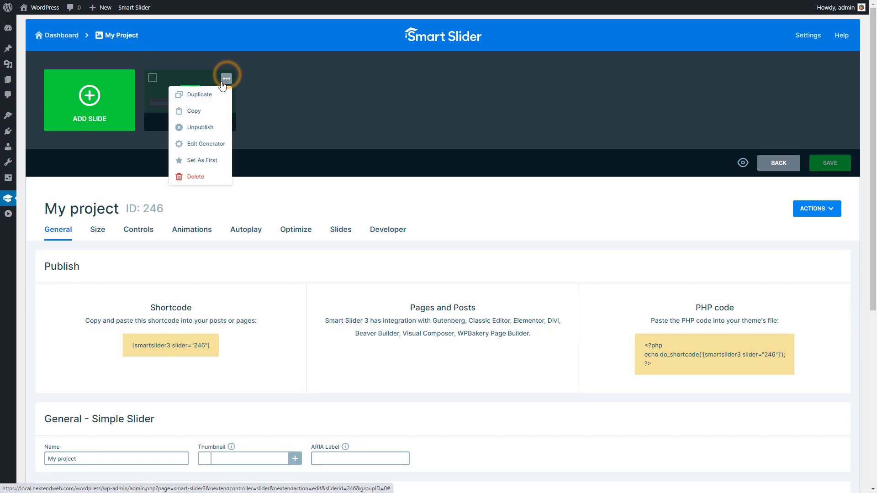
pyautogui.click(200, 94)
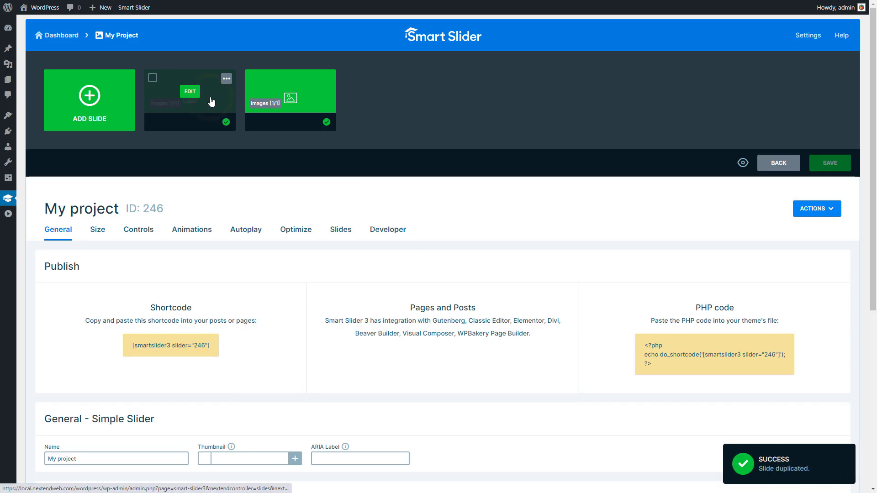
# - Set the copied slide's generator Start Index to 2 and save it
pyautogui.click(327, 77)
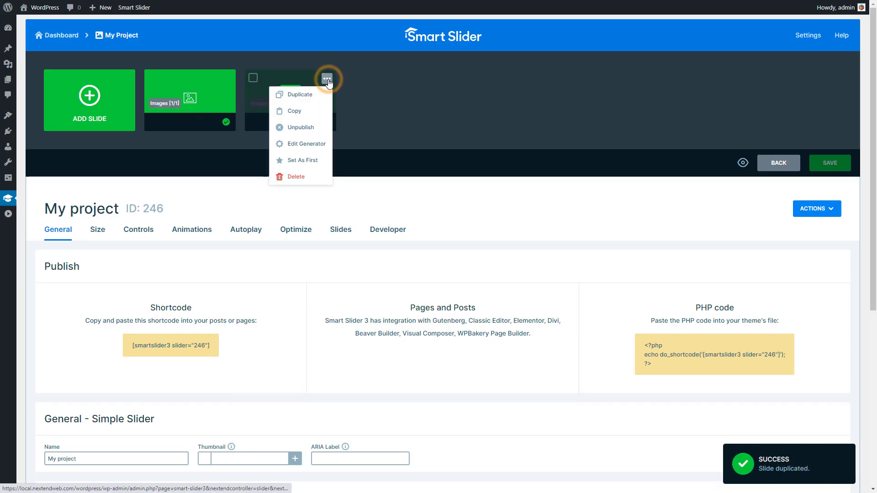
pyautogui.moveTo(307, 144)
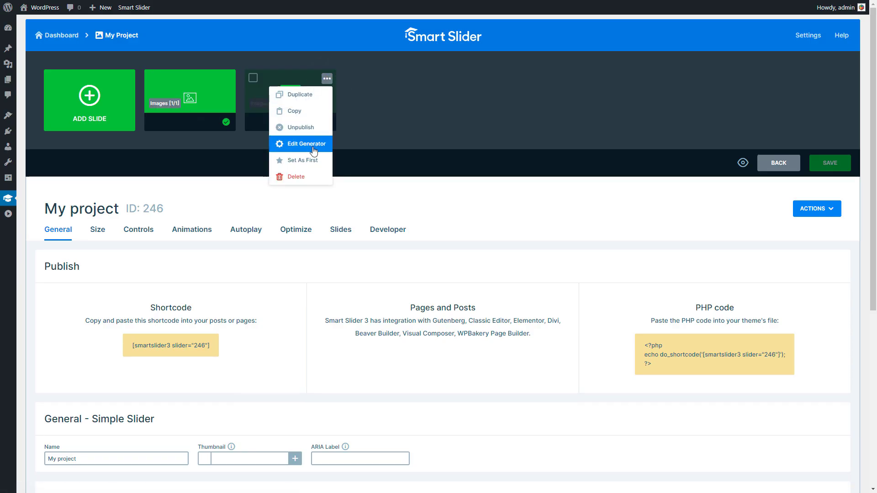
pyautogui.click(305, 144)
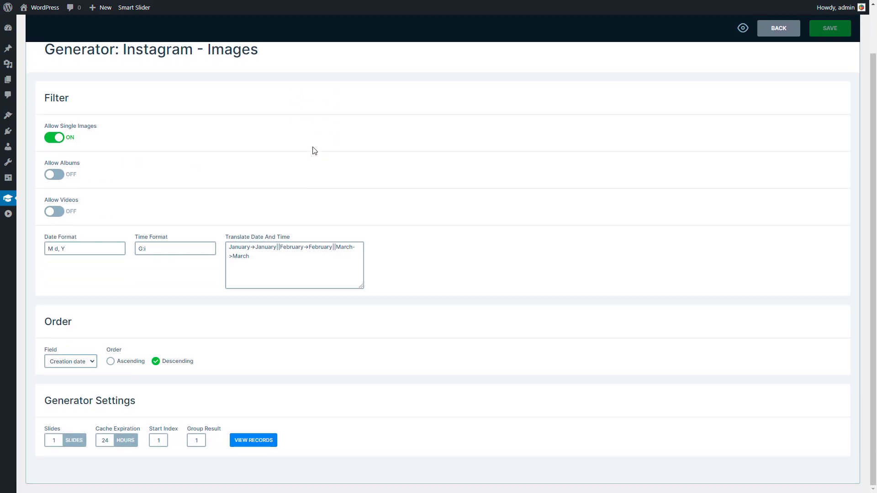
pyautogui.moveTo(176, 428)
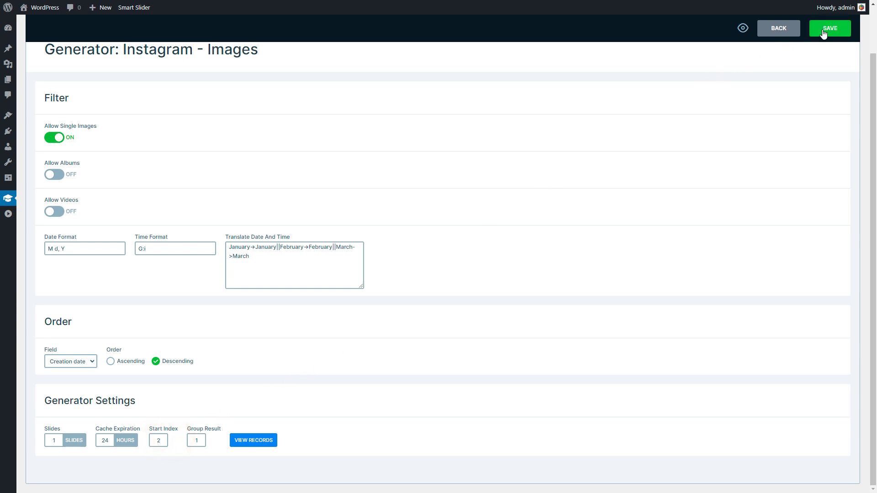
pyautogui.click(829, 29)
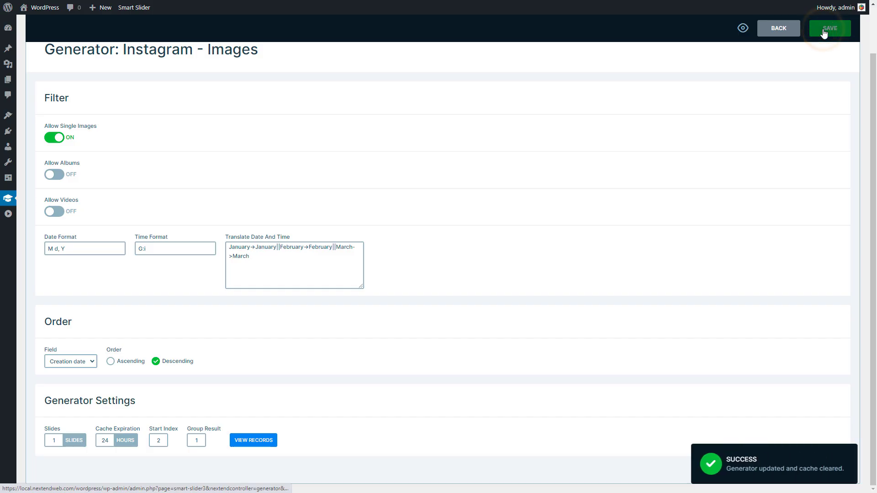
pyautogui.click(830, 29)
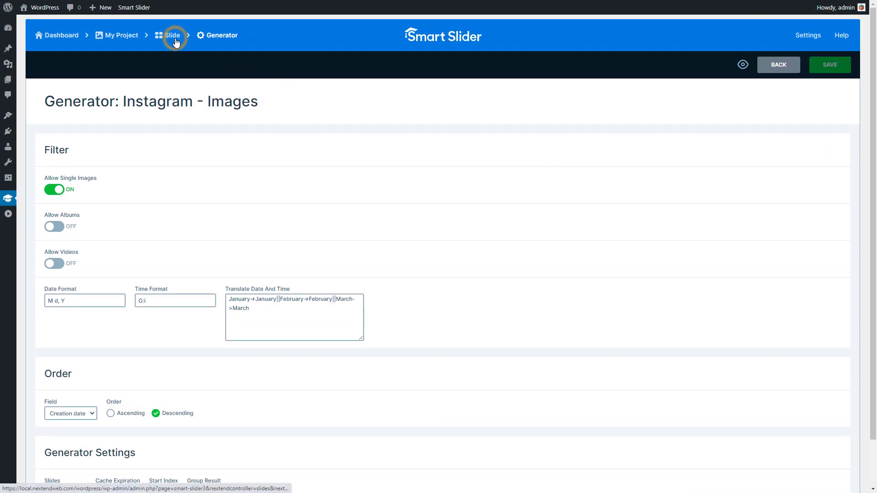
# - Open the duplicated slide in the editor and view the three-slide Instagram slider on the front end
pyautogui.click(173, 36)
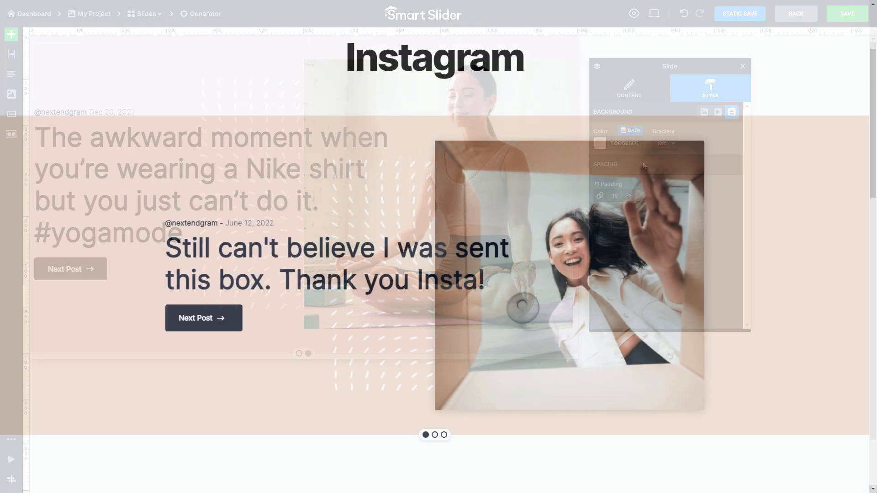
pyautogui.click(741, 66)
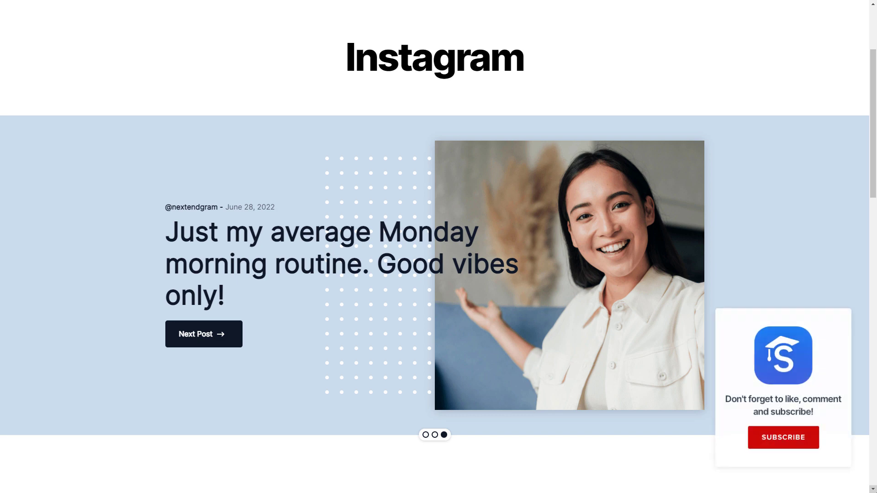
pyautogui.click(783, 437)
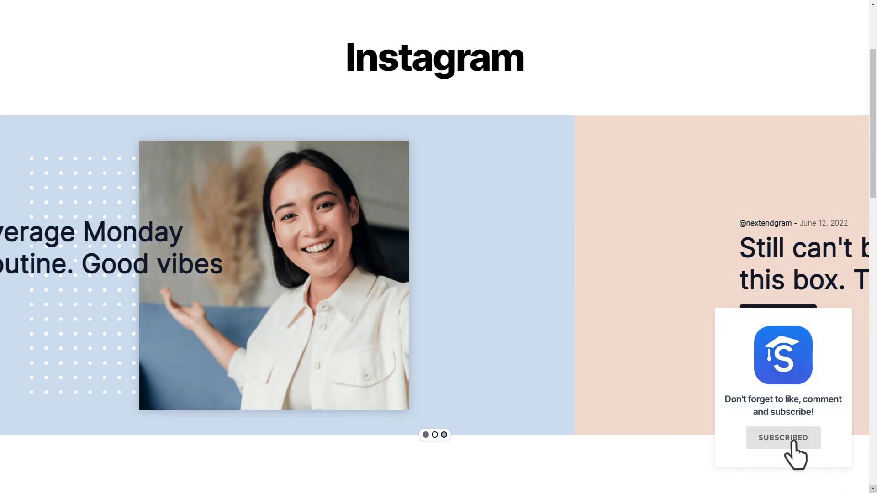